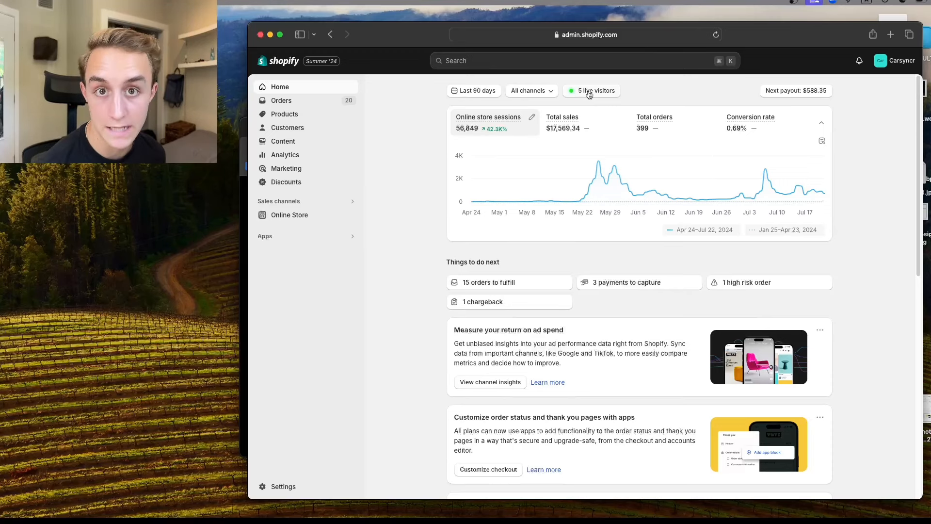
{"action": "mouse_move", "coordinate": [488, 118]}
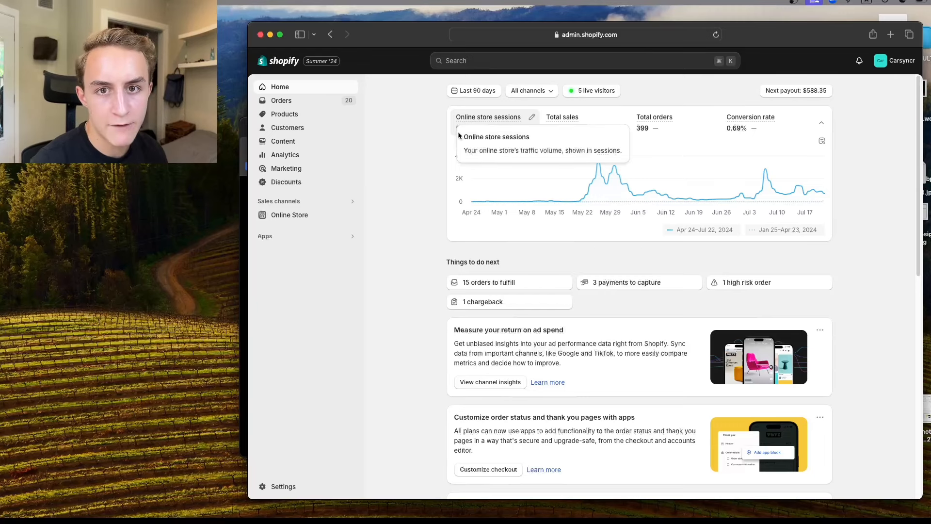
{"action": "mouse_move", "coordinate": [424, 136]}
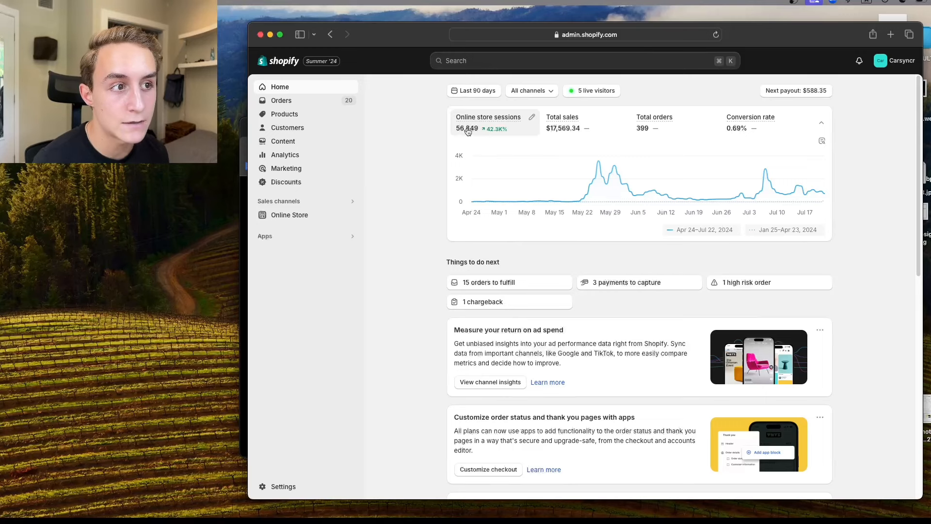
{"action": "mouse_move", "coordinate": [562, 128]}
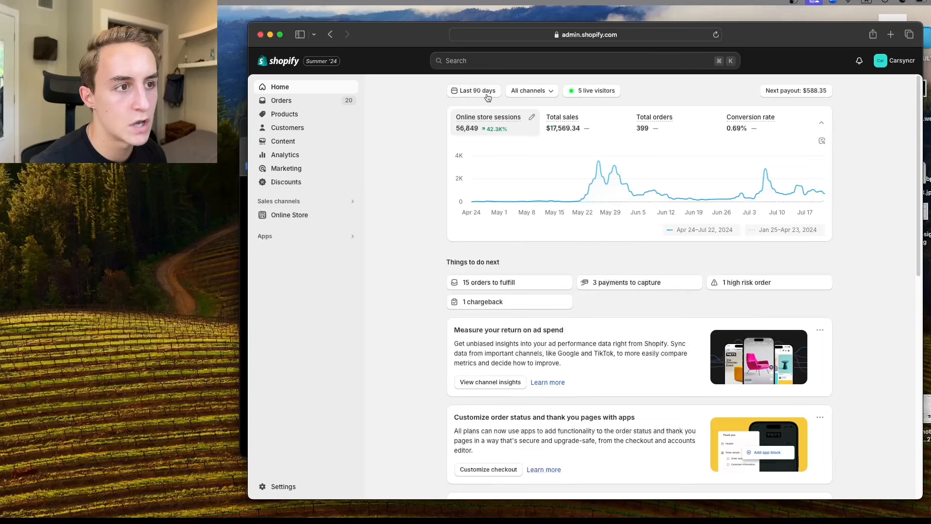
{"action": "mouse_move", "coordinate": [517, 73]}
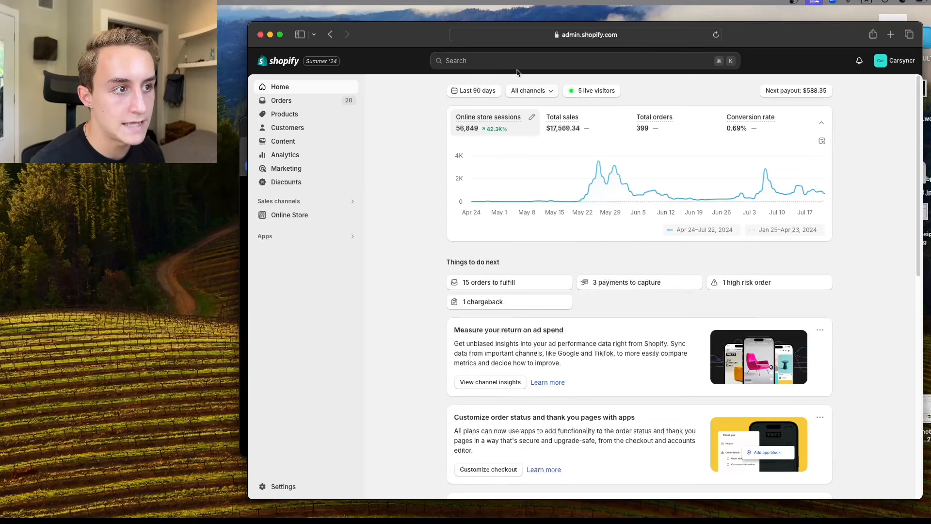
{"action": "mouse_move", "coordinate": [601, 175]}
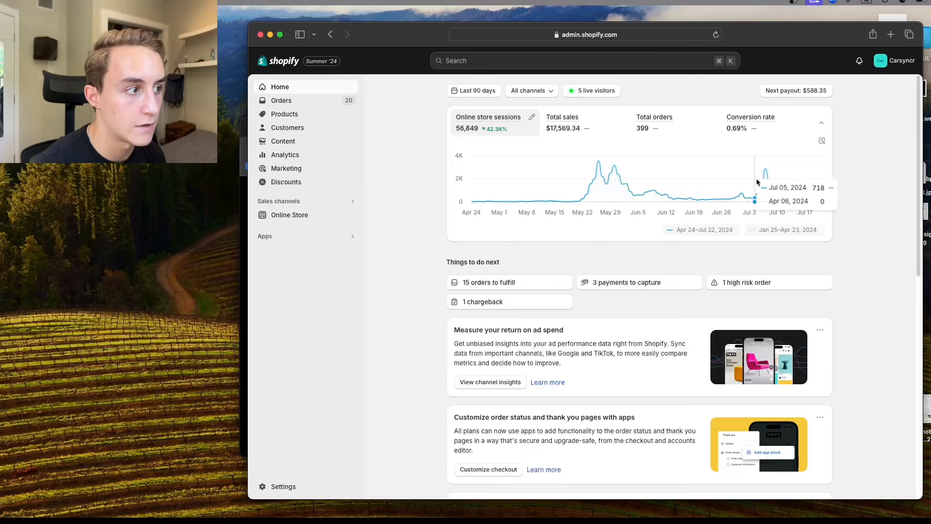
{"action": "mouse_move", "coordinate": [395, 158]}
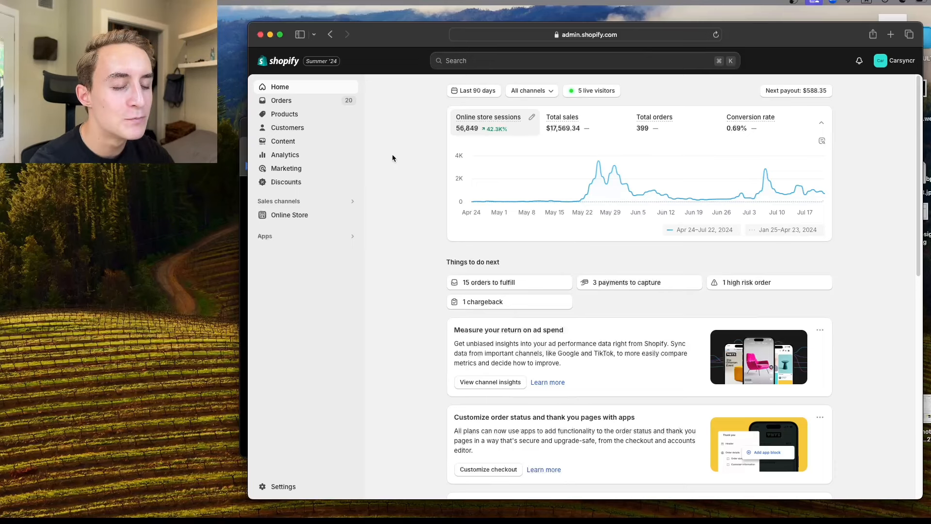
{"action": "mouse_move", "coordinate": [394, 133]}
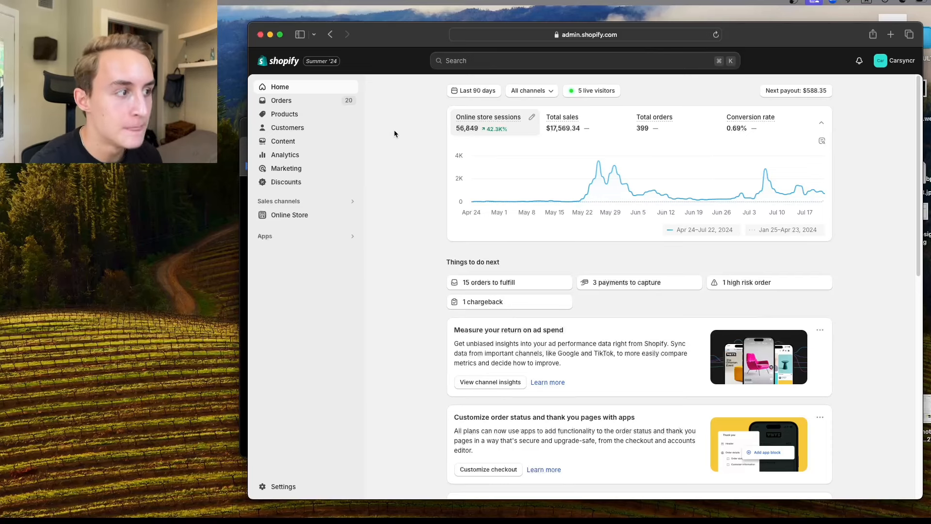
{"action": "mouse_move", "coordinate": [776, 187]}
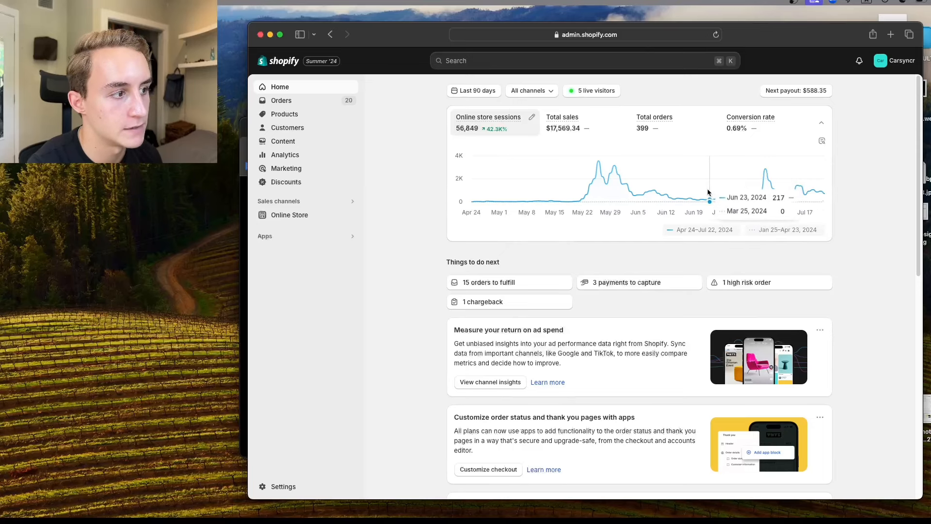
{"action": "mouse_move", "coordinate": [747, 197]}
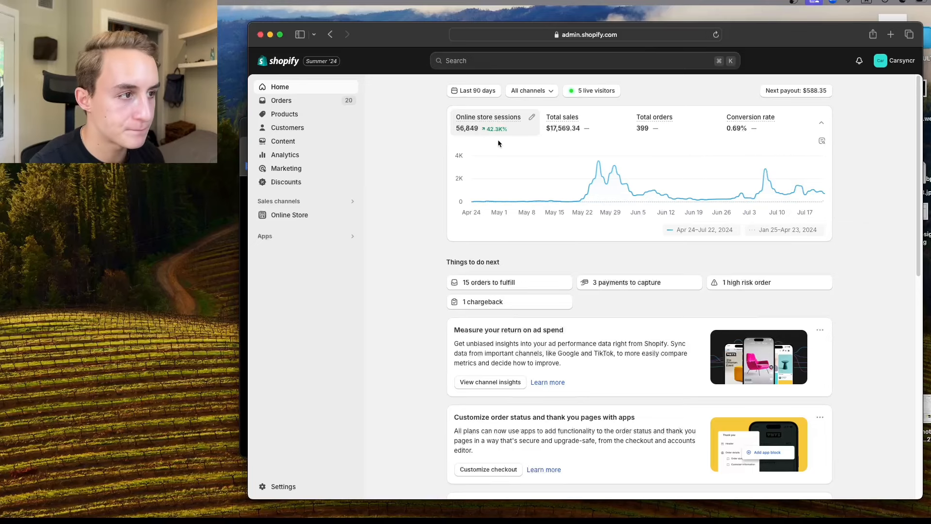
Switch from the Shopify dashboard to the Carsyncr Instagram profile and browse its reel grid
{"action": "left_click", "coordinate": [562, 118]}
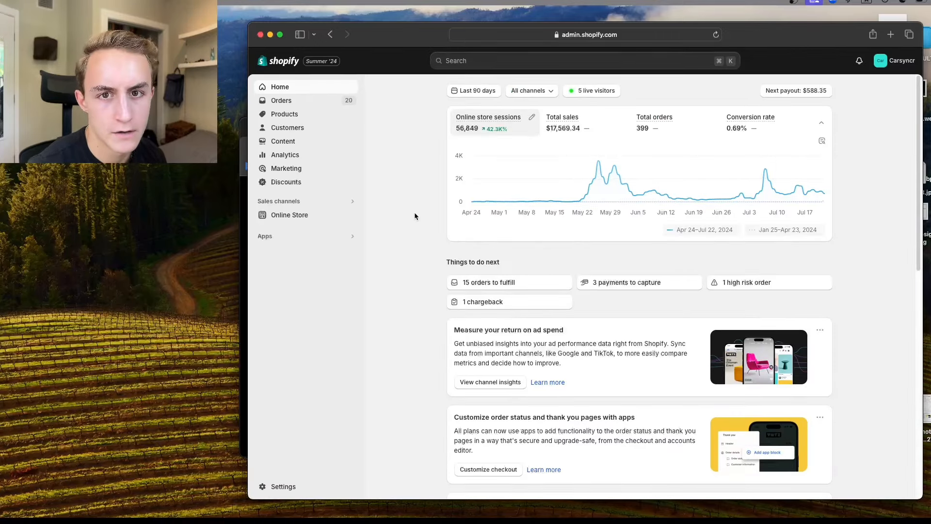
{"action": "scroll", "scroll_direction": "down", "scroll_amount": 3}
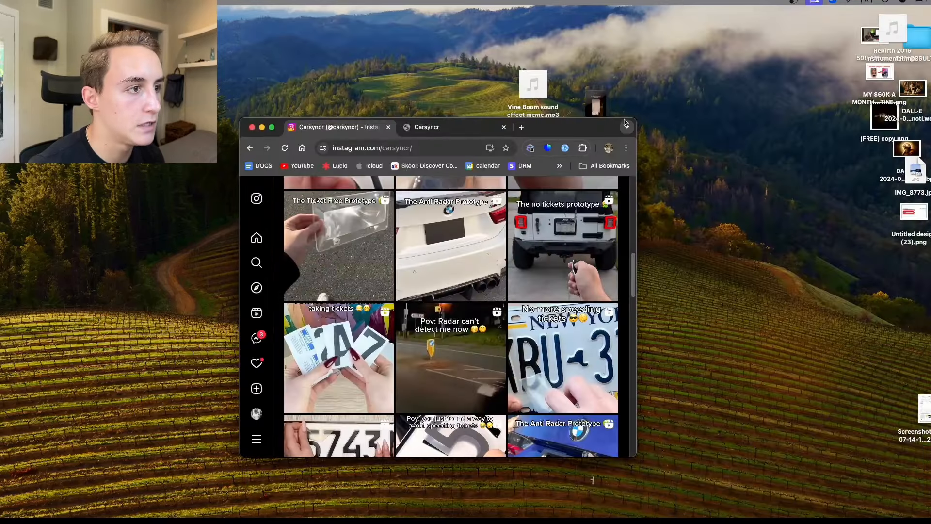
Maximize the Chrome window showing the Carsyncr Instagram profile
{"action": "left_click", "coordinate": [272, 126]}
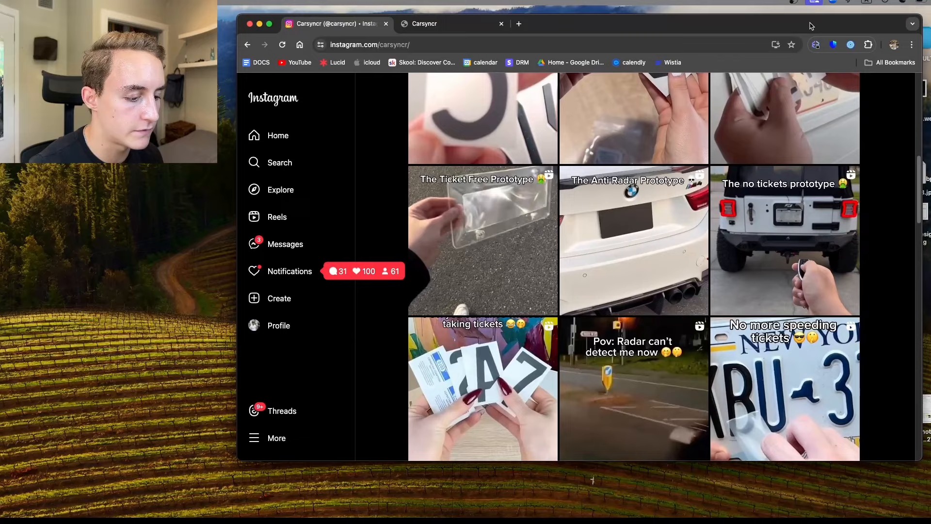
{"action": "mouse_move", "coordinate": [195, 480]}
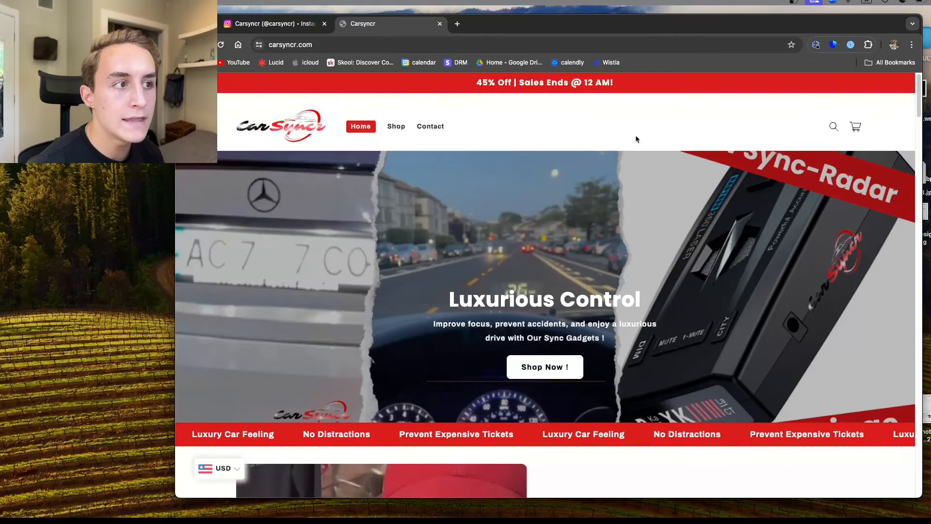
{"action": "mouse_move", "coordinate": [632, 126]}
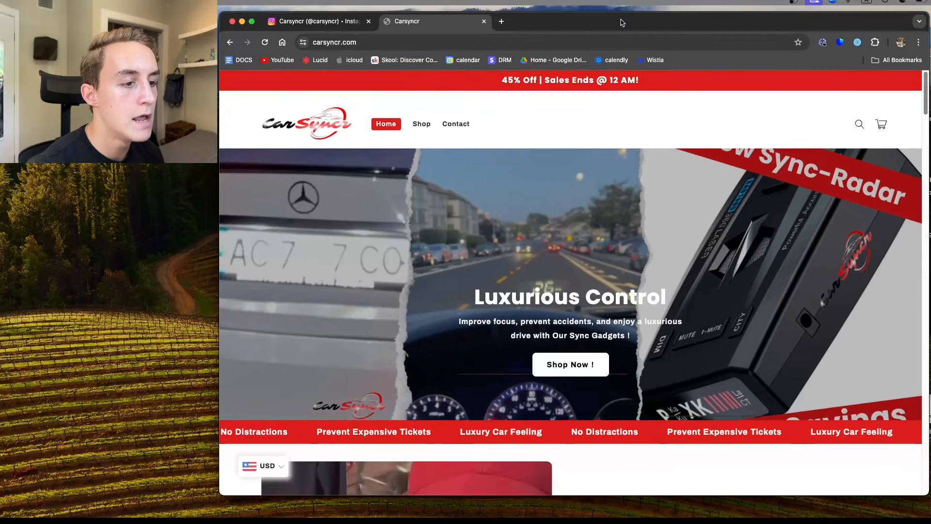
{"action": "scroll", "scroll_direction": "down", "scroll_amount": 3}
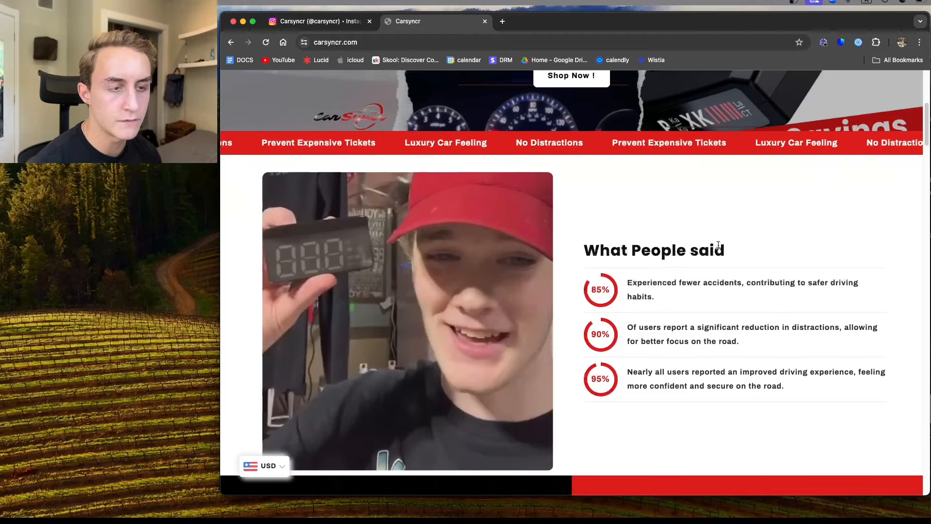
{"action": "scroll", "scroll_direction": "down", "scroll_amount": 3}
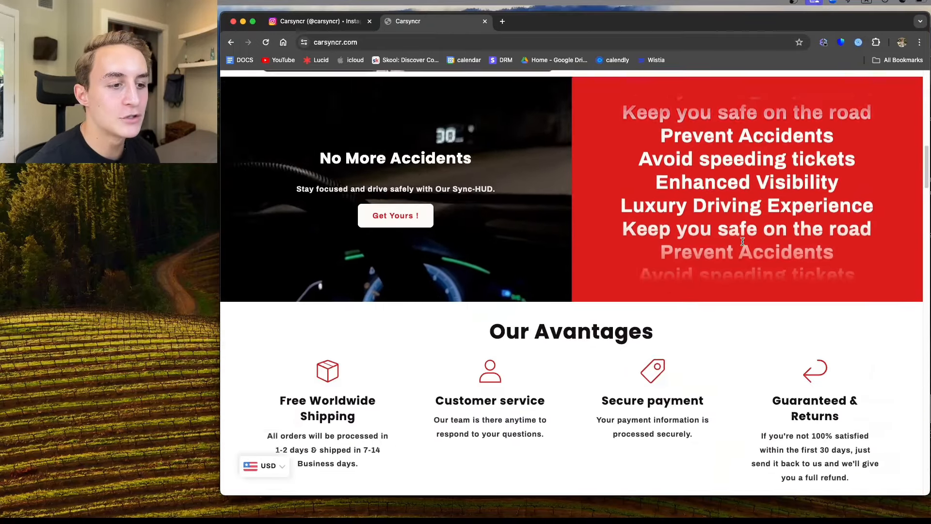
{"action": "scroll", "scroll_direction": "down", "scroll_amount": 3}
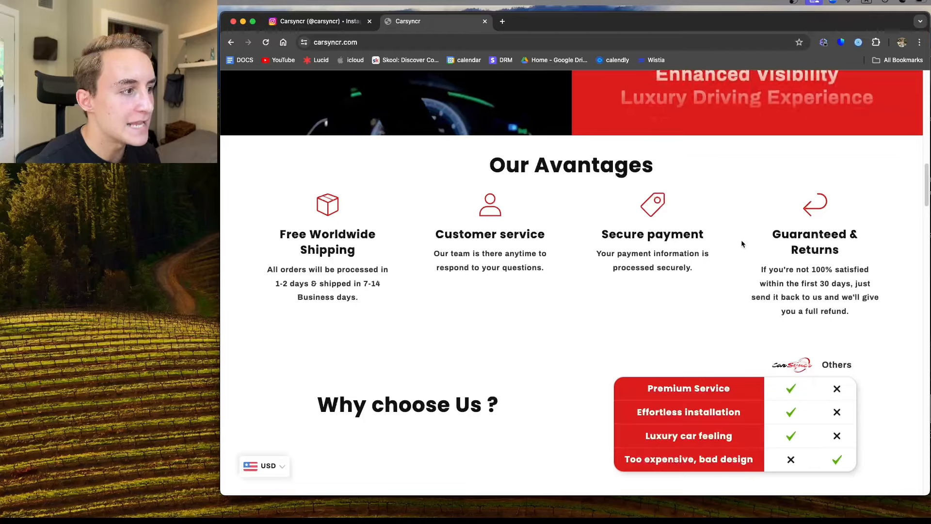
{"action": "scroll", "scroll_direction": "down", "scroll_amount": 3}
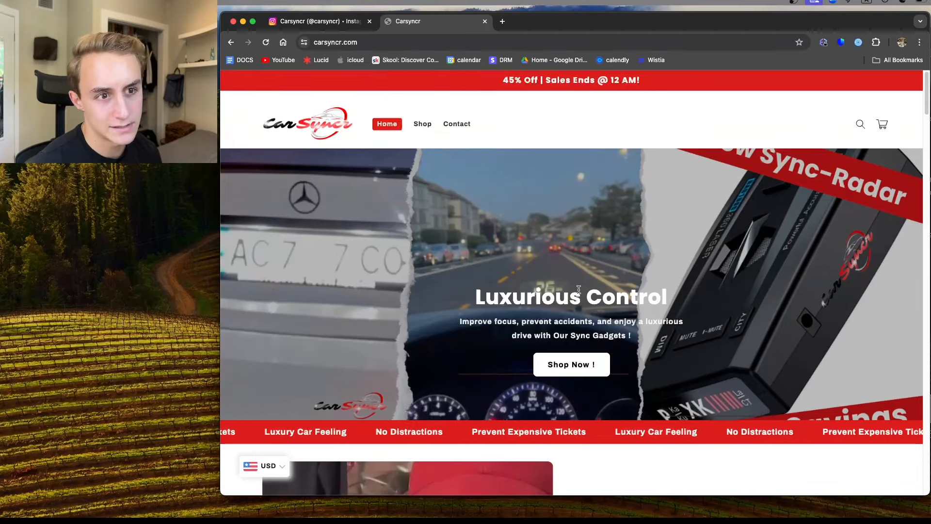
{"action": "scroll", "scroll_direction": "down", "scroll_amount": 3}
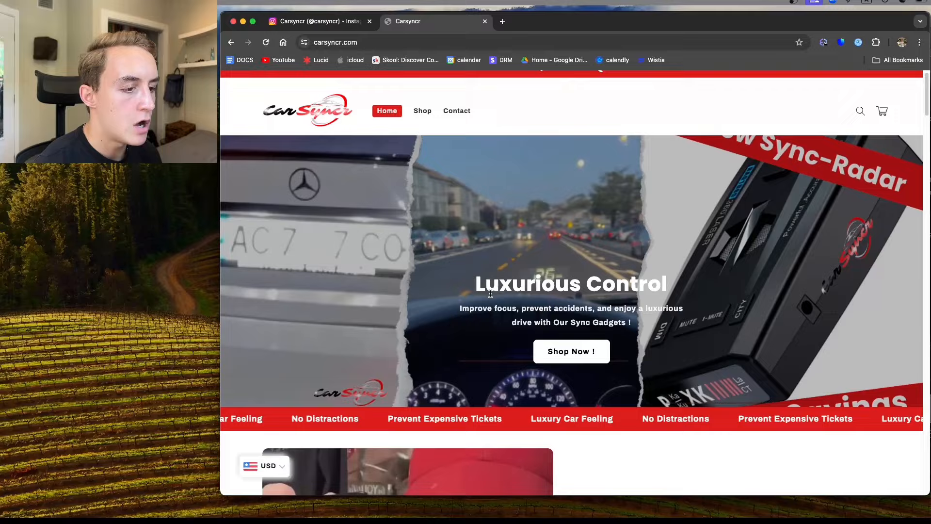
{"action": "scroll", "scroll_direction": "down", "scroll_amount": 3}
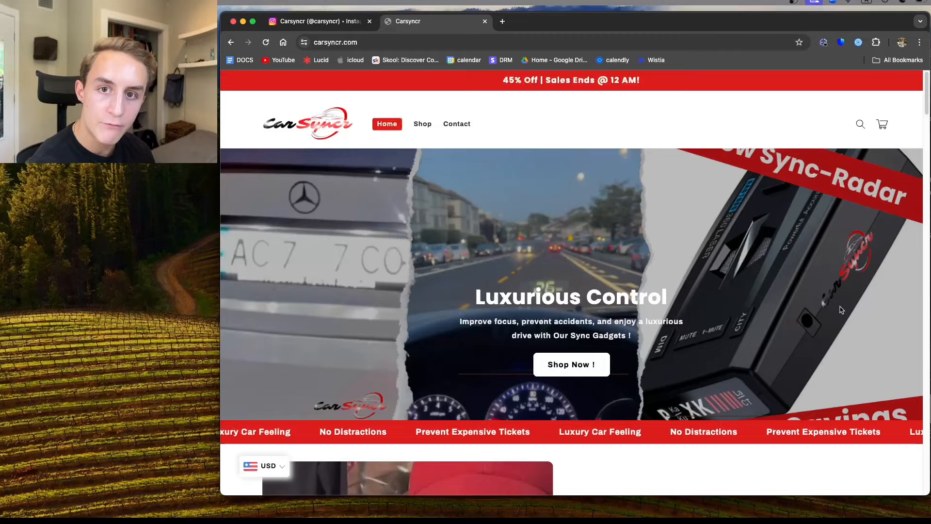
{"action": "scroll", "scroll_direction": "down", "scroll_amount": 3}
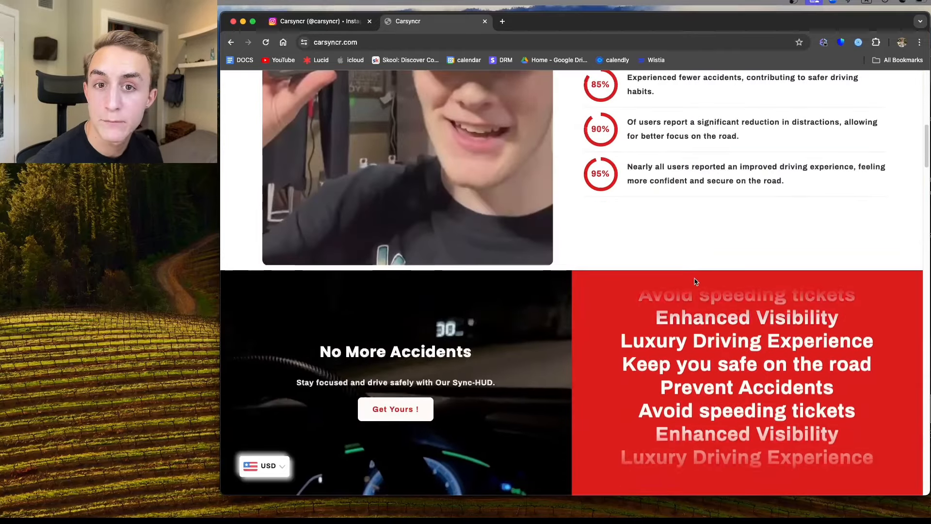
{"action": "scroll", "scroll_direction": "down", "scroll_amount": 3}
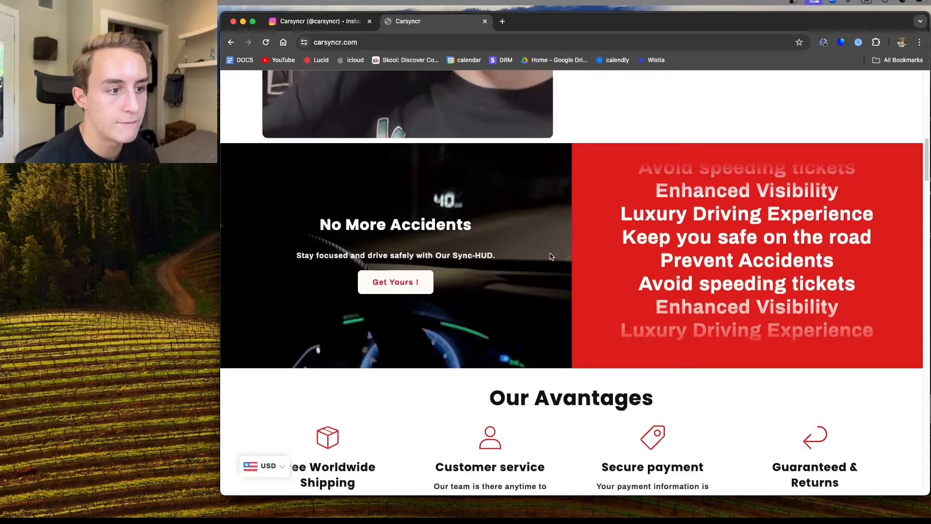
{"action": "scroll", "scroll_direction": "down", "scroll_amount": 3}
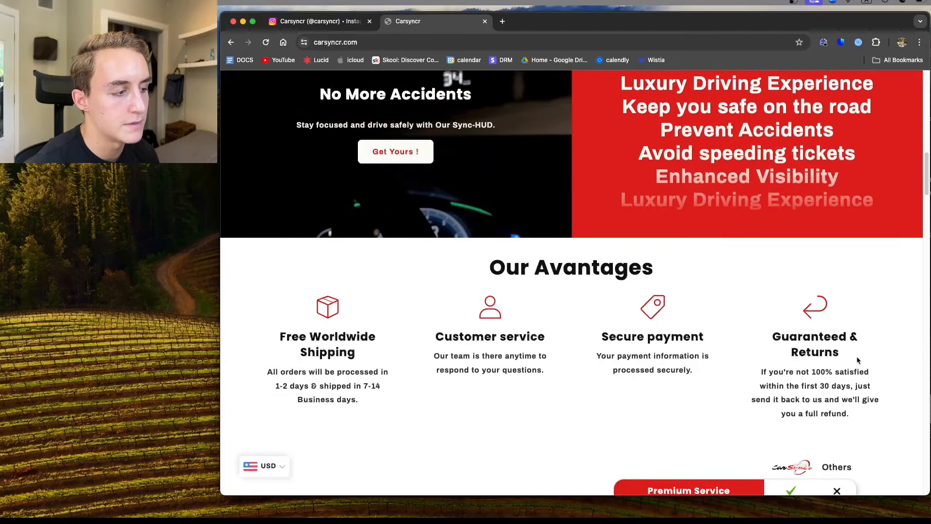
{"action": "scroll", "scroll_direction": "down", "scroll_amount": 3}
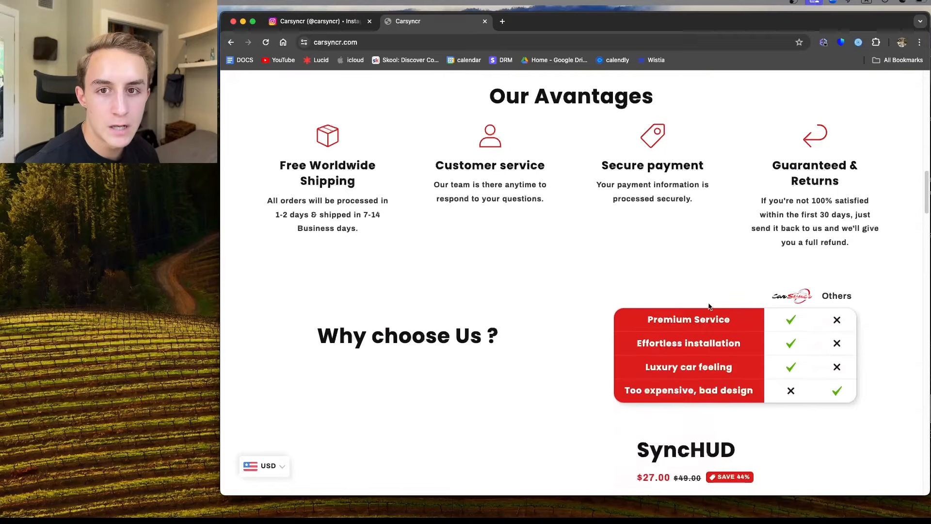
{"action": "mouse_move", "coordinate": [713, 284]}
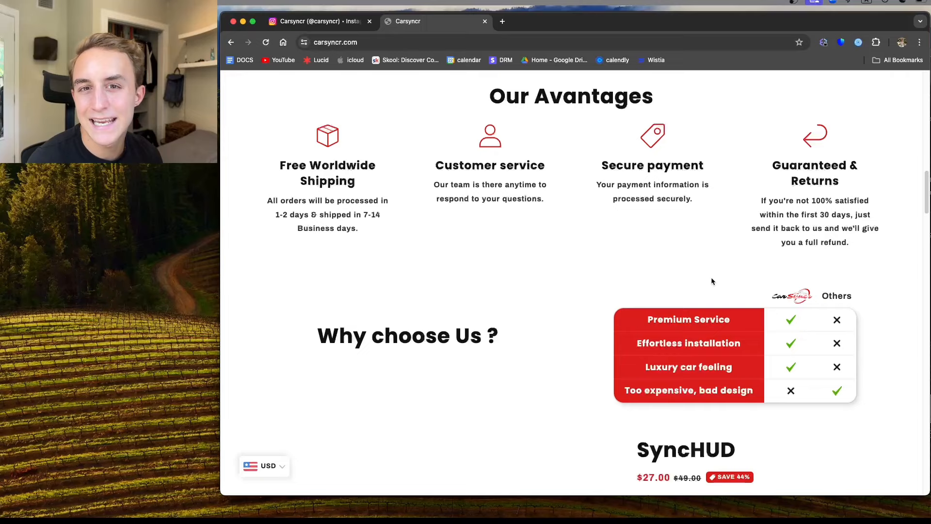
{"action": "scroll", "scroll_direction": "down", "scroll_amount": 3}
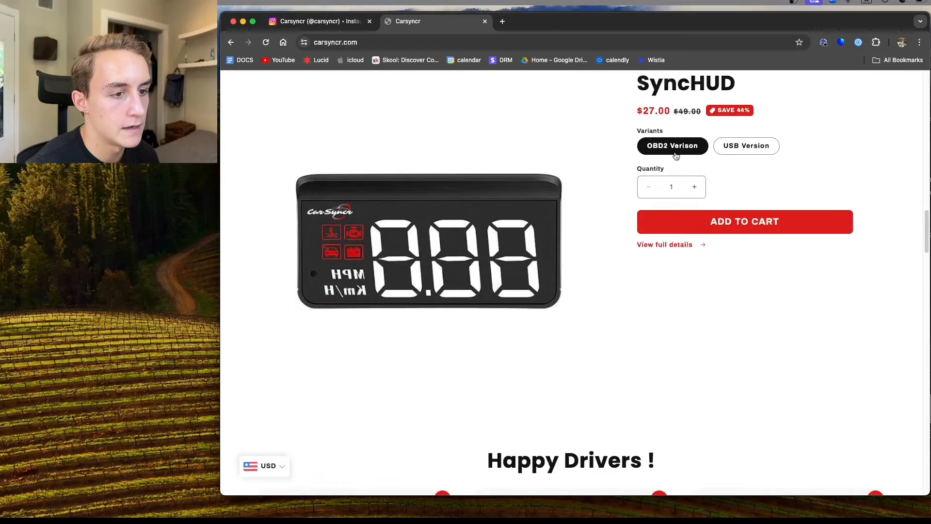
{"action": "scroll", "scroll_direction": "down", "scroll_amount": 3}
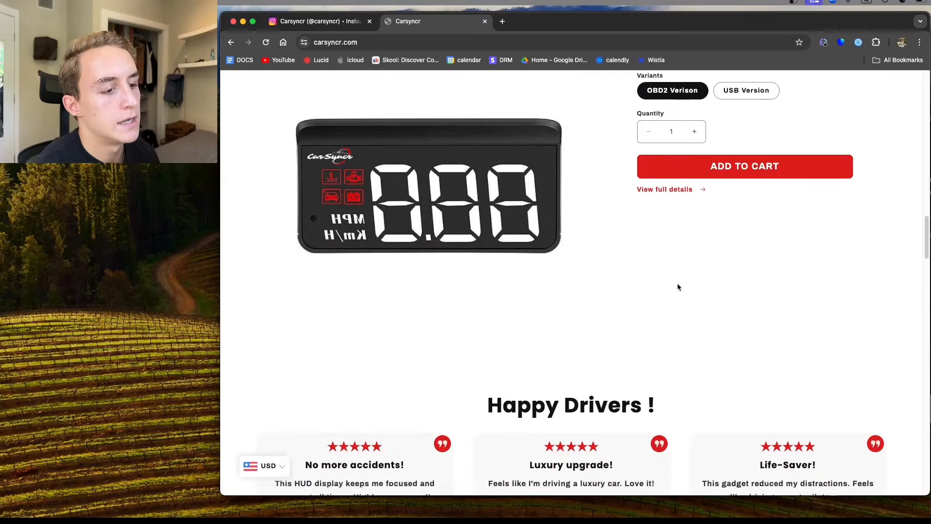
{"action": "scroll", "scroll_direction": "down", "scroll_amount": 3}
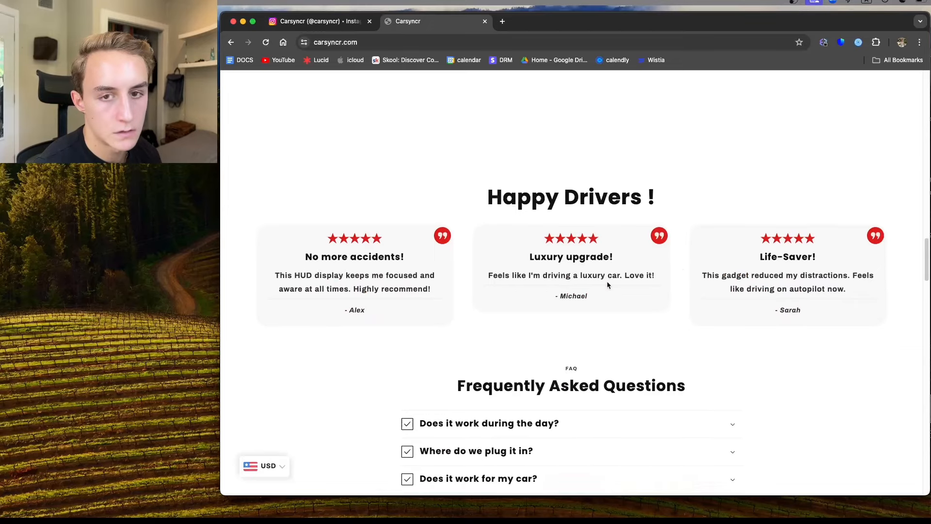
{"action": "scroll", "scroll_direction": "down", "scroll_amount": 3}
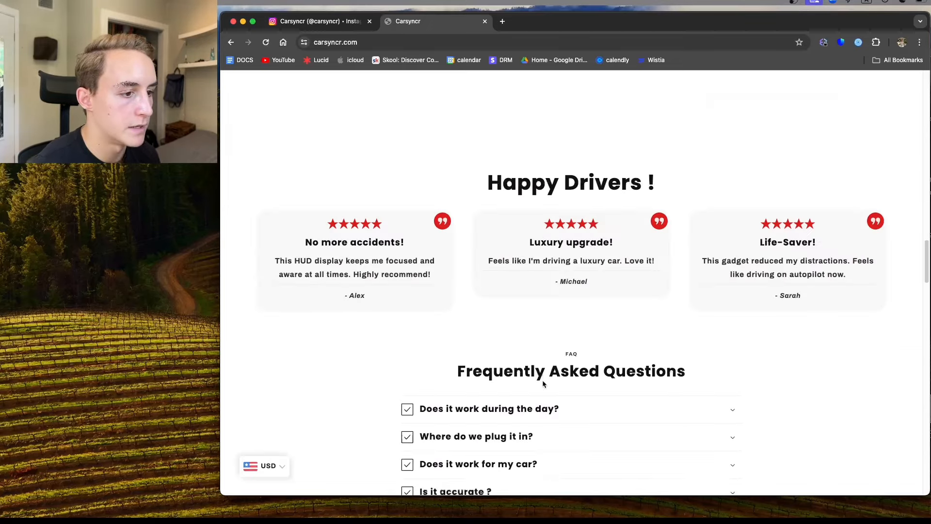
{"action": "scroll", "scroll_direction": "up", "scroll_amount": 3}
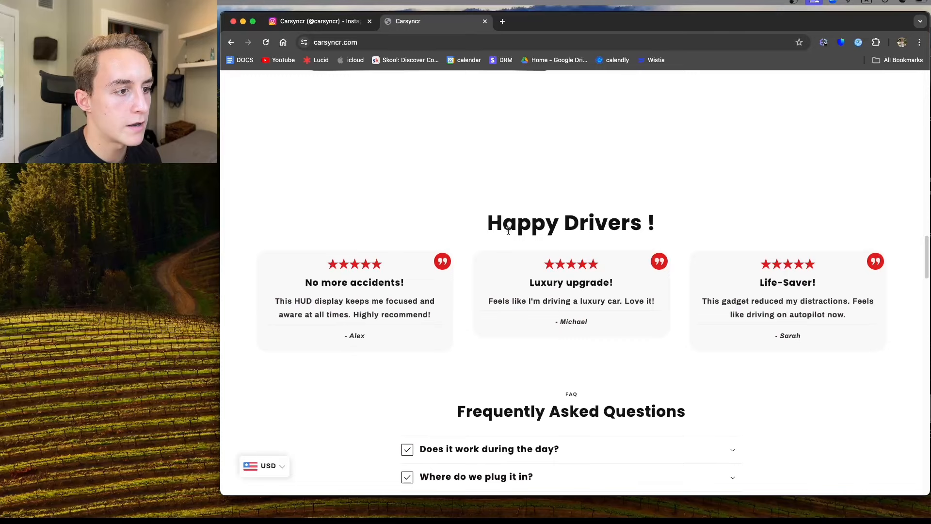
{"action": "scroll", "scroll_direction": "down", "scroll_amount": 3}
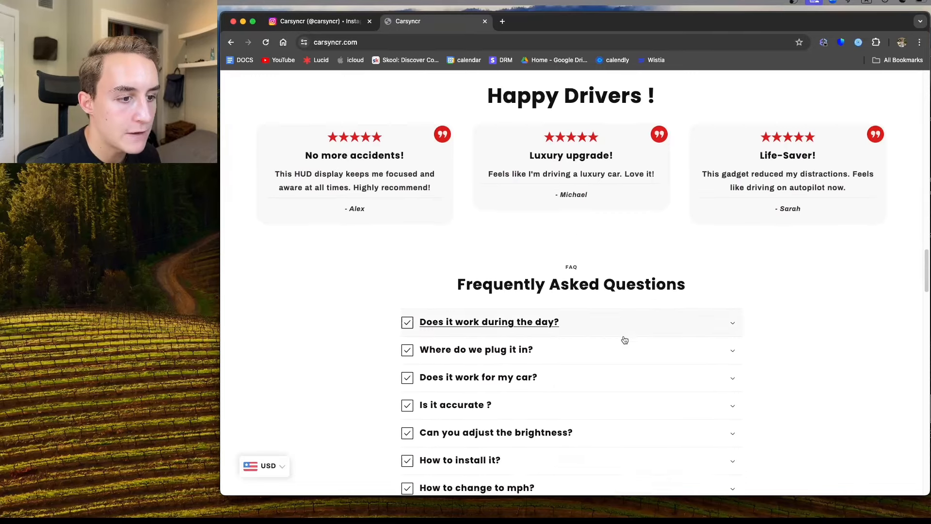
{"action": "scroll", "scroll_direction": "down", "scroll_amount": 3}
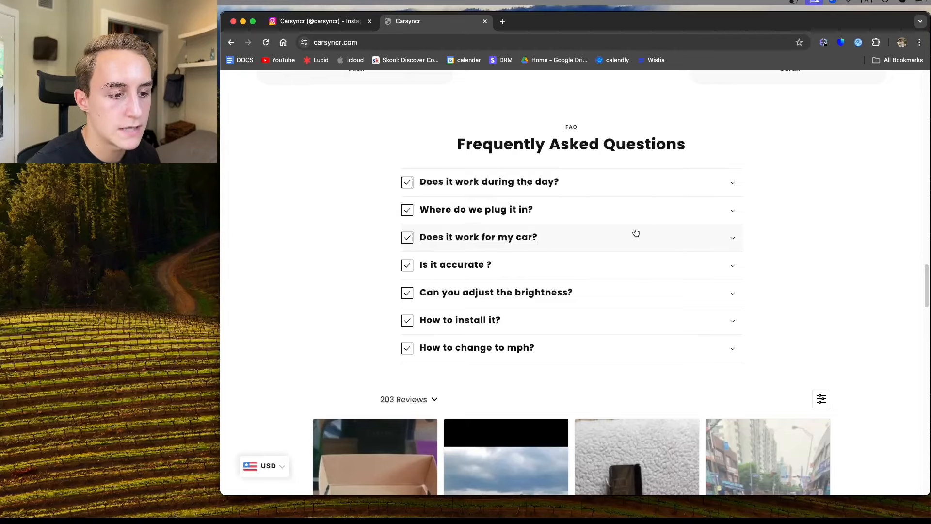
{"action": "scroll", "scroll_direction": "down", "scroll_amount": 3}
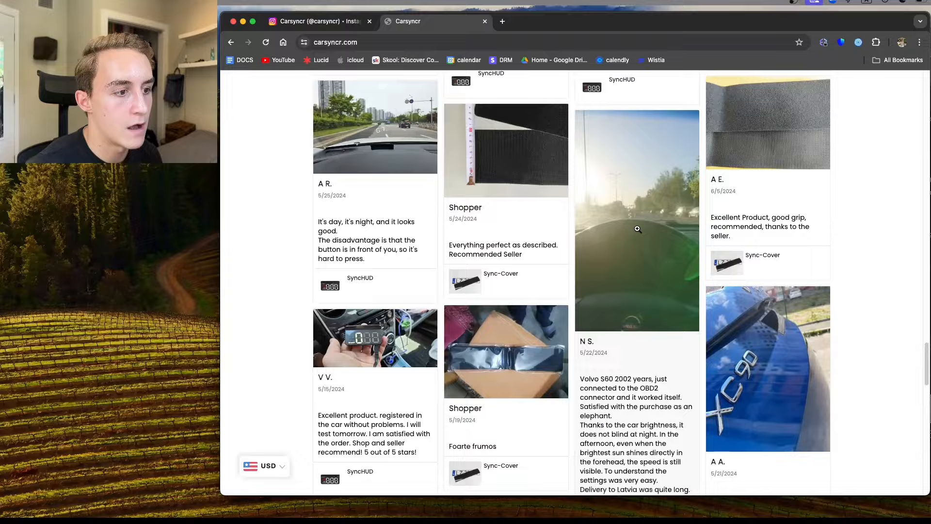
{"action": "scroll", "scroll_direction": "down", "scroll_amount": 3}
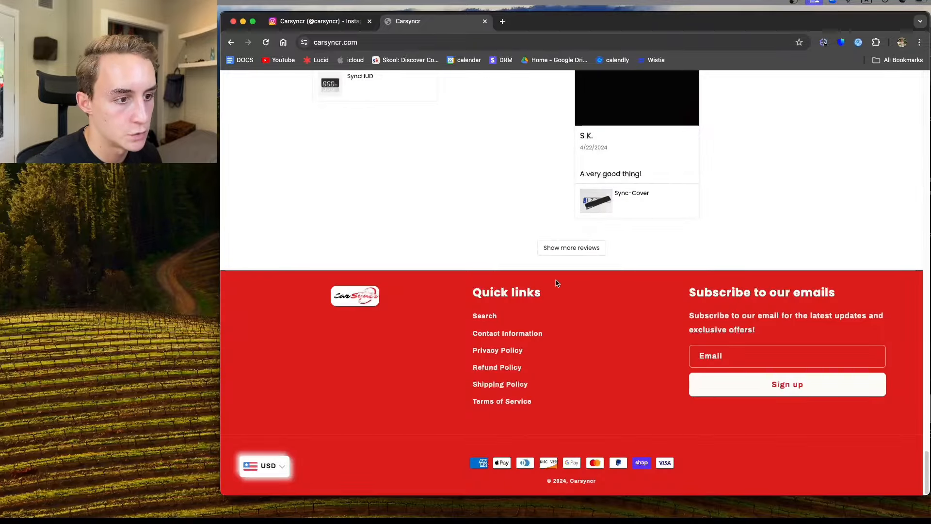
{"action": "scroll", "scroll_direction": "up", "scroll_amount": 3}
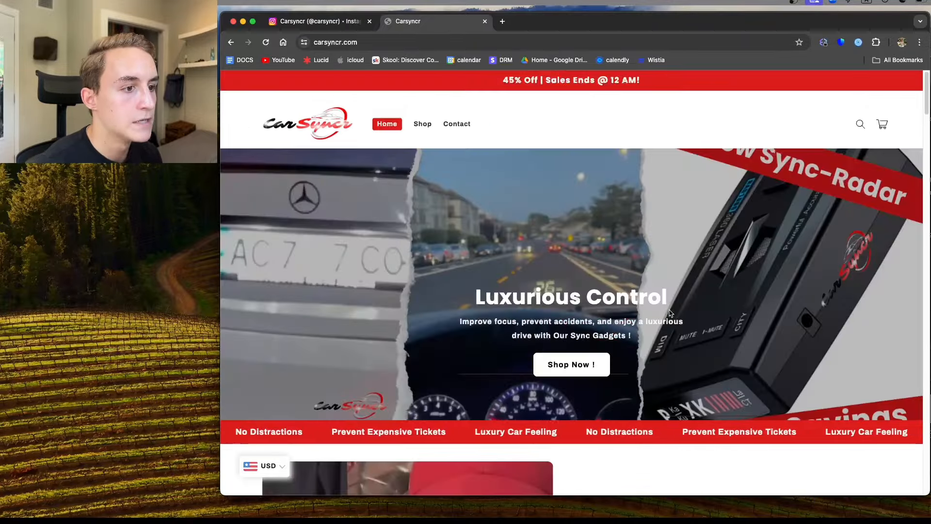
Browse the Shop collection and the SyncHUD product page's price, bundles and kit contents
{"action": "left_click", "coordinate": [422, 124]}
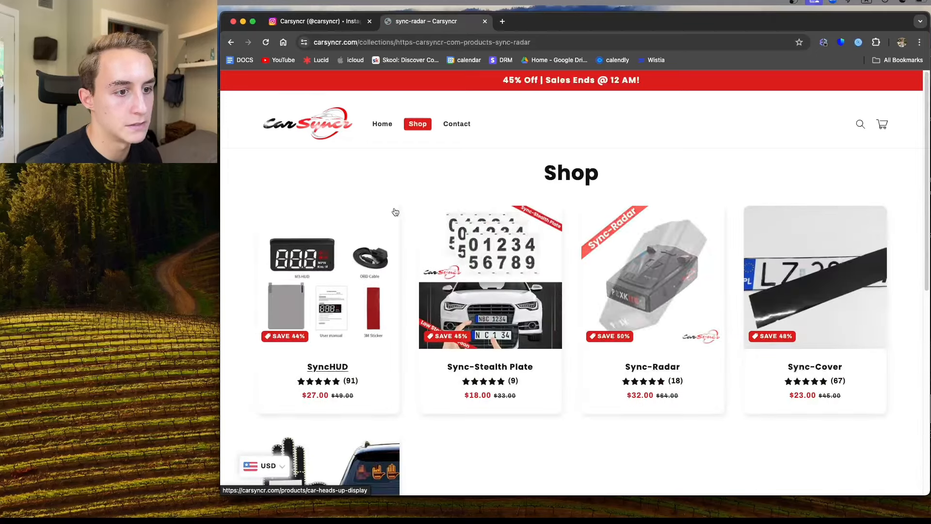
{"action": "scroll", "scroll_direction": "down", "scroll_amount": 3}
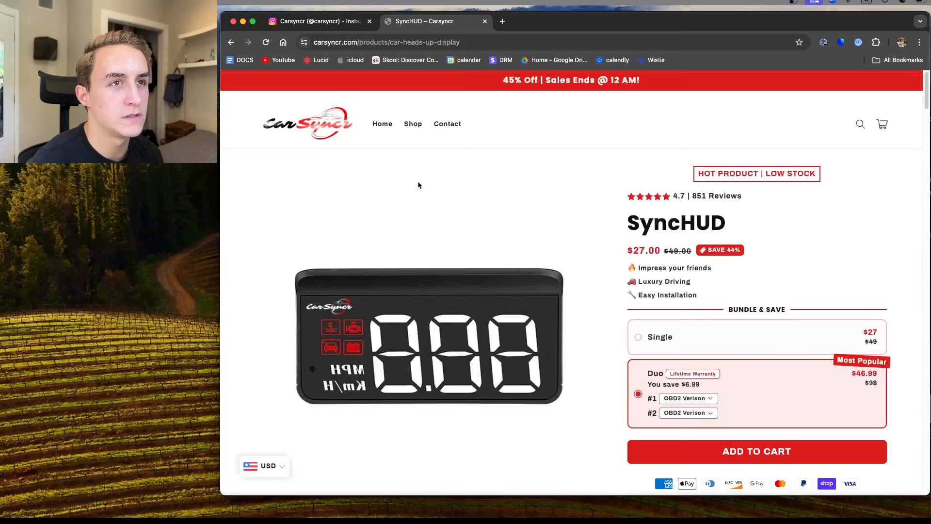
{"action": "mouse_move", "coordinate": [432, 184]}
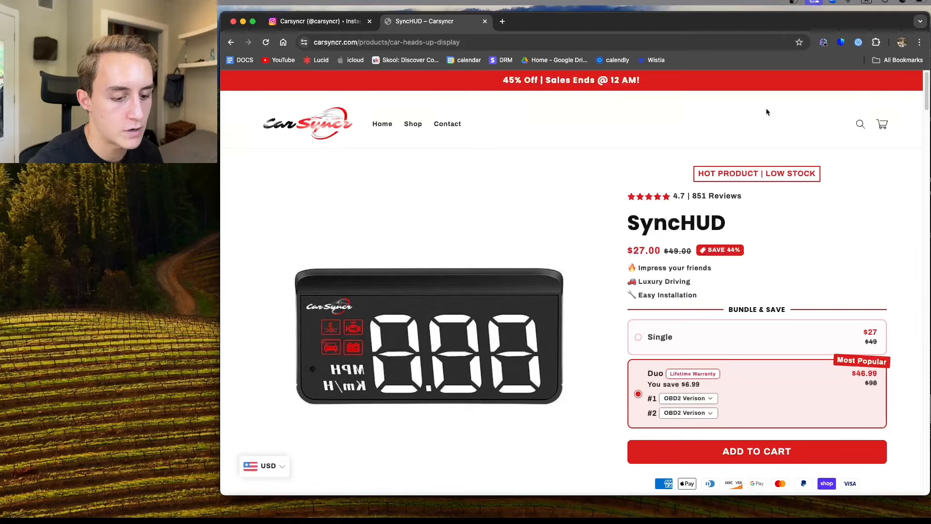
{"action": "mouse_move", "coordinate": [533, 208]}
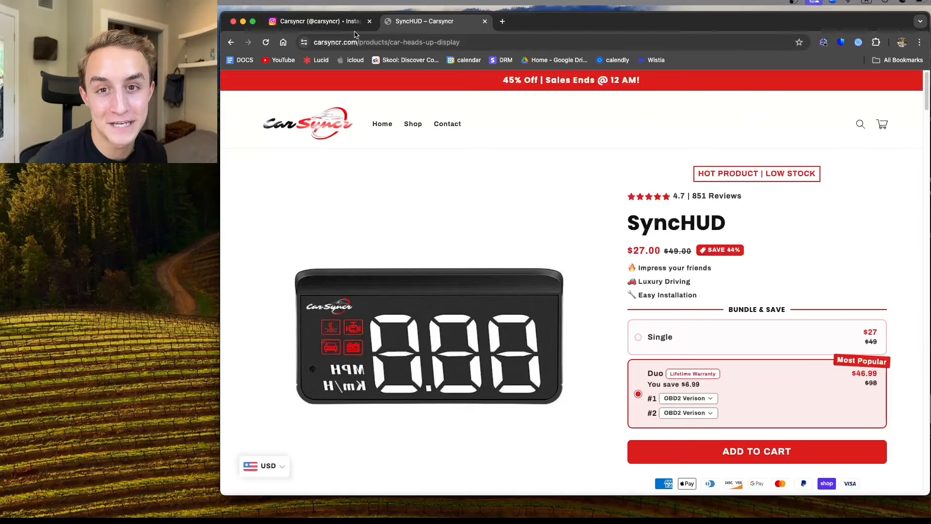
{"action": "mouse_move", "coordinate": [554, 192]}
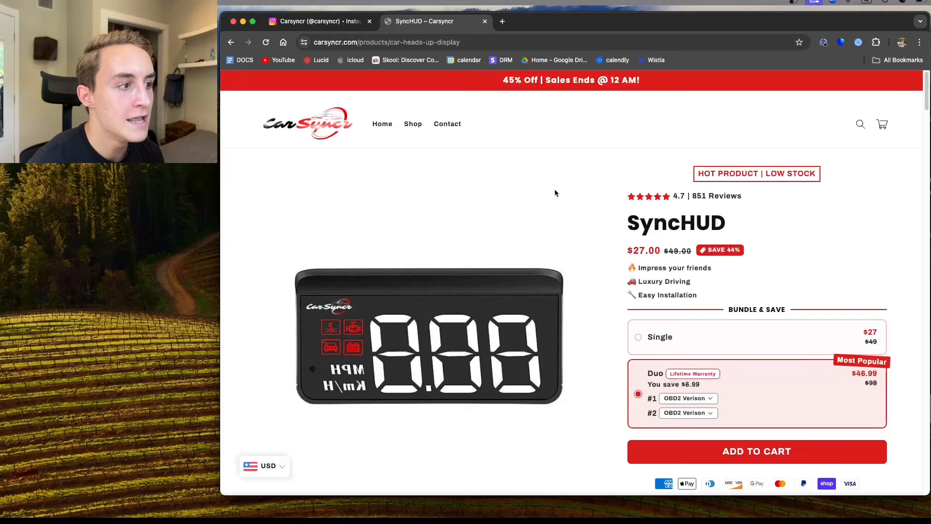
{"action": "mouse_move", "coordinate": [835, 174]}
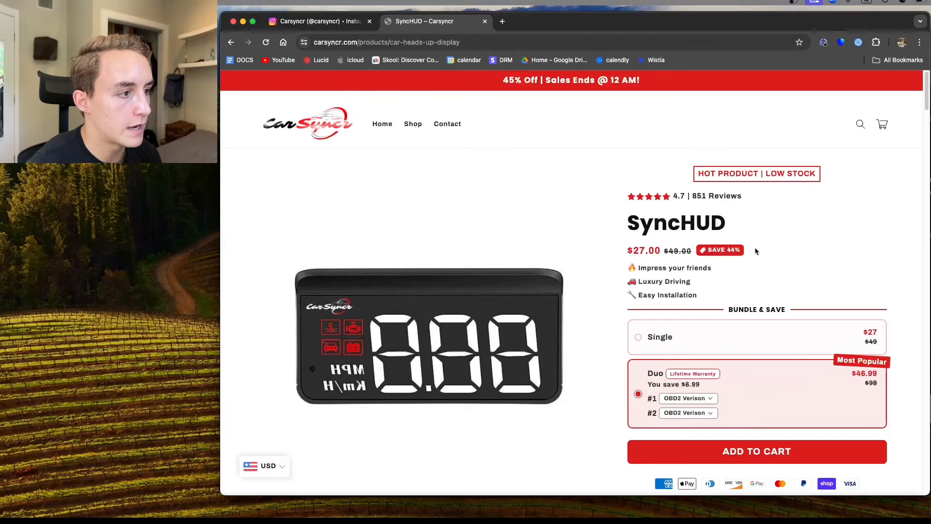
{"action": "scroll", "scroll_direction": "down", "scroll_amount": 3}
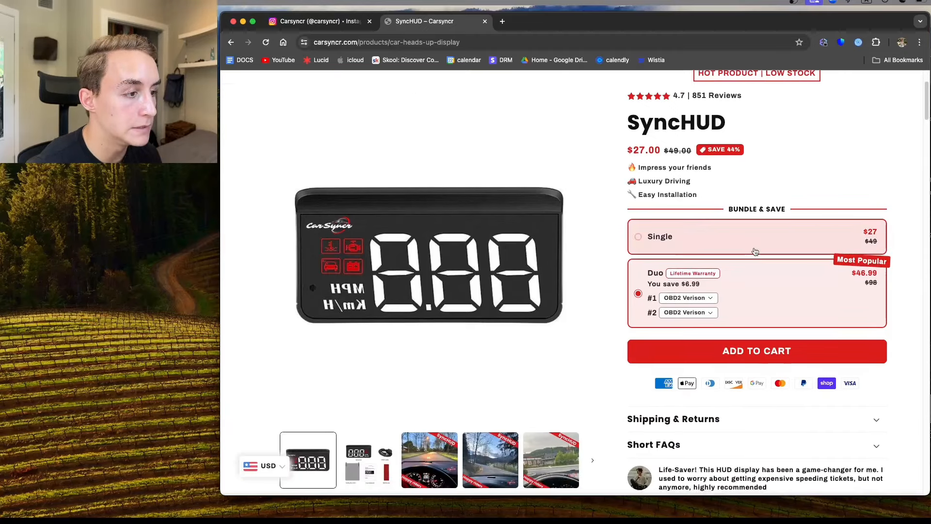
{"action": "scroll", "scroll_direction": "up", "scroll_amount": 3}
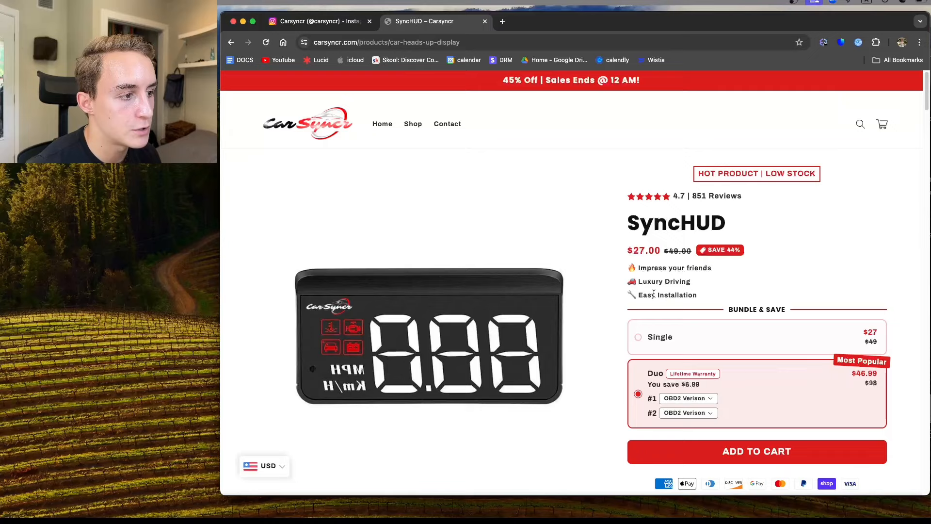
{"action": "scroll", "scroll_direction": "down", "scroll_amount": 3}
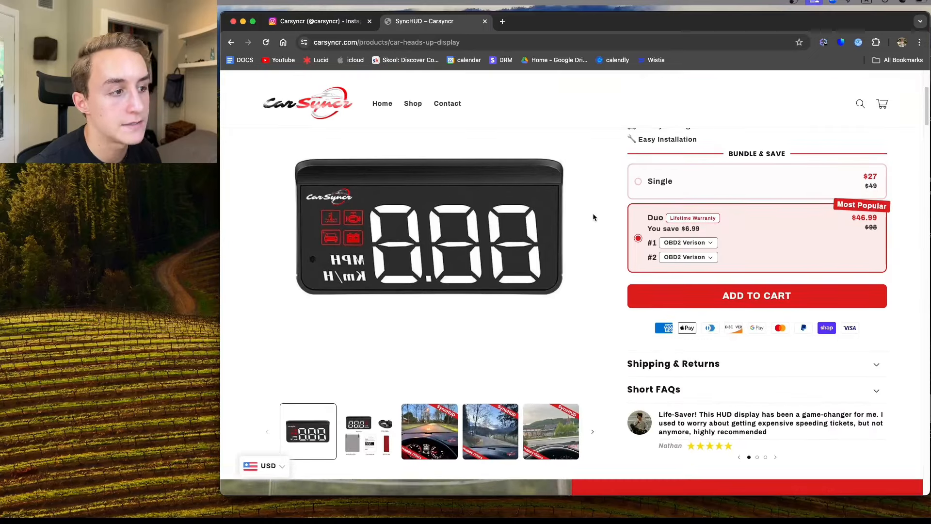
{"action": "scroll", "scroll_direction": "down", "scroll_amount": 3}
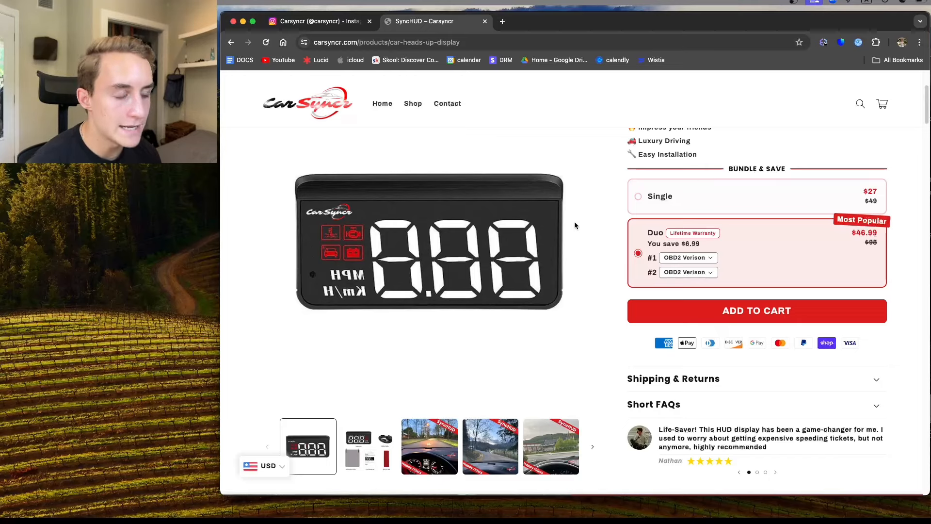
{"action": "mouse_move", "coordinate": [583, 223]}
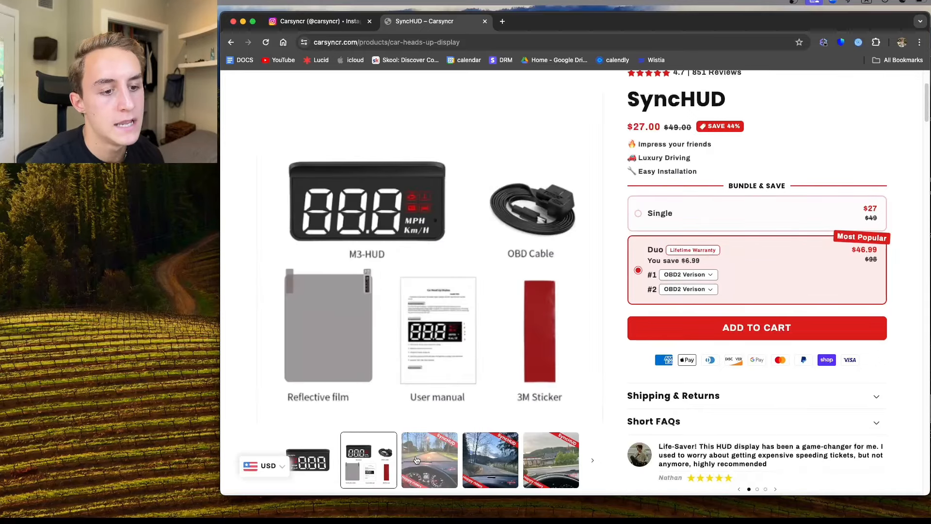
Step through the SyncHUD gallery to the Happy riders photo and expand the Short FAQs
{"action": "left_click", "coordinate": [429, 459]}
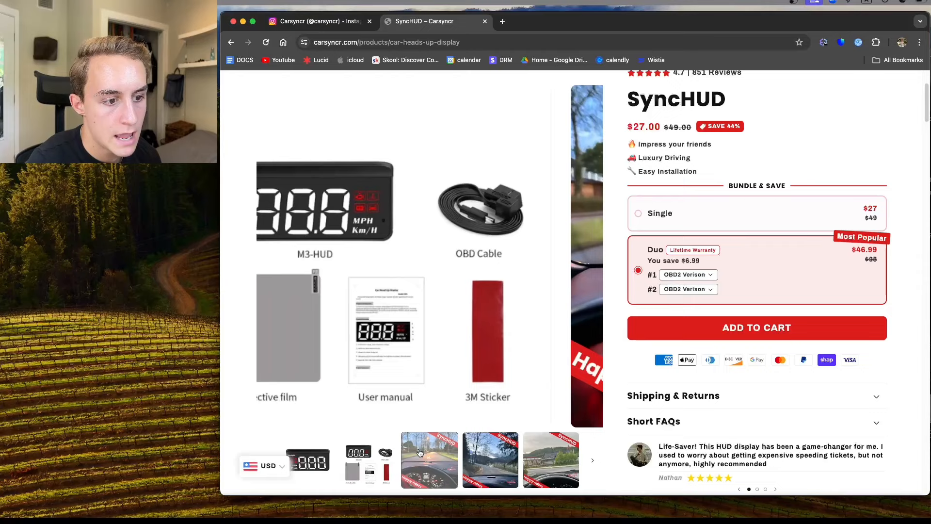
{"action": "left_click", "coordinate": [429, 459]}
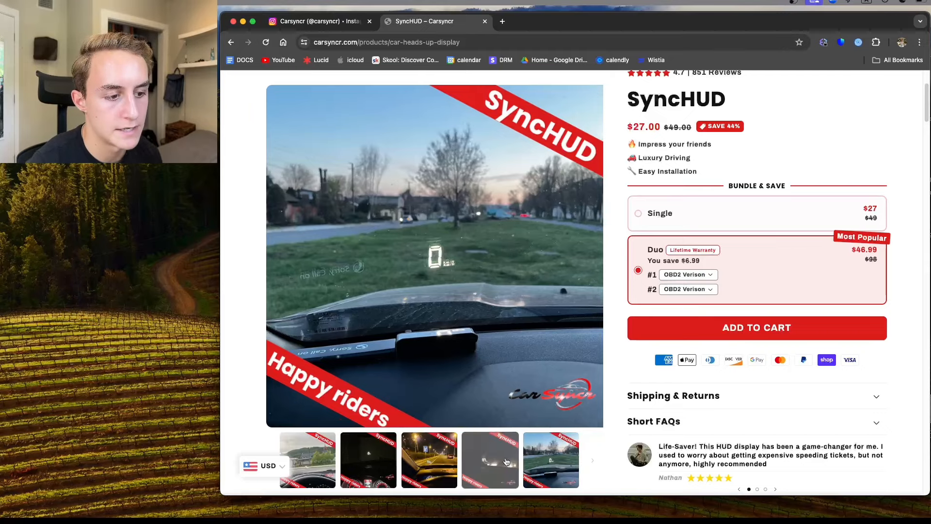
{"action": "left_click", "coordinate": [368, 459]}
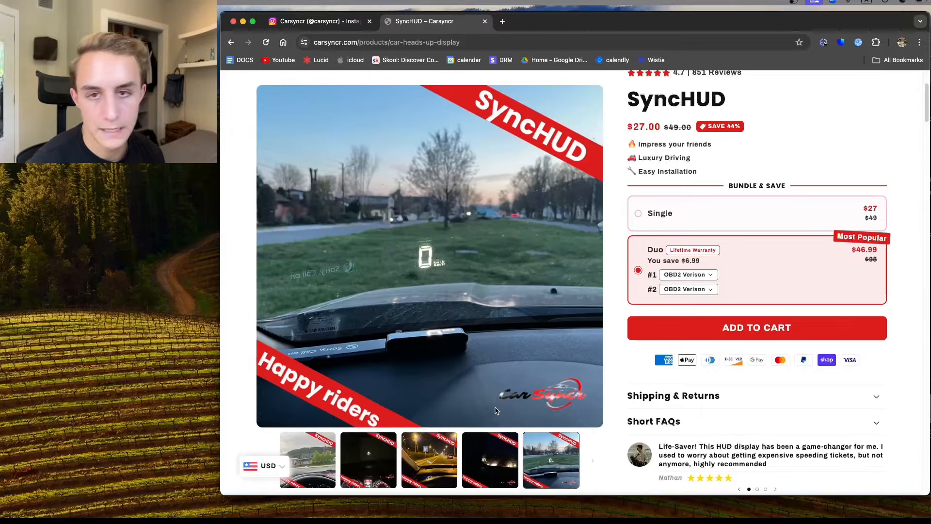
{"action": "scroll", "scroll_direction": "down", "scroll_amount": 3}
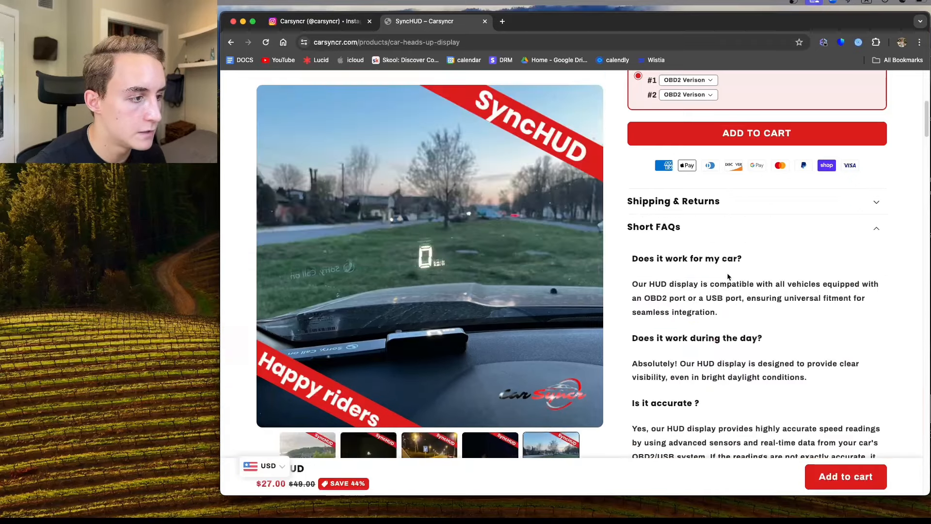
{"action": "scroll", "scroll_direction": "down", "scroll_amount": 3}
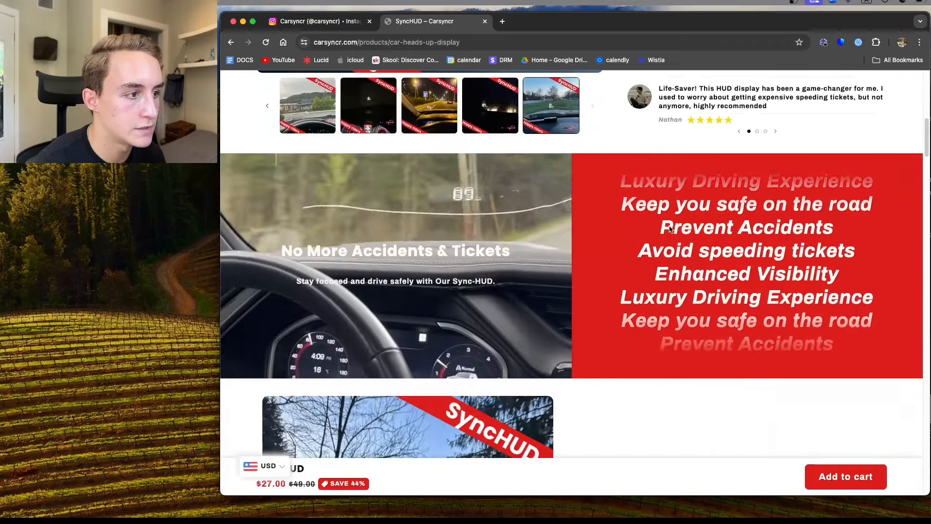
{"action": "scroll", "scroll_direction": "down", "scroll_amount": 3}
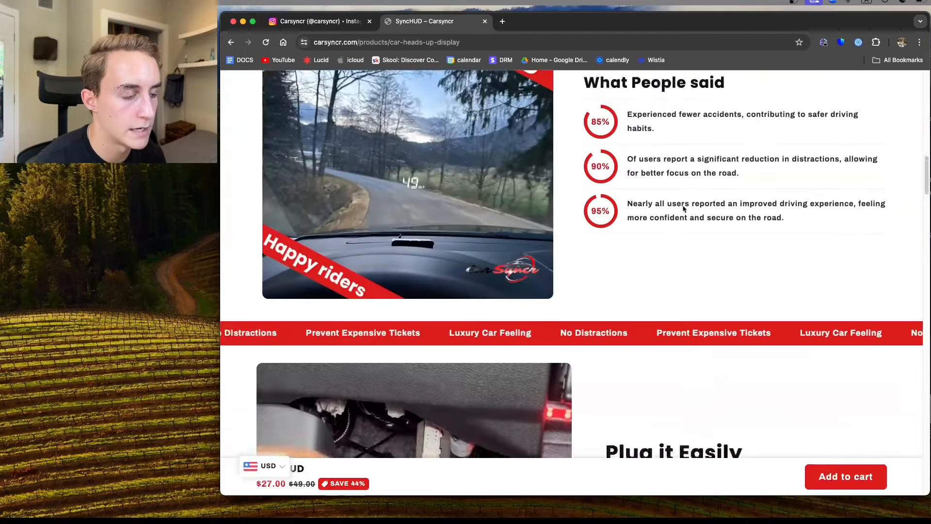
{"action": "scroll", "scroll_direction": "down", "scroll_amount": 3}
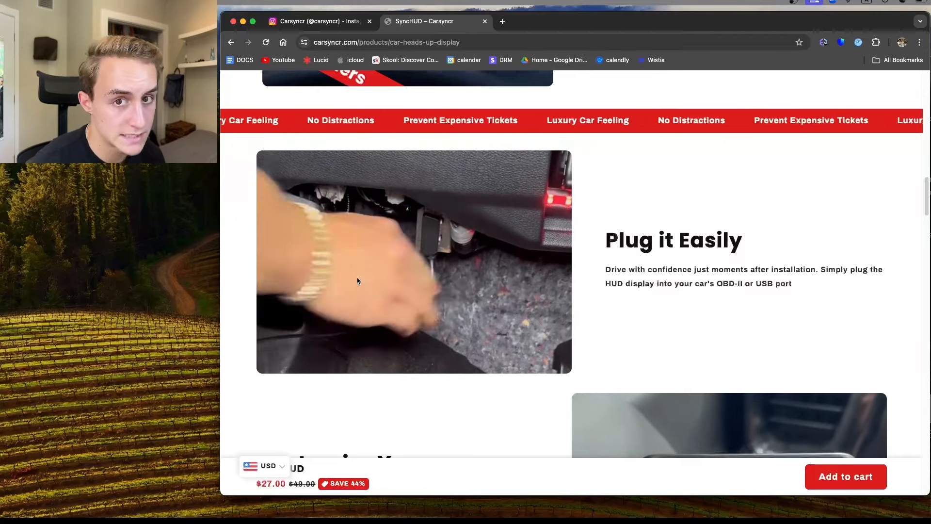
{"action": "scroll", "scroll_direction": "down", "scroll_amount": 3}
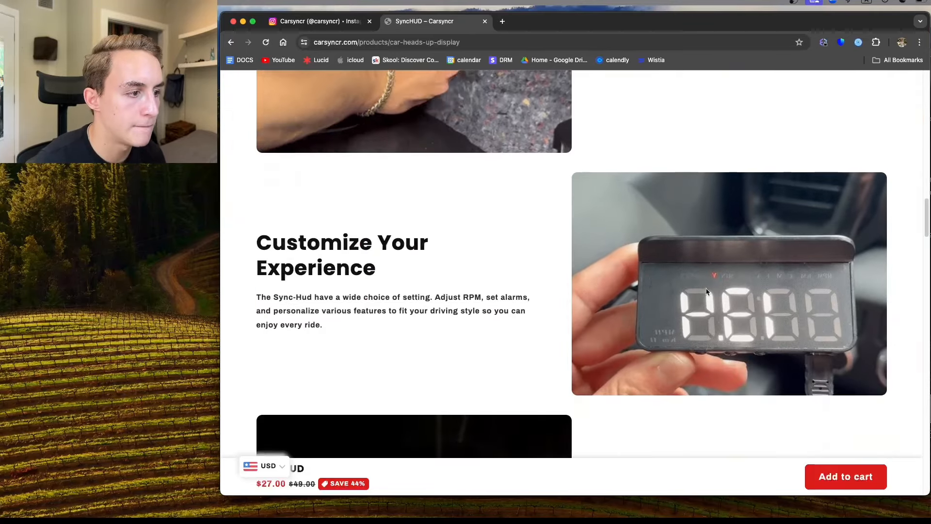
{"action": "scroll", "scroll_direction": "down", "scroll_amount": 3}
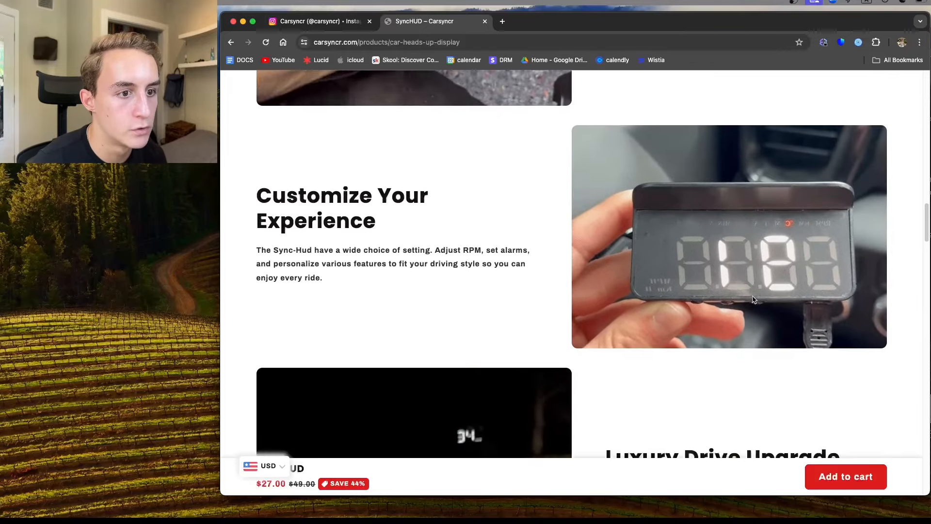
{"action": "scroll", "scroll_direction": "down", "scroll_amount": 3}
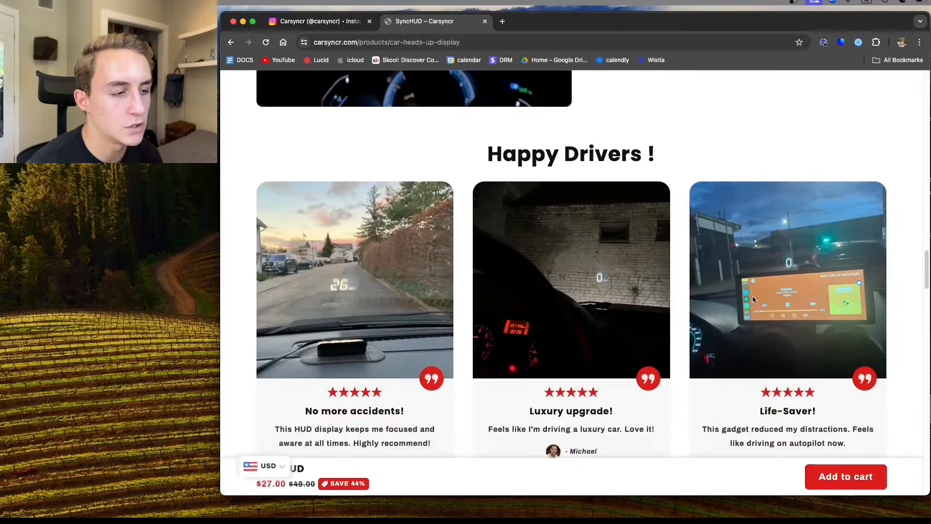
{"action": "scroll", "scroll_direction": "down", "scroll_amount": 3}
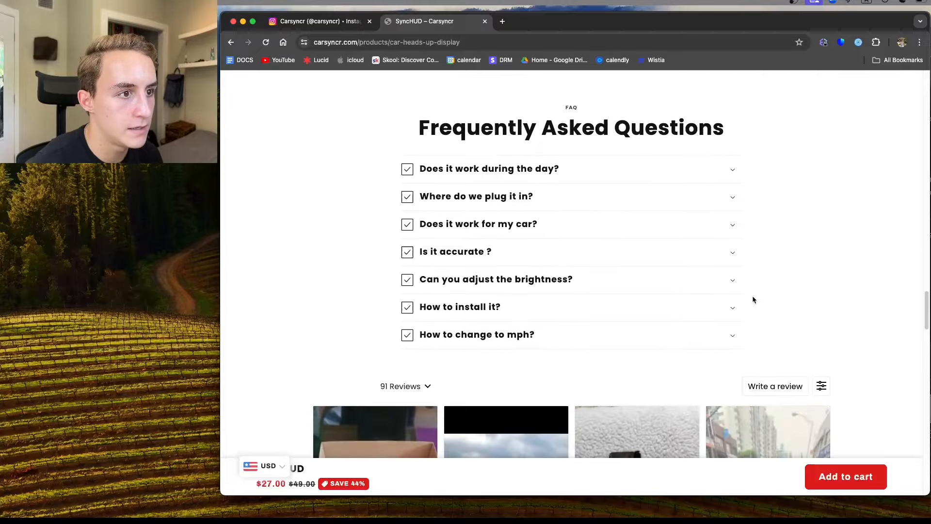
{"action": "scroll", "scroll_direction": "down", "scroll_amount": 3}
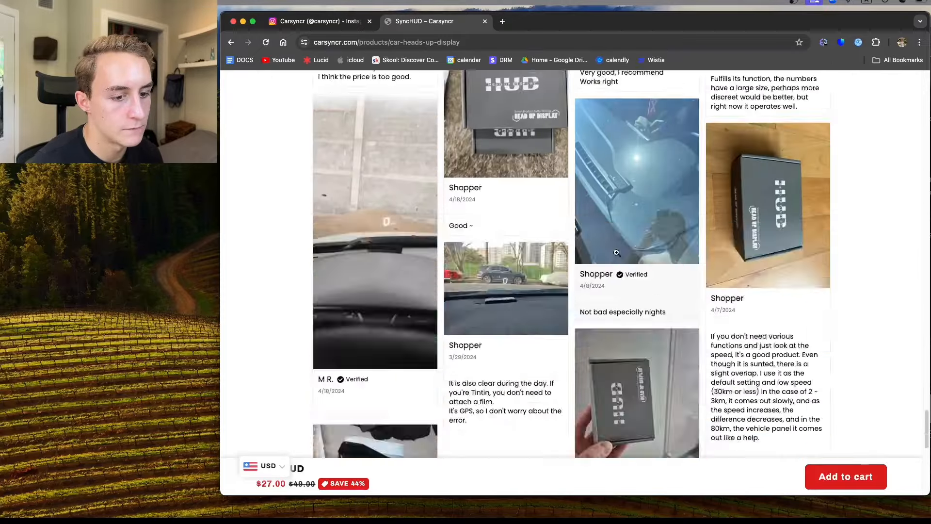
{"action": "scroll", "scroll_direction": "up", "scroll_amount": 3}
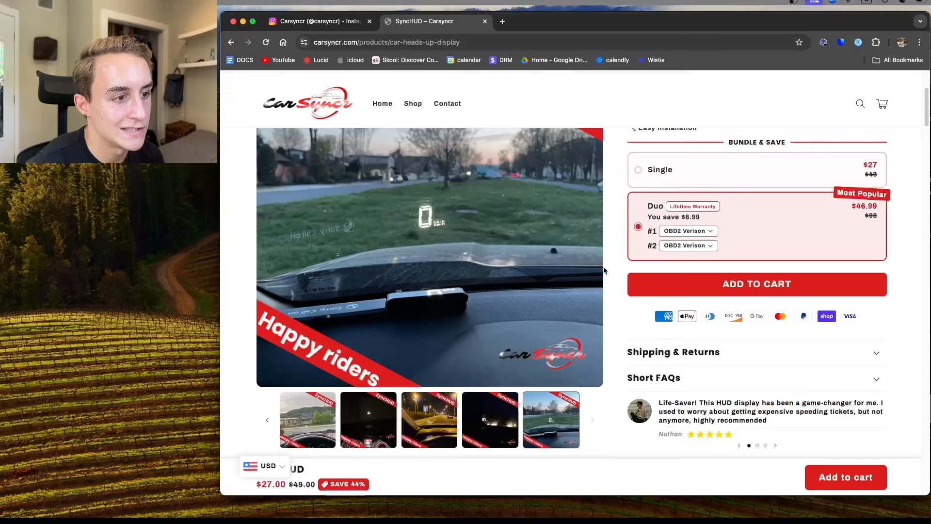
{"action": "scroll", "scroll_direction": "up", "scroll_amount": 3}
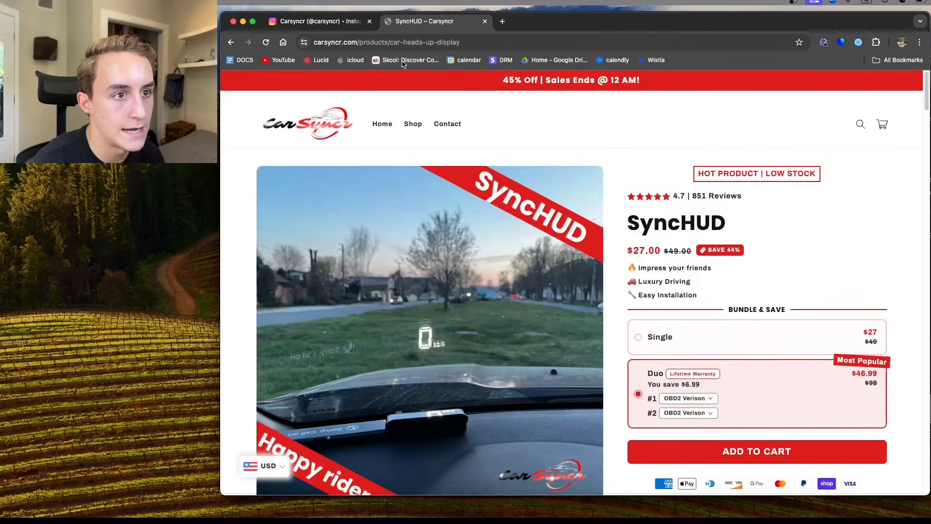
Return to the Shop collection and open the Sync-Radar product page ($32.00, 50% saving)
{"action": "left_click", "coordinate": [413, 123]}
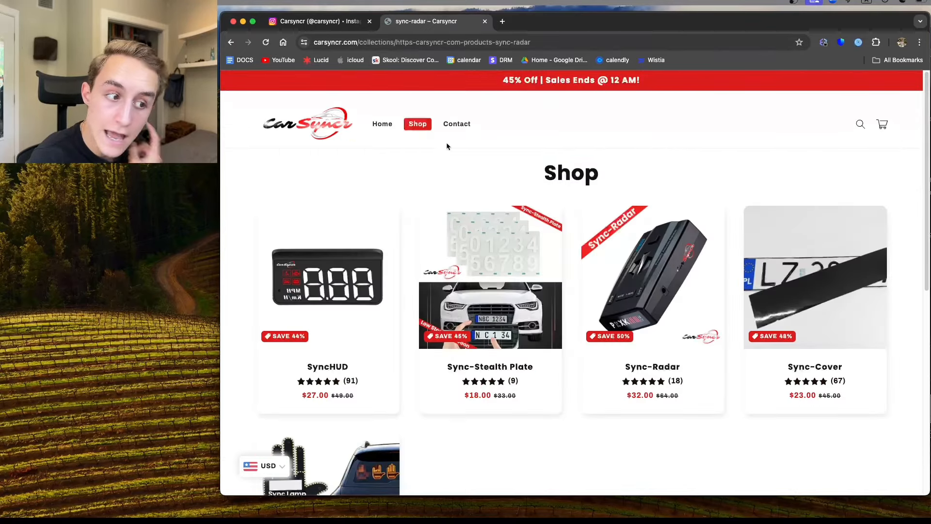
{"action": "scroll", "scroll_direction": "down", "scroll_amount": 3}
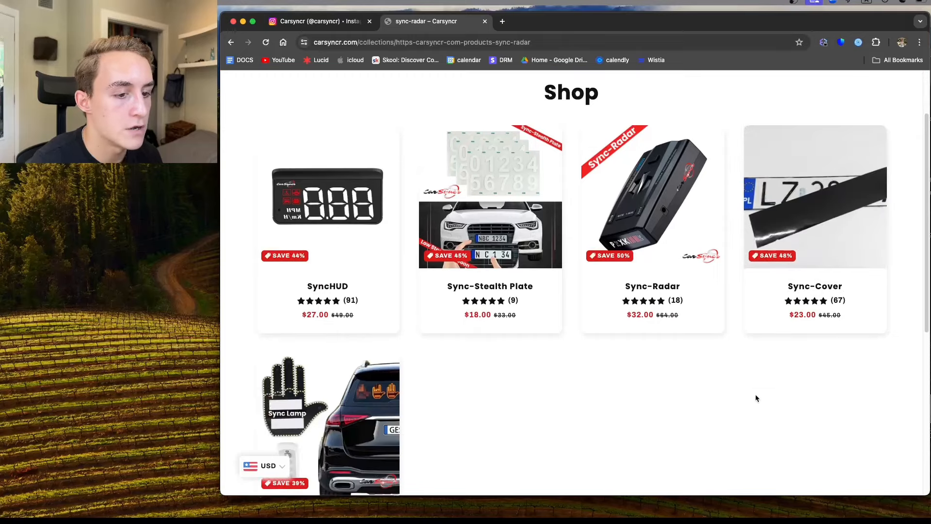
{"action": "left_click", "coordinate": [652, 196]}
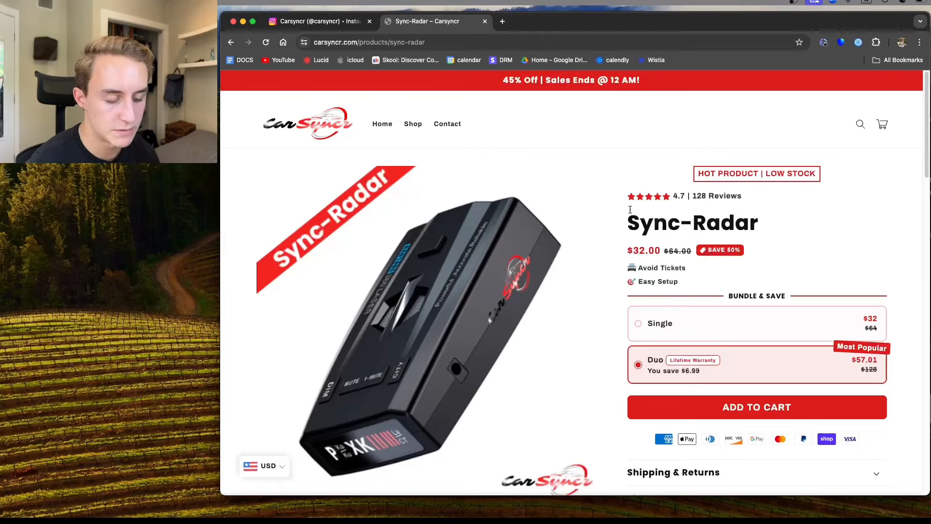
Review the Sync-Radar page's bundle options, FAQs and driving video
{"action": "scroll", "scroll_direction": "down", "scroll_amount": 3}
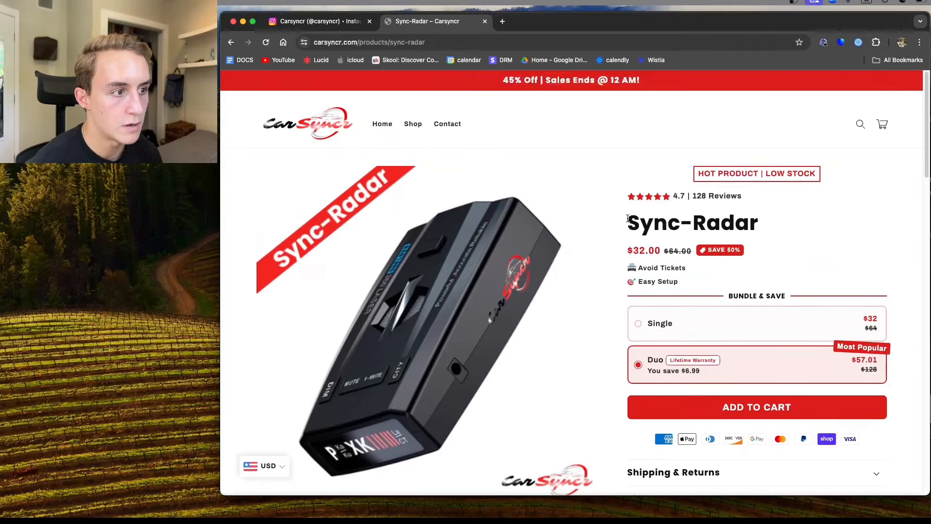
{"action": "scroll", "scroll_direction": "down", "scroll_amount": 3}
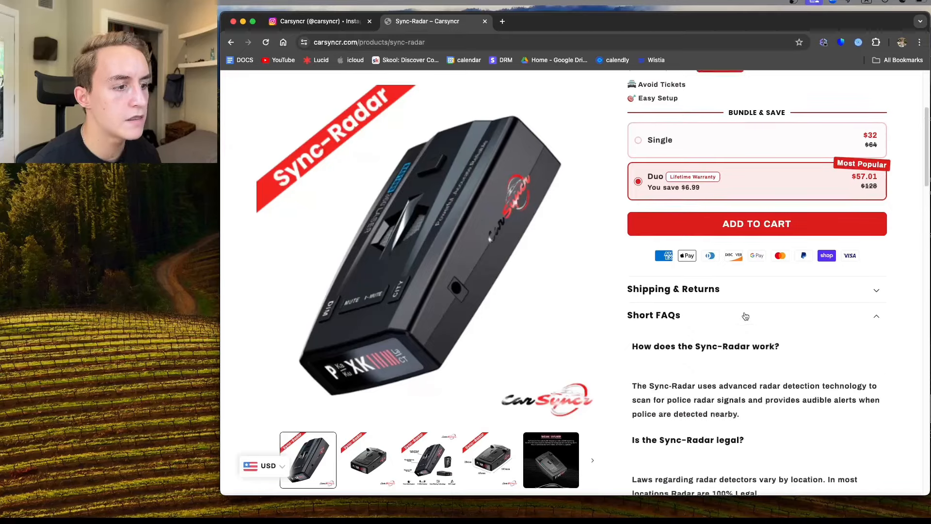
{"action": "scroll", "scroll_direction": "down", "scroll_amount": 3}
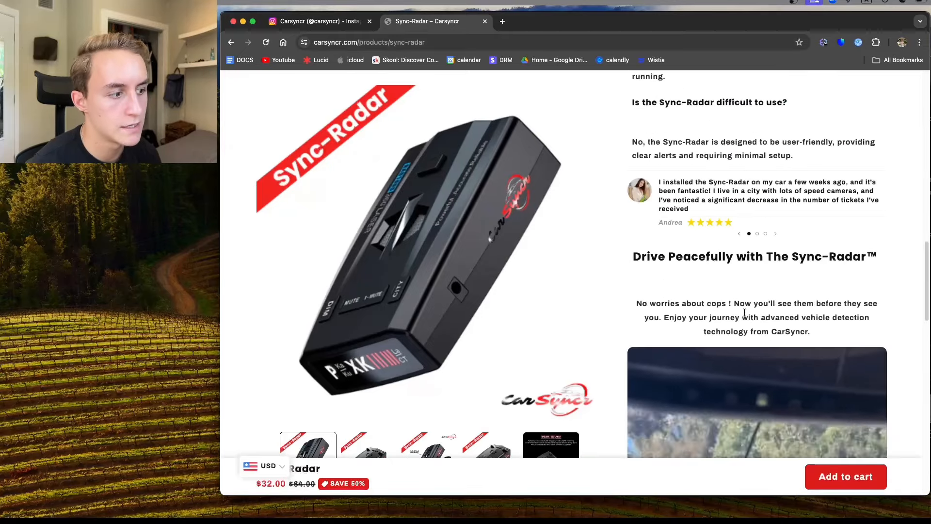
{"action": "scroll", "scroll_direction": "down", "scroll_amount": 3}
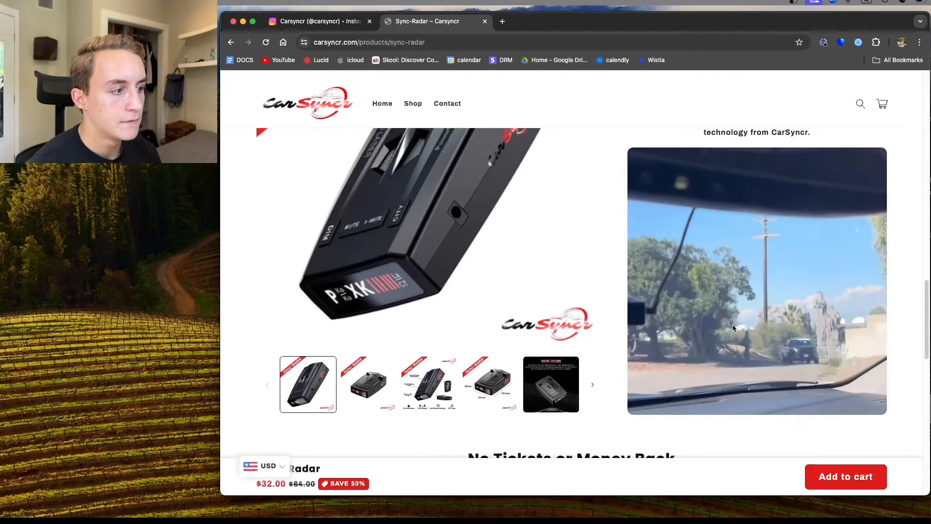
{"action": "scroll", "scroll_direction": "down", "scroll_amount": 3}
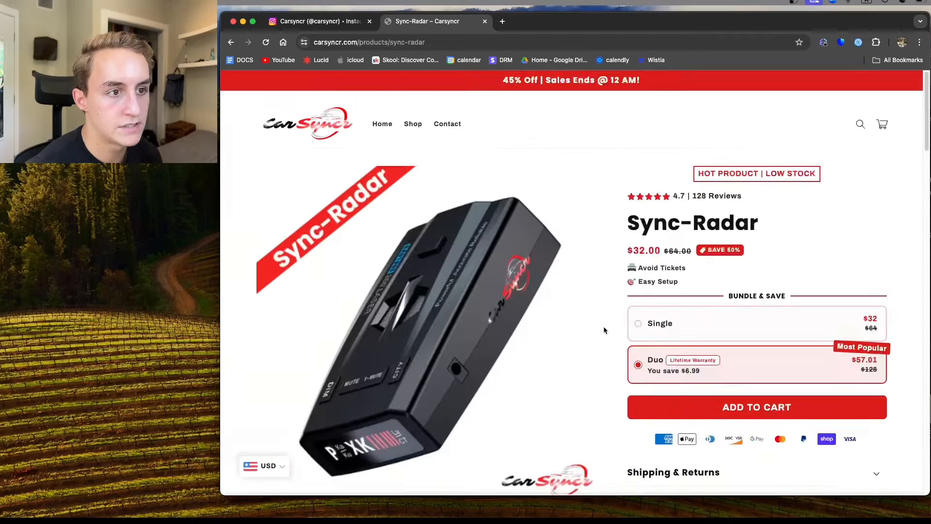
Return to the carsyncr Instagram profile and show only its Reels tab
{"action": "left_click", "coordinate": [316, 22]}
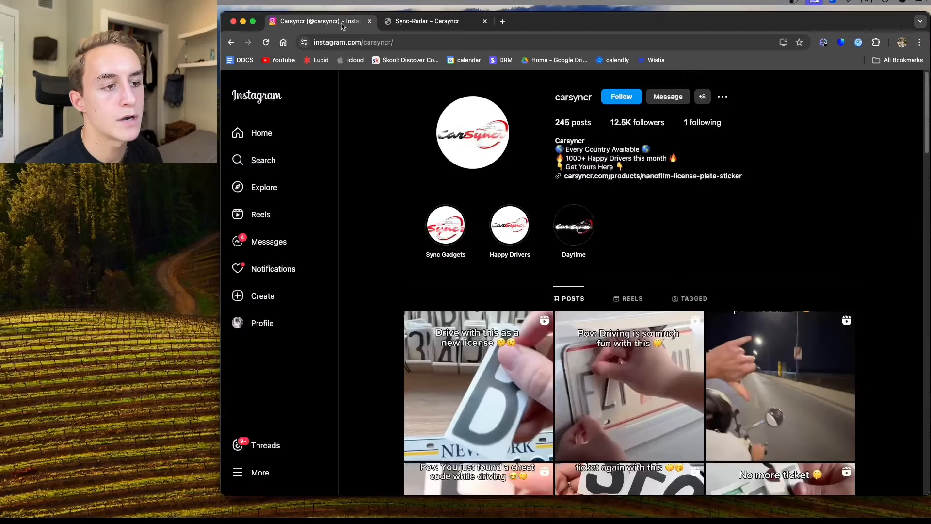
{"action": "left_click", "coordinate": [631, 298]}
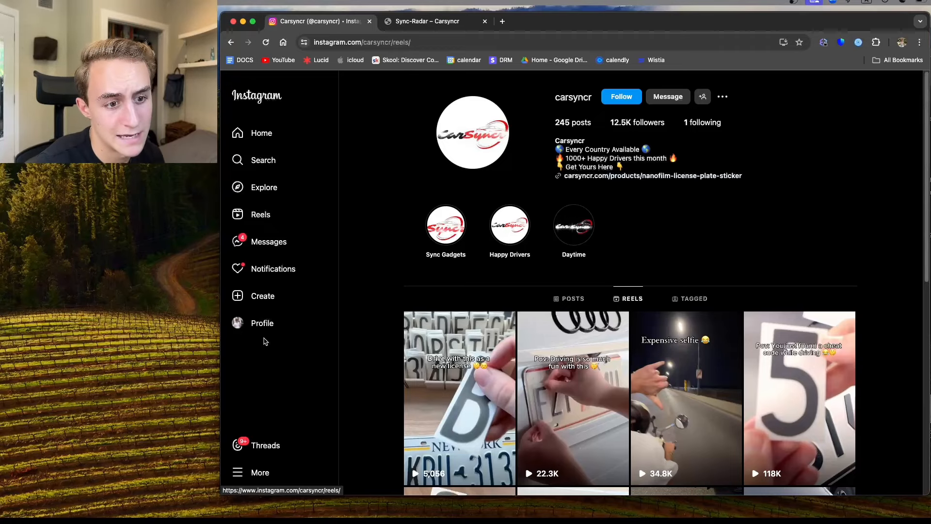
{"action": "mouse_move", "coordinate": [391, 240]}
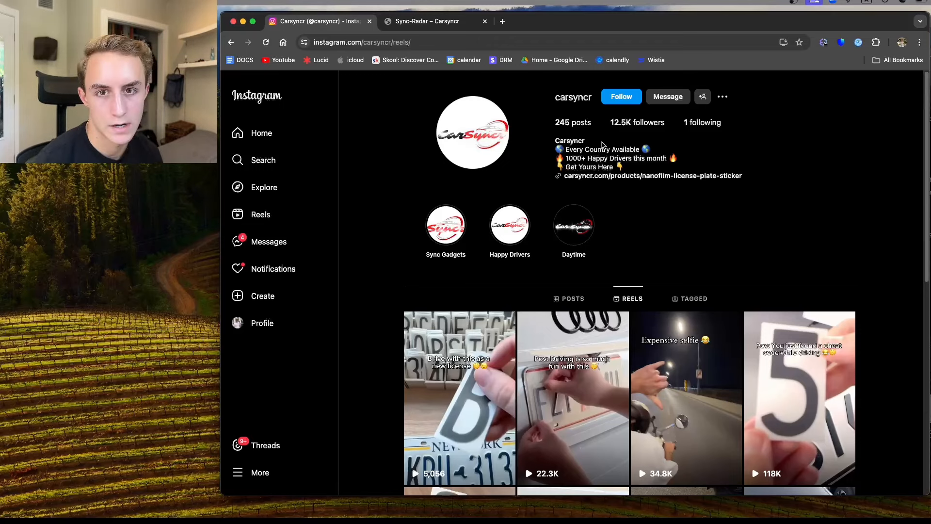
Browse down the licence-plate prototype reels with view counts and dismiss the loading pop-up
{"action": "scroll", "scroll_direction": "down", "scroll_amount": 3}
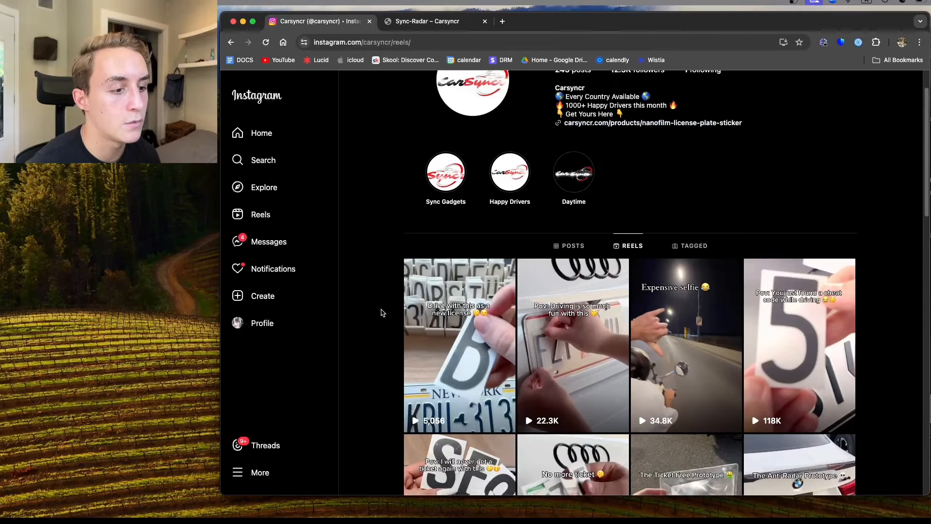
{"action": "scroll", "scroll_direction": "down", "scroll_amount": 3}
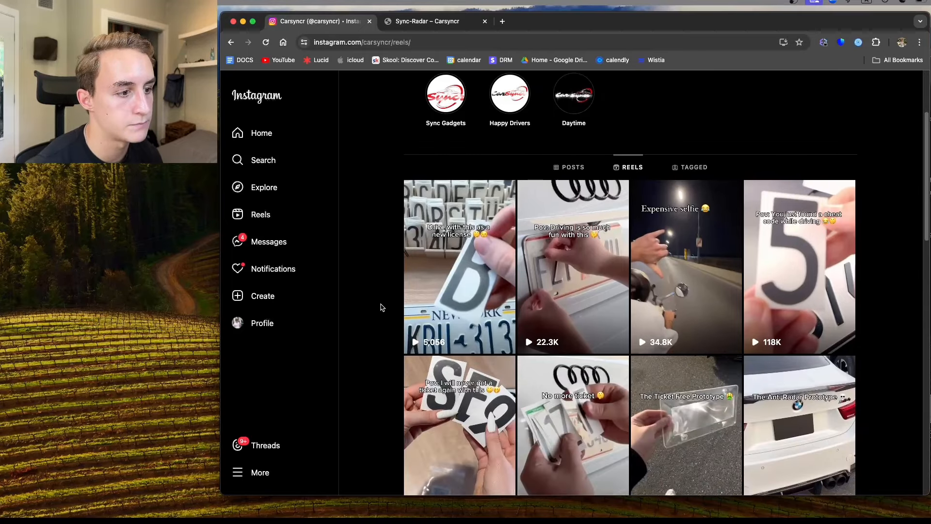
{"action": "scroll", "scroll_direction": "down", "scroll_amount": 3}
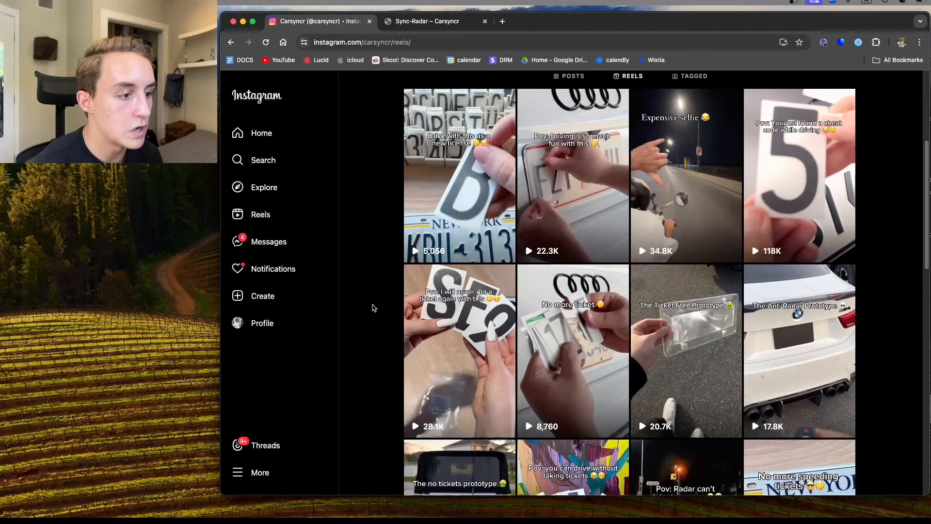
{"action": "scroll", "scroll_direction": "down", "scroll_amount": 3}
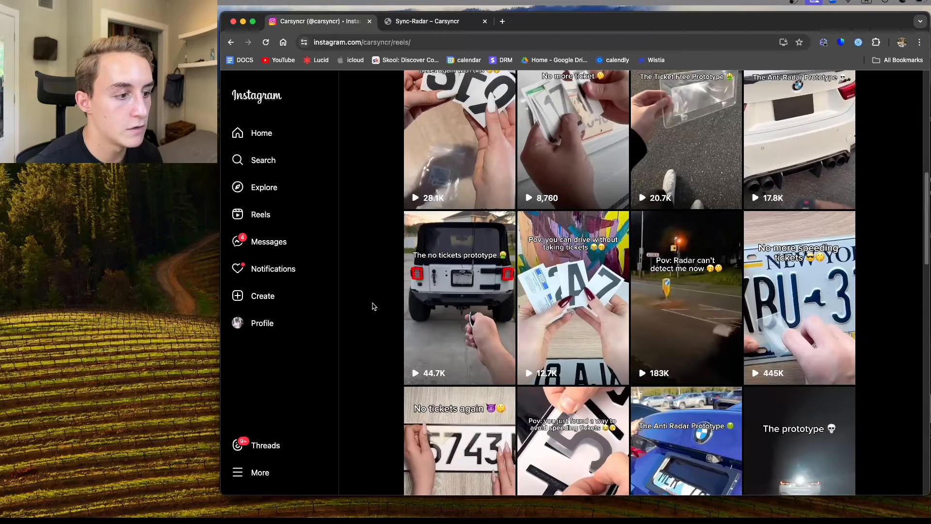
{"action": "scroll", "scroll_direction": "down", "scroll_amount": 3}
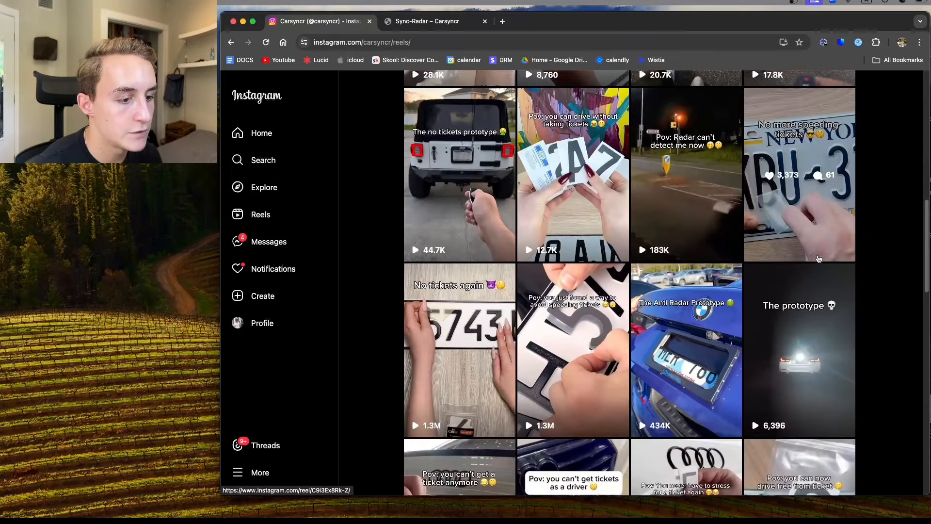
{"action": "scroll", "scroll_direction": "down", "scroll_amount": 3}
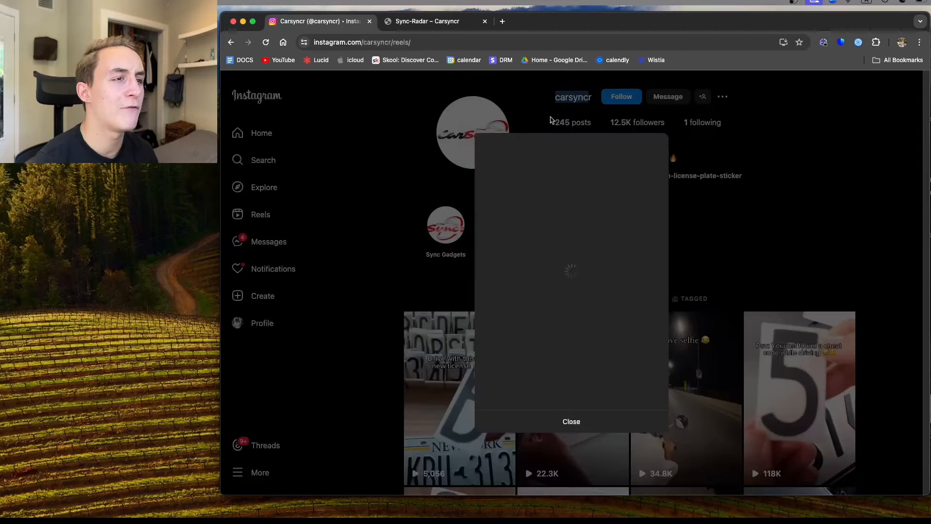
{"action": "left_click", "coordinate": [570, 420]}
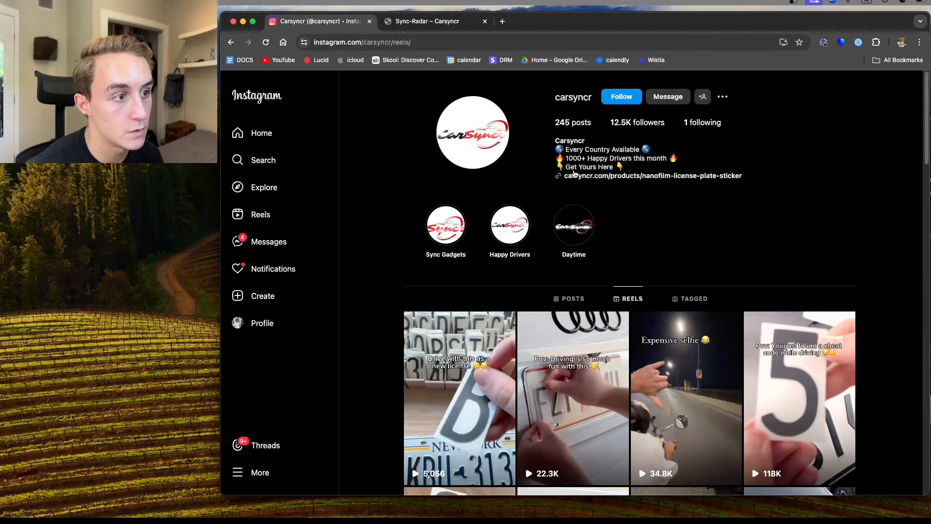
{"action": "mouse_move", "coordinate": [653, 176]}
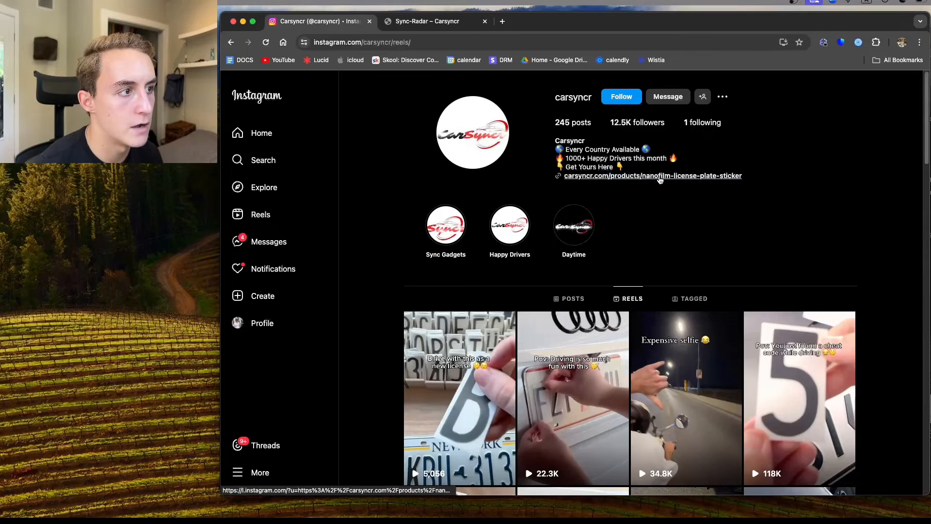
Follow the carsyncr.com bio link to the $18 Sync-Stealth Plate page, review it and close the tab
{"action": "left_click", "coordinate": [652, 176]}
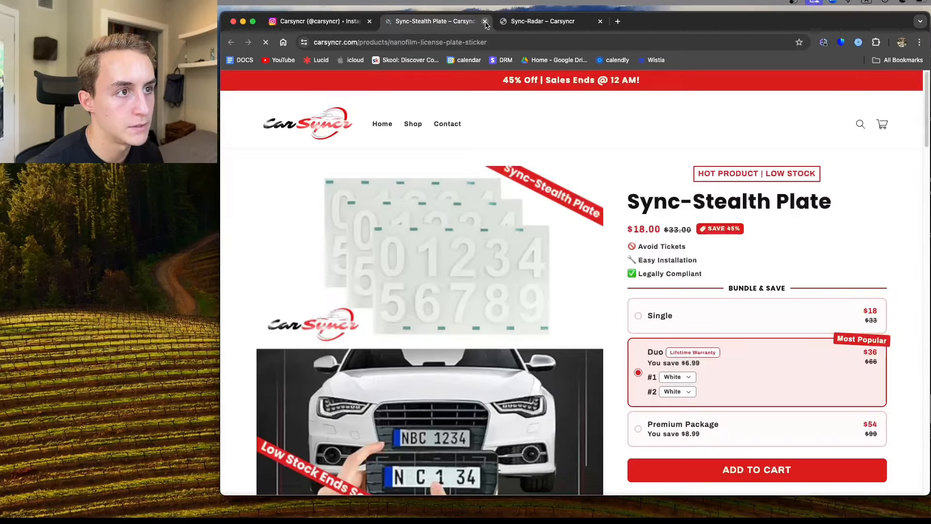
{"action": "scroll", "scroll_direction": "down", "scroll_amount": 3}
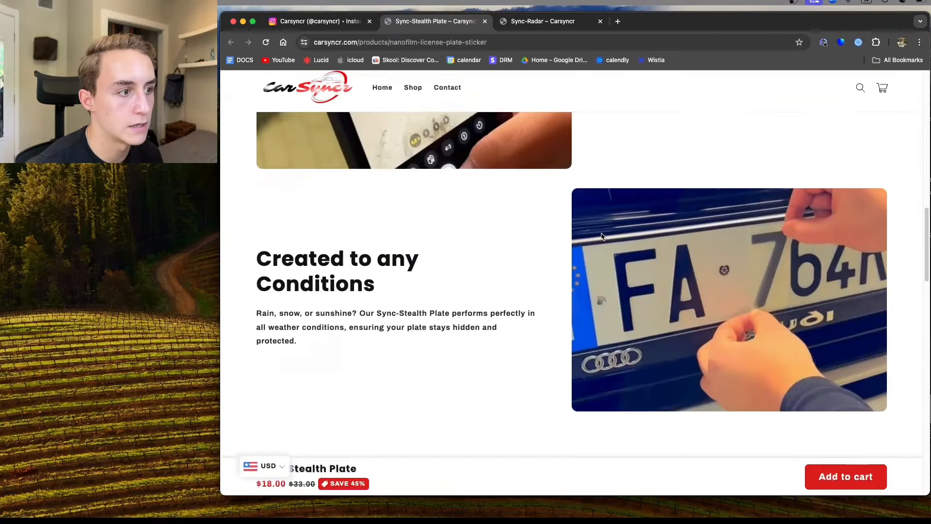
{"action": "left_click", "coordinate": [319, 20]}
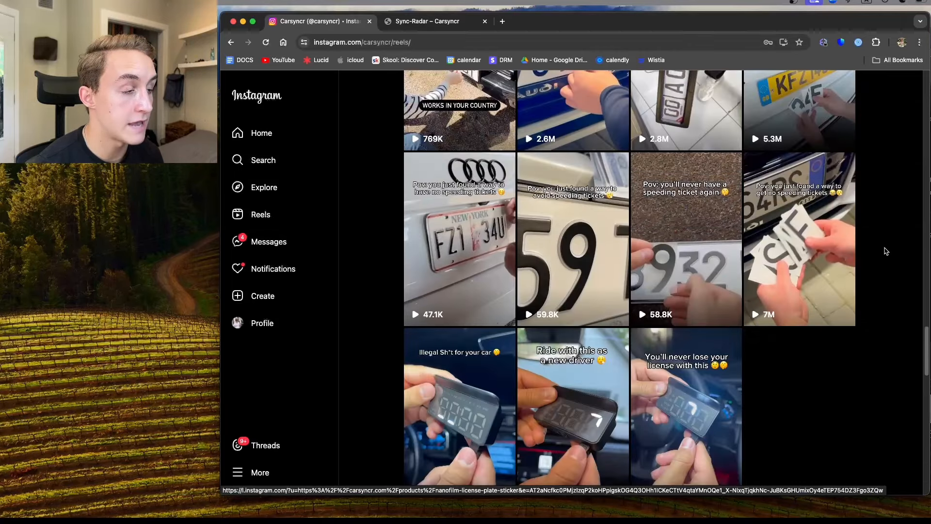
Scroll far down the reels grid to older SyncHUD reels, dismissing the login prompt
{"action": "scroll", "scroll_direction": "down", "scroll_amount": 3}
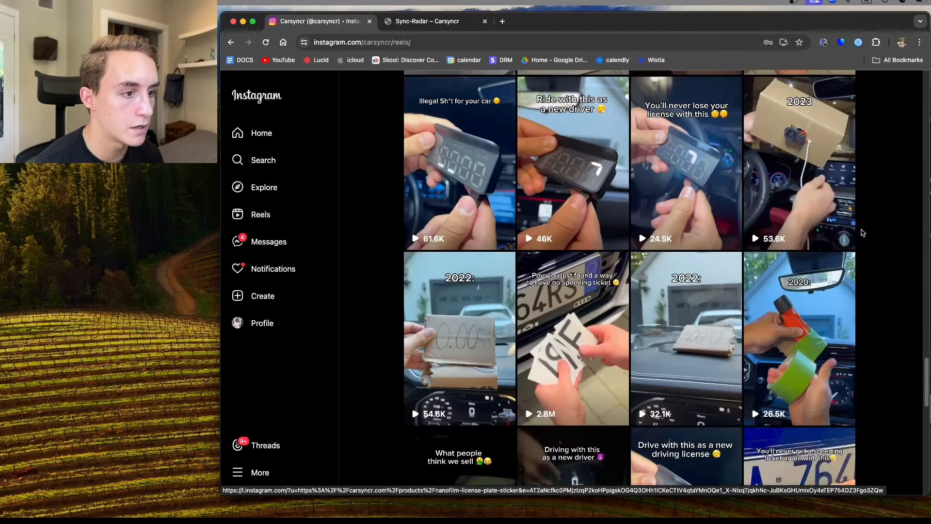
{"action": "scroll", "scroll_direction": "down", "scroll_amount": 3}
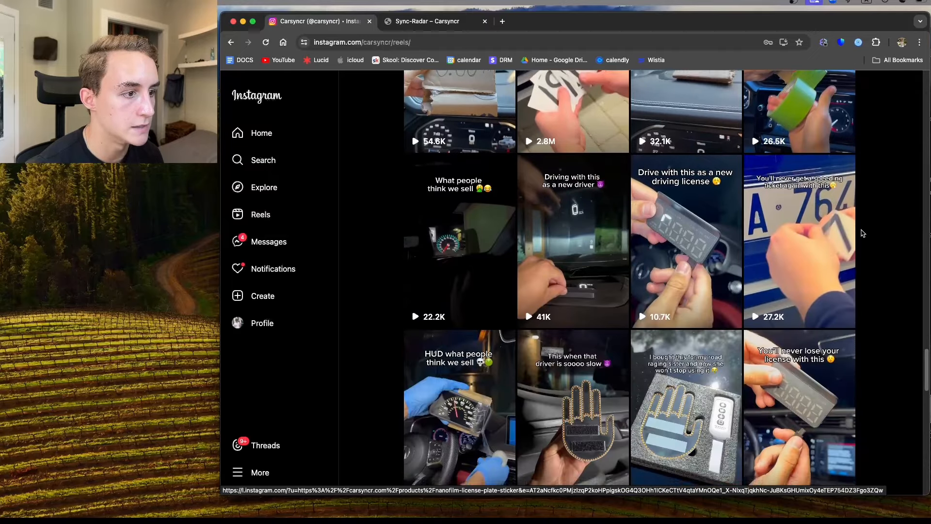
{"action": "scroll", "scroll_direction": "down", "scroll_amount": 3}
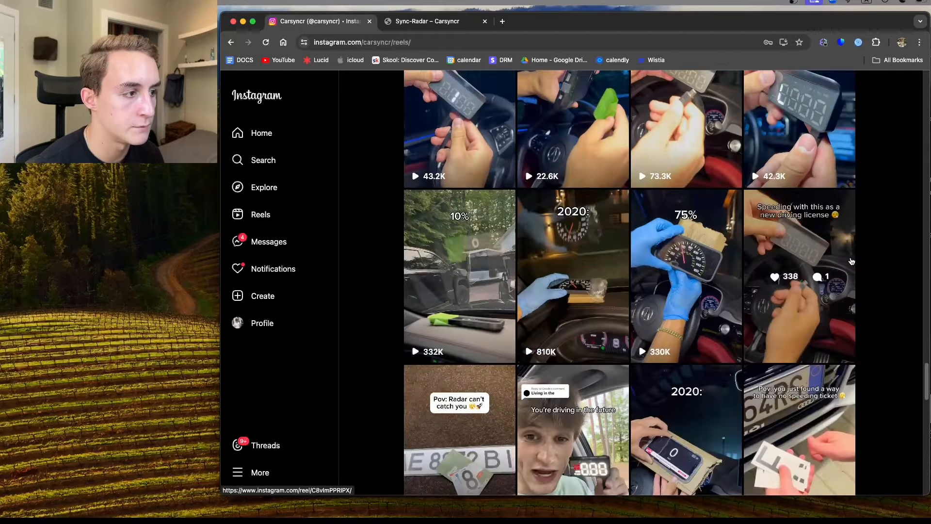
{"action": "scroll", "scroll_direction": "down", "scroll_amount": 3}
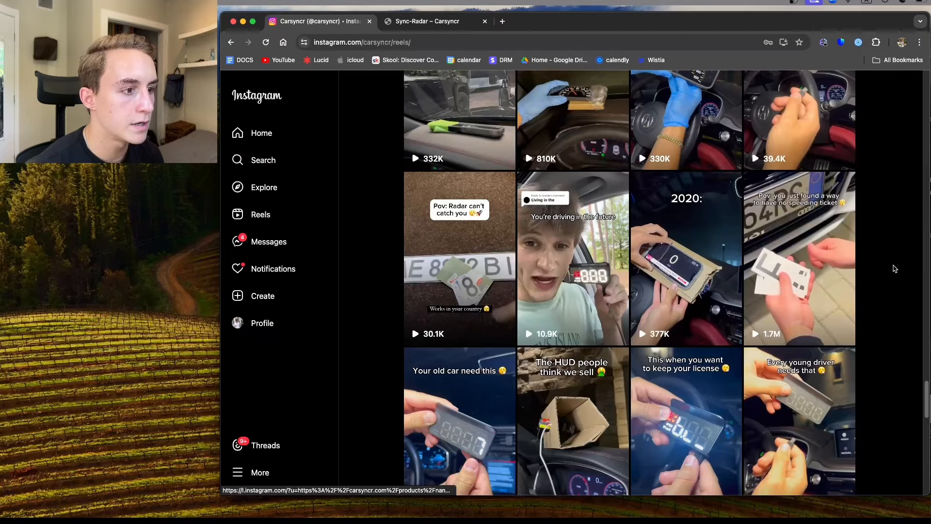
{"action": "scroll", "scroll_direction": "down", "scroll_amount": 3}
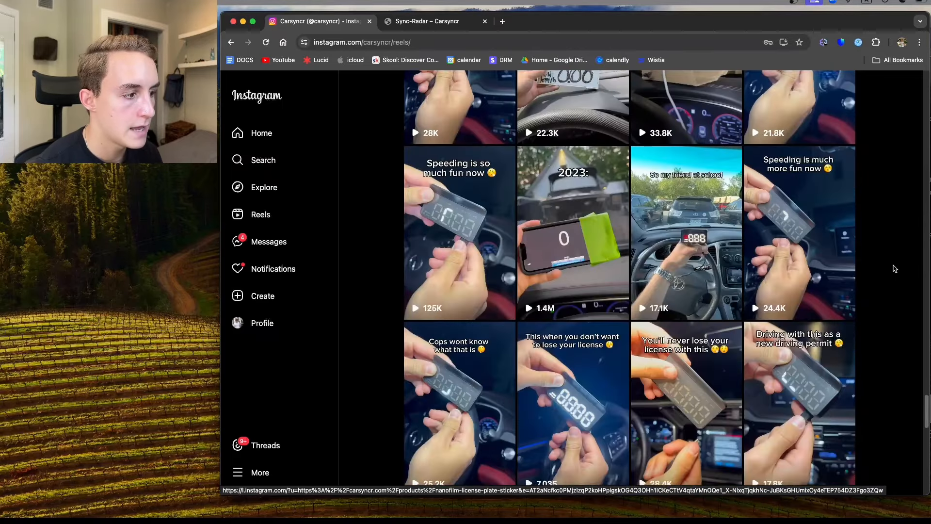
{"action": "scroll", "scroll_direction": "down", "scroll_amount": 3}
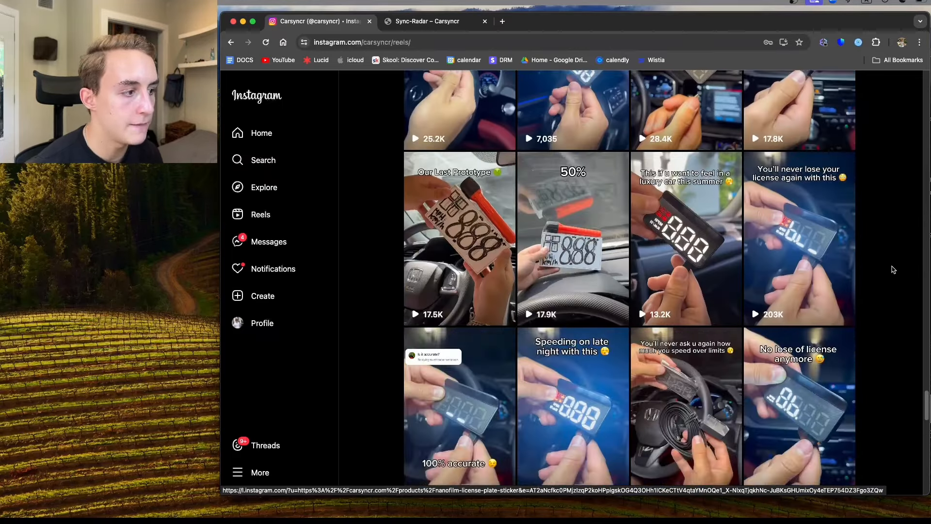
{"action": "scroll", "scroll_direction": "down", "scroll_amount": 3}
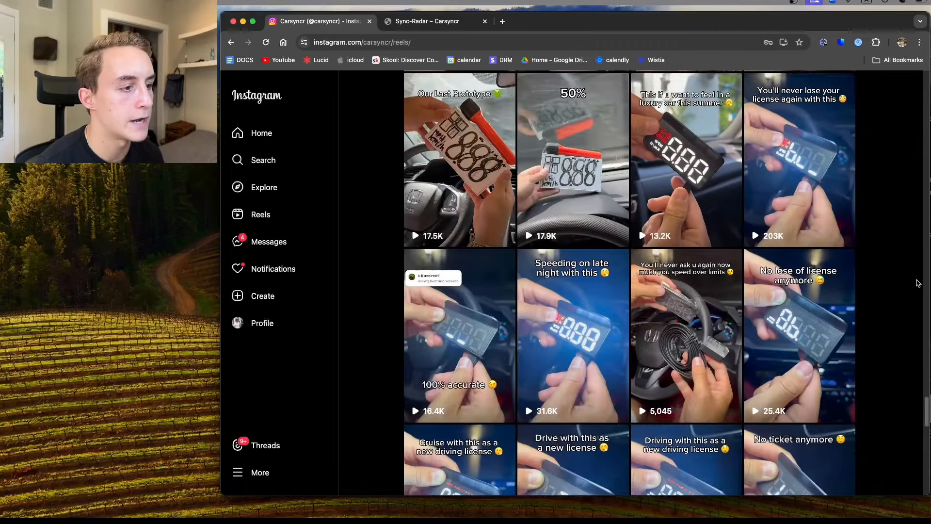
{"action": "scroll", "scroll_direction": "down", "scroll_amount": 3}
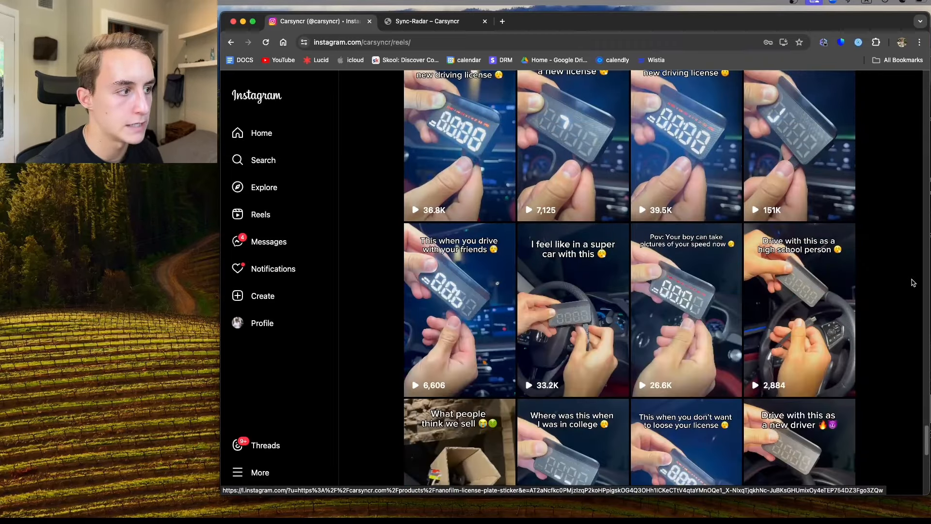
{"action": "scroll", "scroll_direction": "down", "scroll_amount": 3}
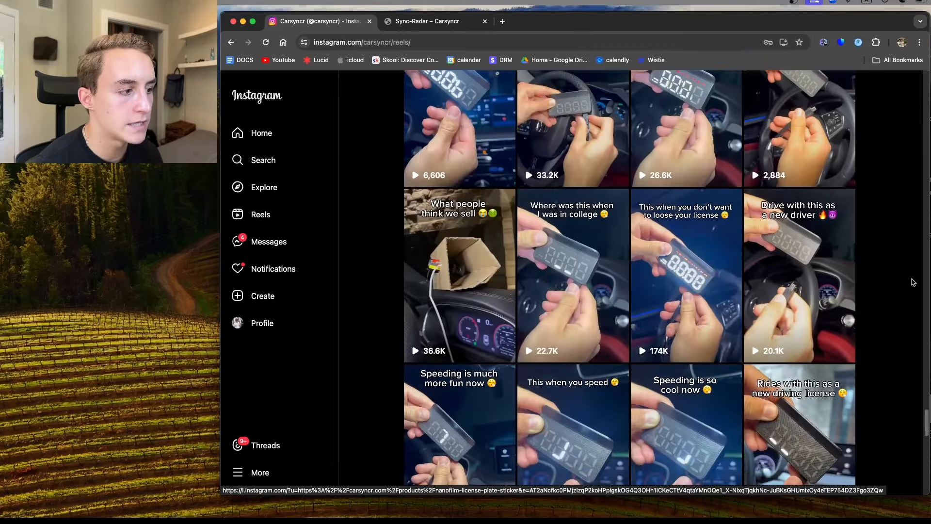
{"action": "scroll", "scroll_direction": "down", "scroll_amount": 3}
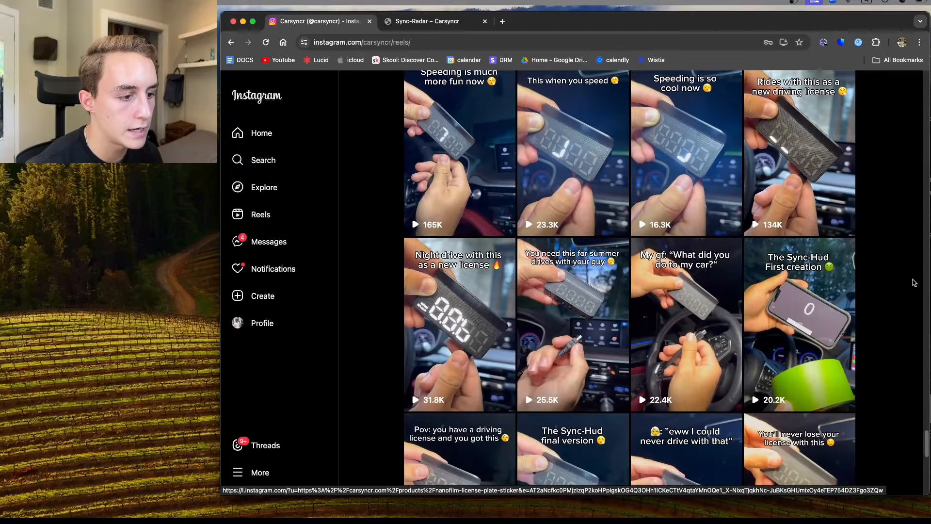
{"action": "scroll", "scroll_direction": "down", "scroll_amount": 3}
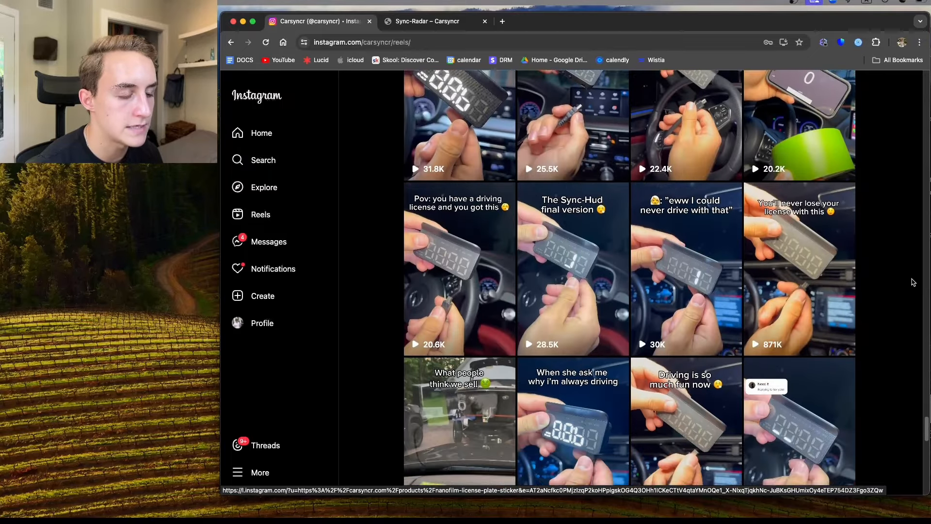
{"action": "scroll", "scroll_direction": "down", "scroll_amount": 3}
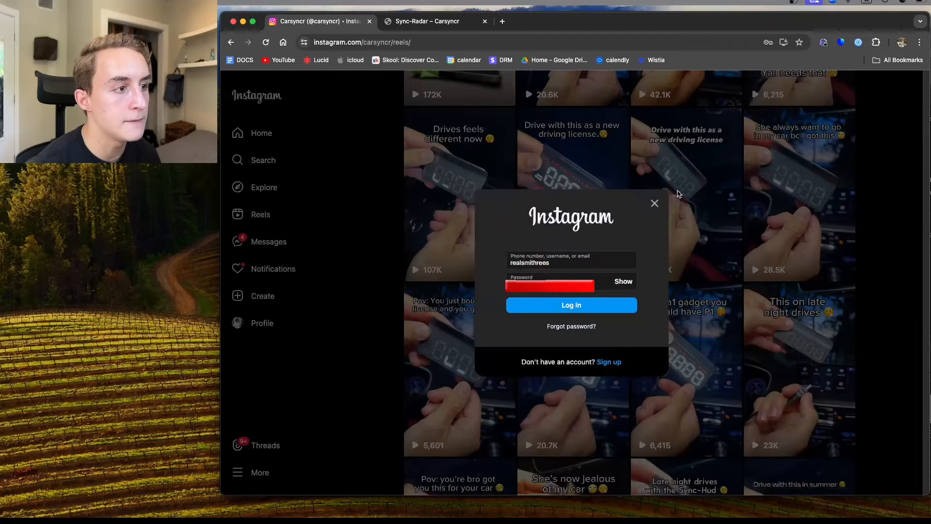
{"action": "left_click", "coordinate": [655, 202]}
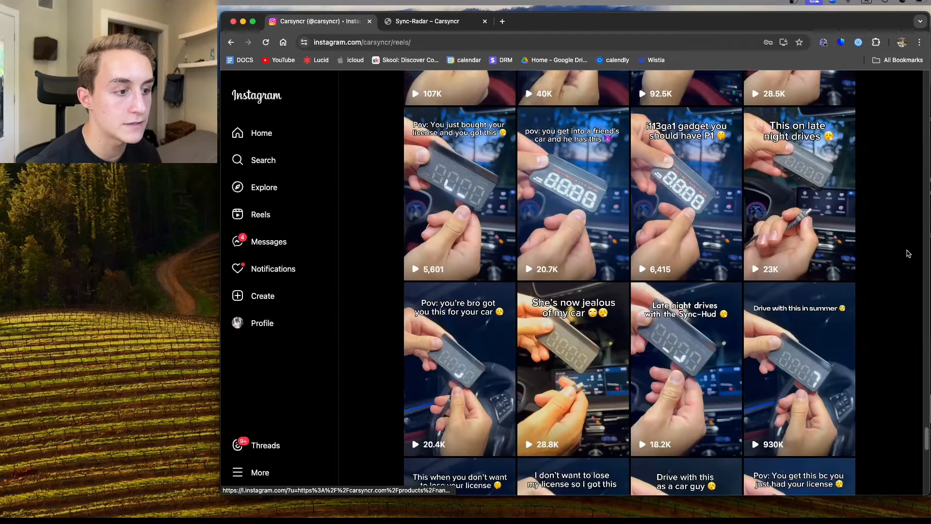
{"action": "scroll", "scroll_direction": "down", "scroll_amount": 3}
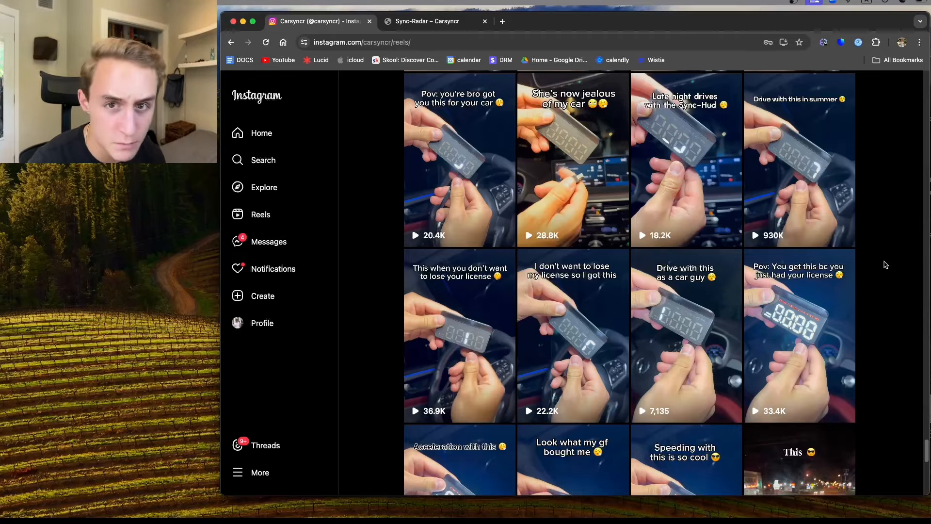
Scroll further and open the 'Drive with this as a new driving license' reel with its comments
{"action": "scroll", "scroll_direction": "down", "scroll_amount": 3}
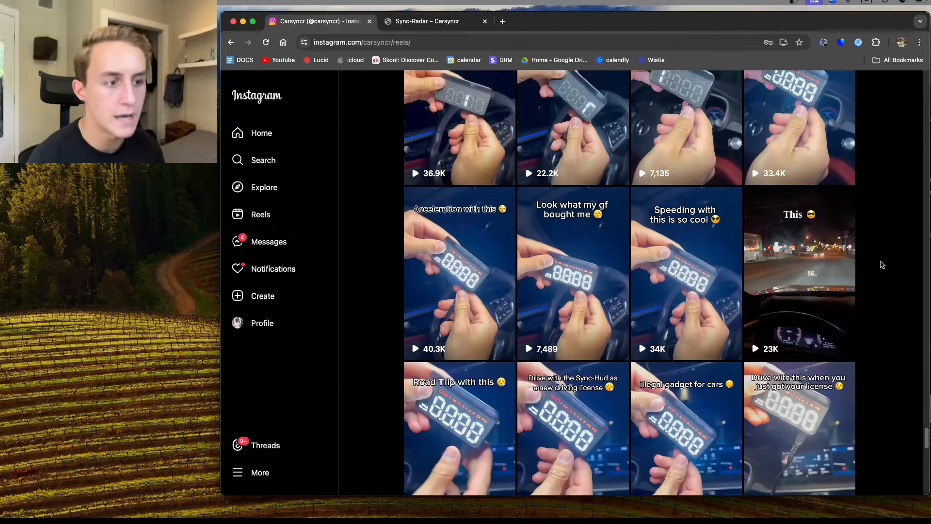
{"action": "scroll", "scroll_direction": "down", "scroll_amount": 3}
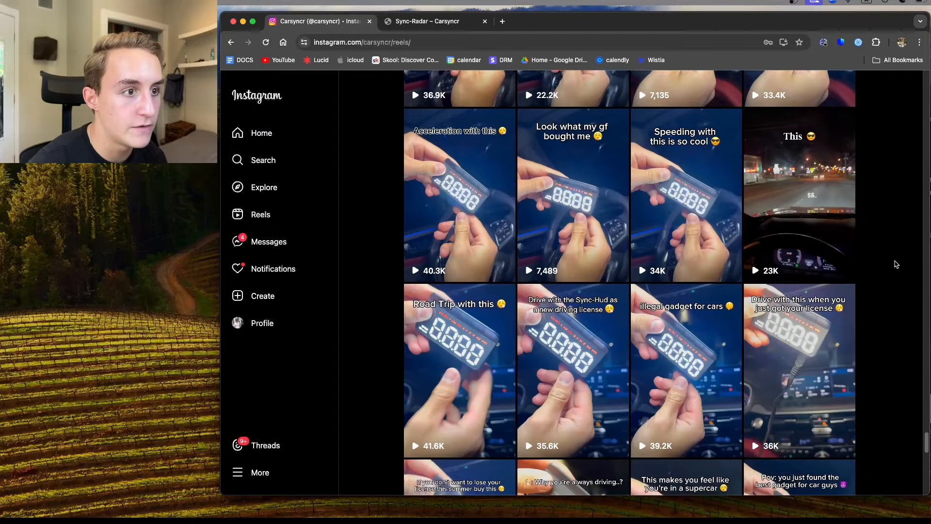
{"action": "scroll", "scroll_direction": "down", "scroll_amount": 3}
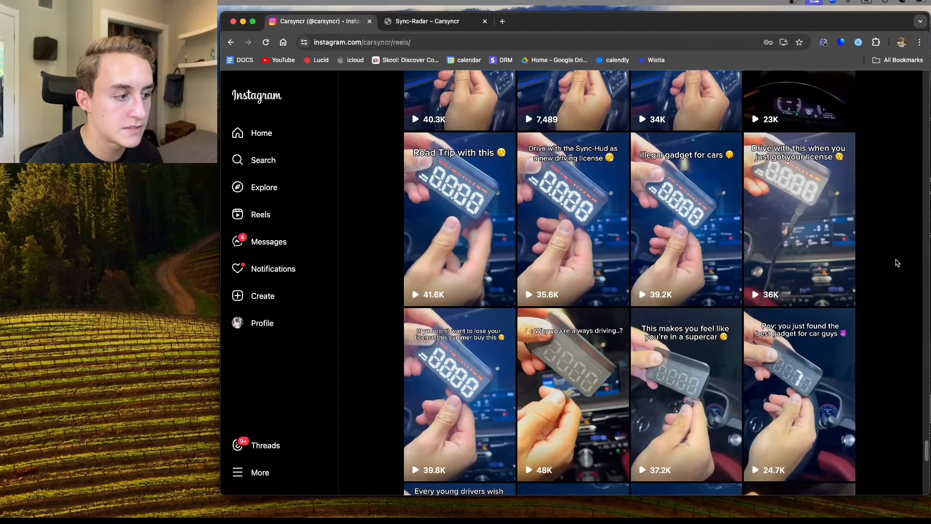
{"action": "scroll", "scroll_direction": "down", "scroll_amount": 3}
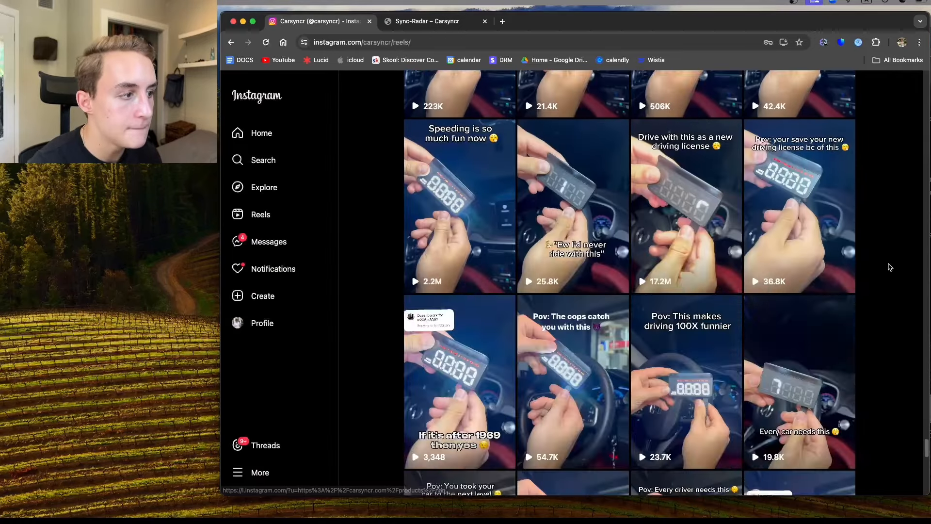
{"action": "scroll", "scroll_direction": "down", "scroll_amount": 3}
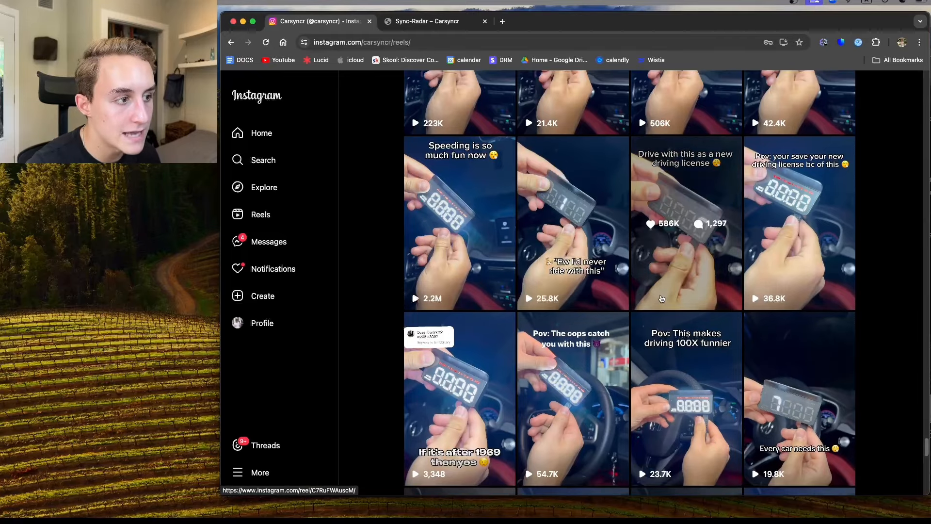
{"action": "left_click", "coordinate": [685, 223]}
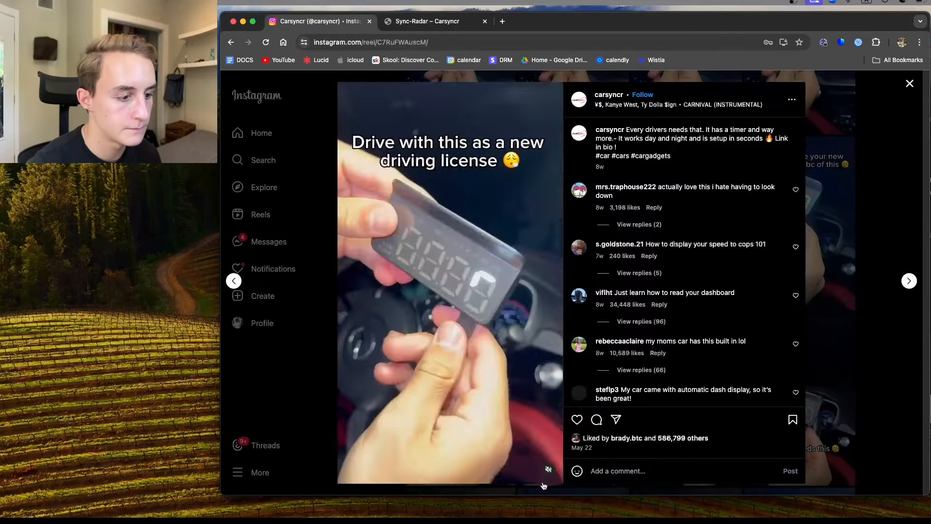
Close the reel viewer to return to the Carsyncr reels grid around the 17.2M-view video
{"action": "left_click", "coordinate": [546, 469]}
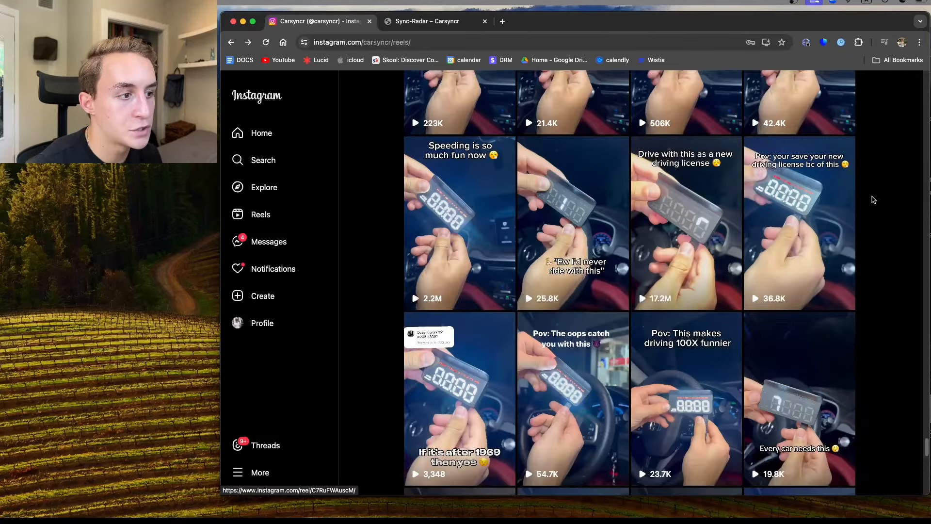
{"action": "scroll", "scroll_direction": "down", "scroll_amount": 3}
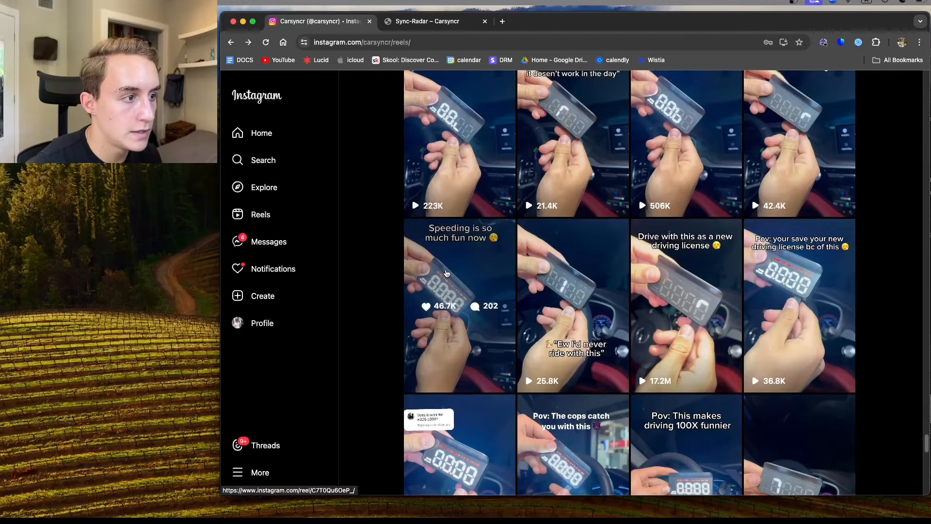
{"action": "left_click", "coordinate": [458, 267]}
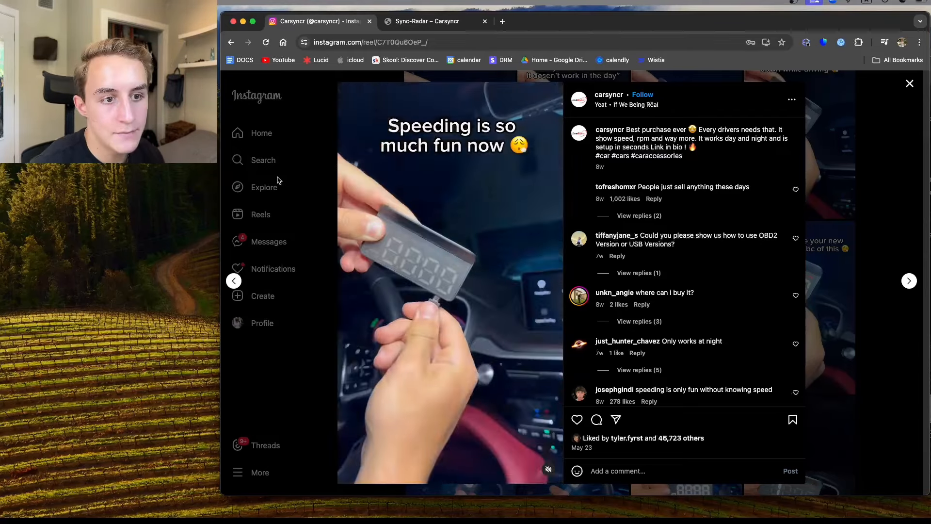
{"action": "left_click", "coordinate": [908, 83]}
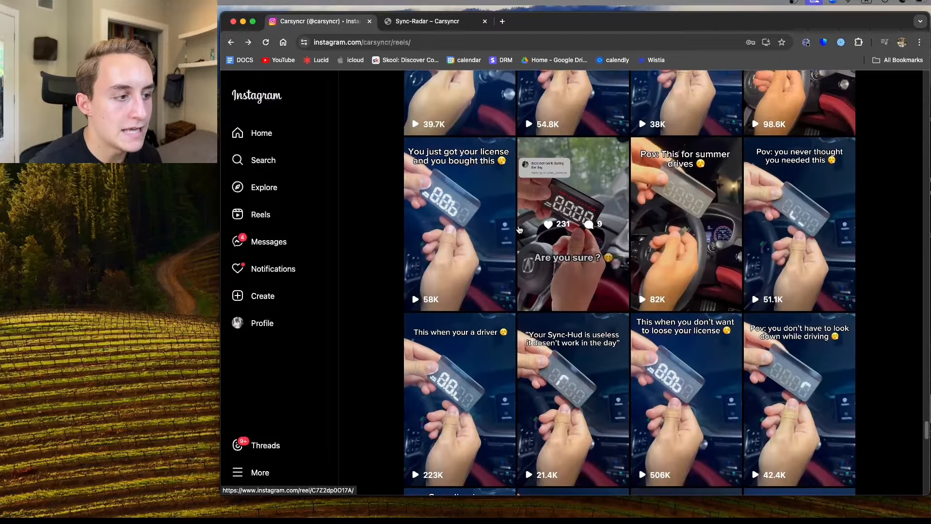
Dismiss the login prompt and browse down the Carsyncr reels grid past the earlier reels
{"action": "scroll", "scroll_direction": "down", "scroll_amount": 3}
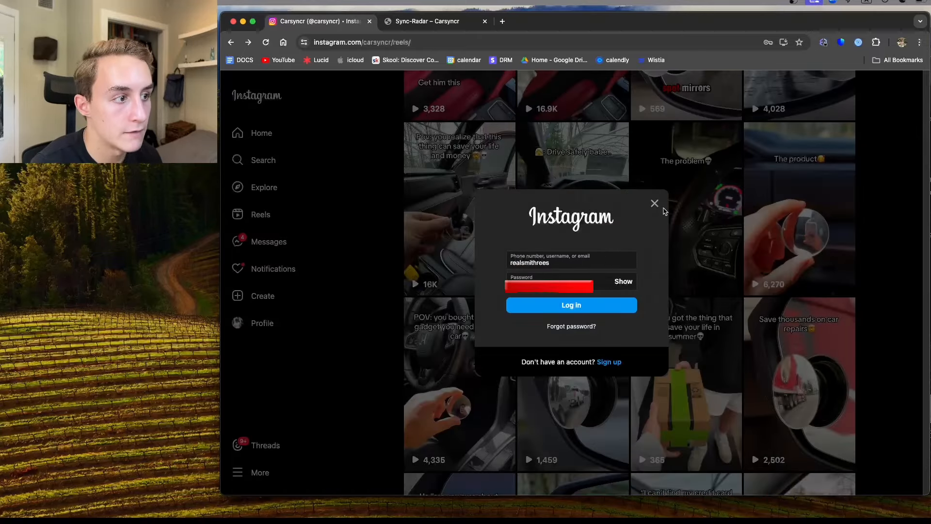
{"action": "left_click", "coordinate": [655, 202]}
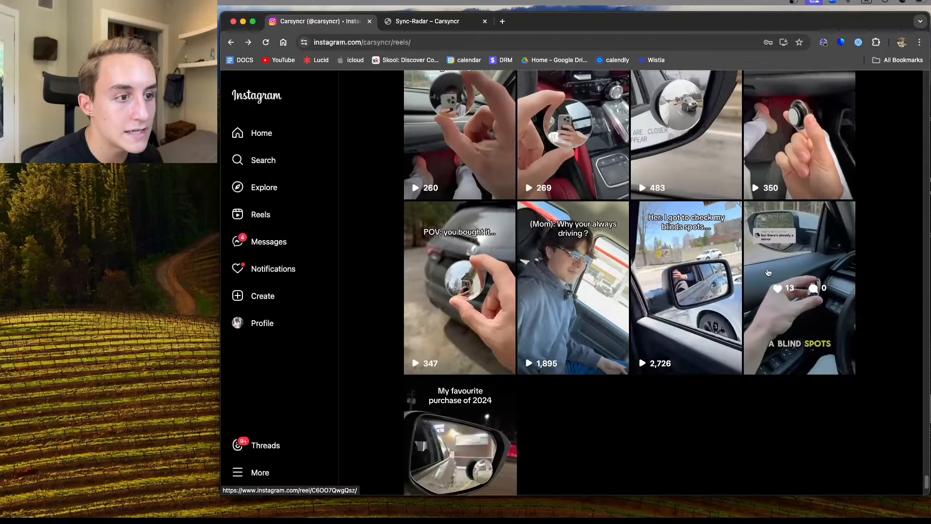
{"action": "scroll", "scroll_direction": "down", "scroll_amount": 3}
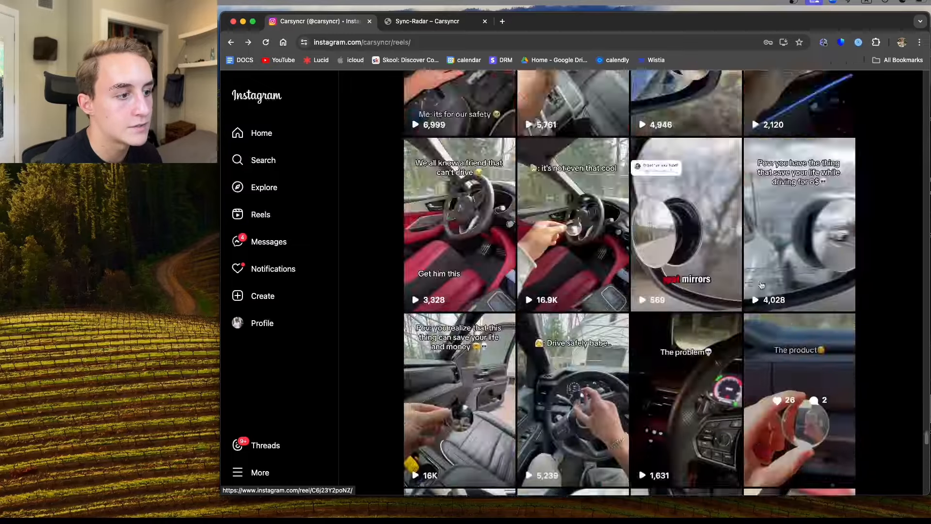
{"action": "scroll", "scroll_direction": "down", "scroll_amount": 3}
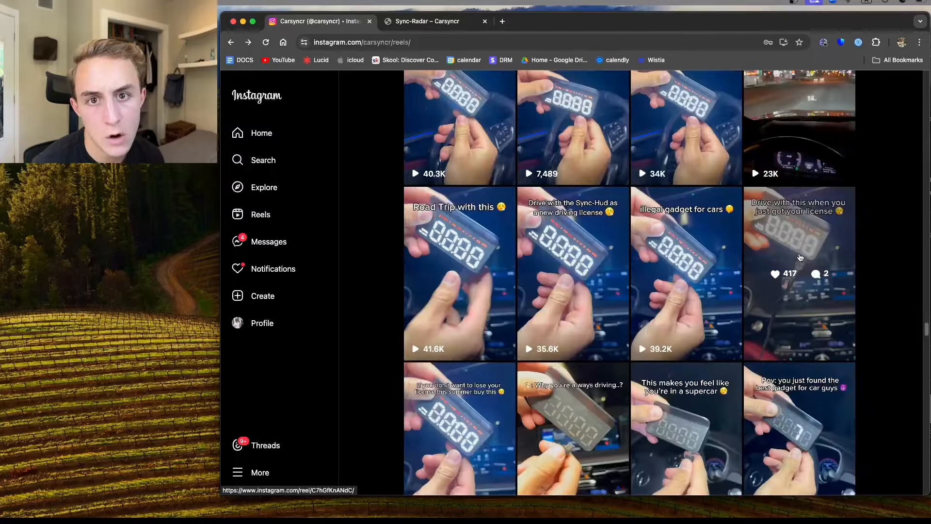
{"action": "scroll", "scroll_direction": "down", "scroll_amount": 3}
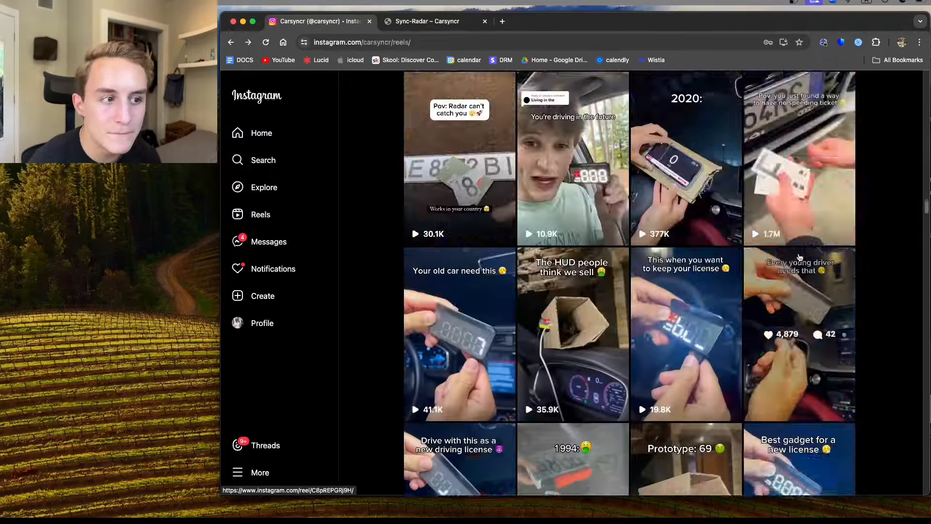
{"action": "scroll", "scroll_direction": "down", "scroll_amount": 3}
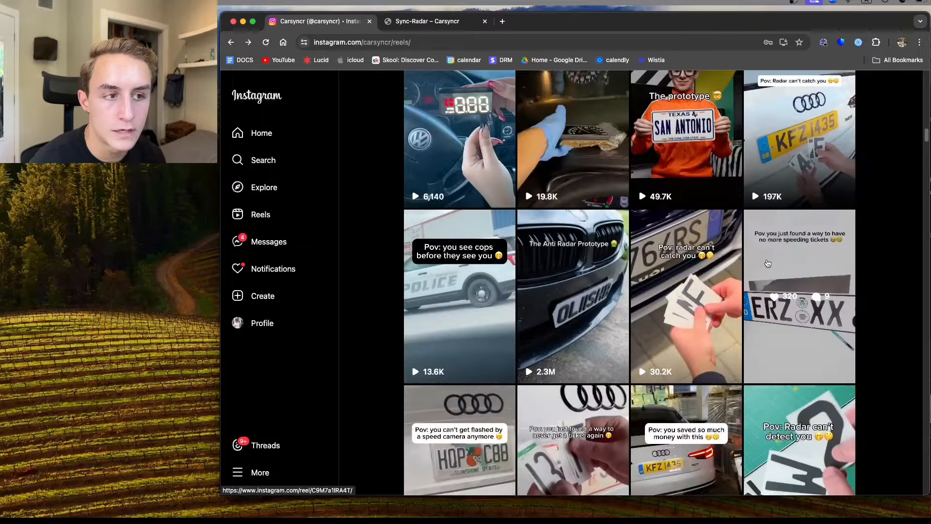
{"action": "scroll", "scroll_direction": "down", "scroll_amount": 3}
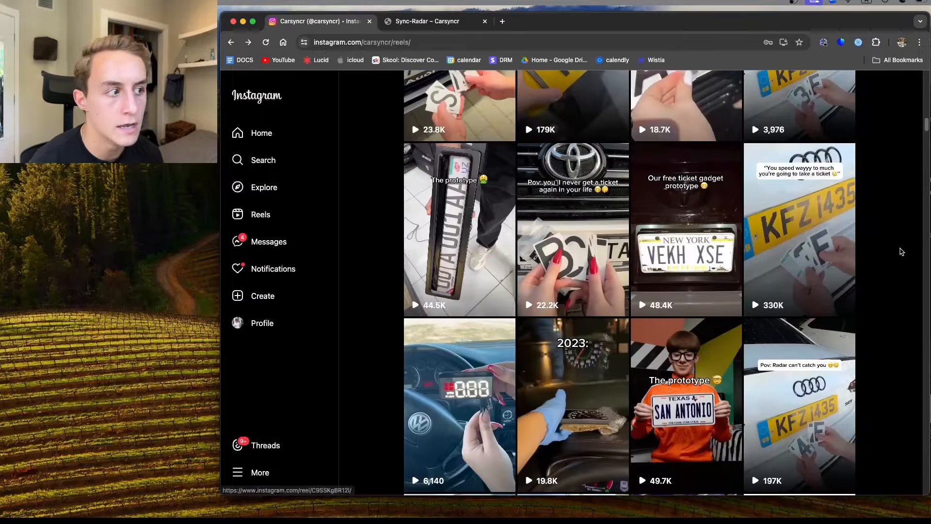
{"action": "scroll", "scroll_direction": "down", "scroll_amount": 3}
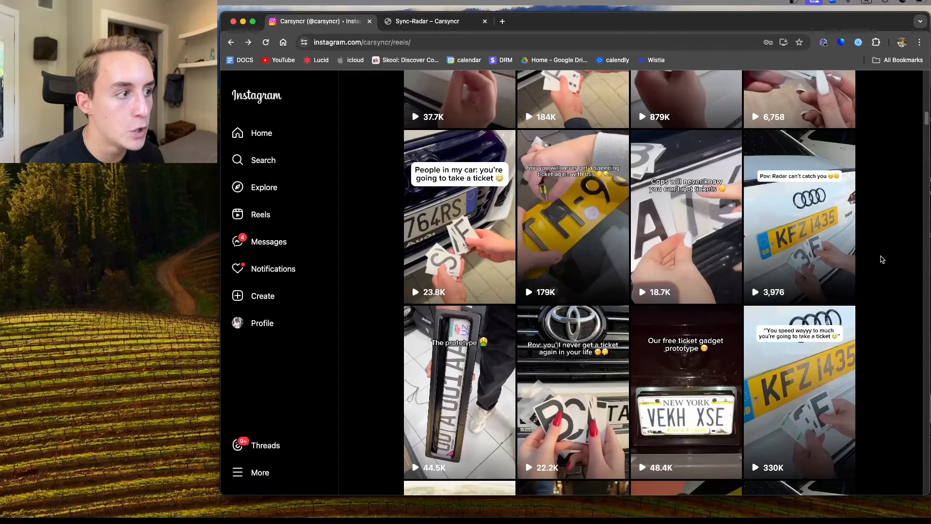
{"action": "scroll", "scroll_direction": "down", "scroll_amount": 3}
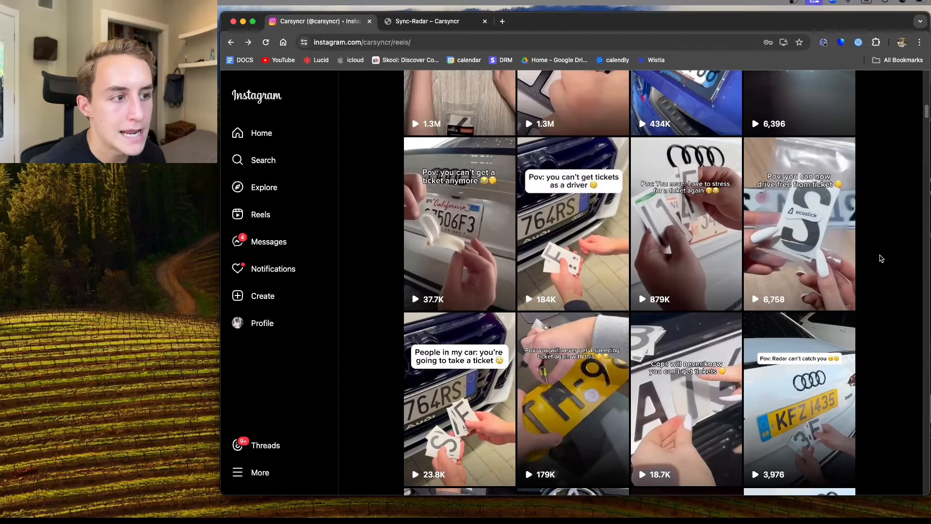
{"action": "scroll", "scroll_direction": "down", "scroll_amount": 3}
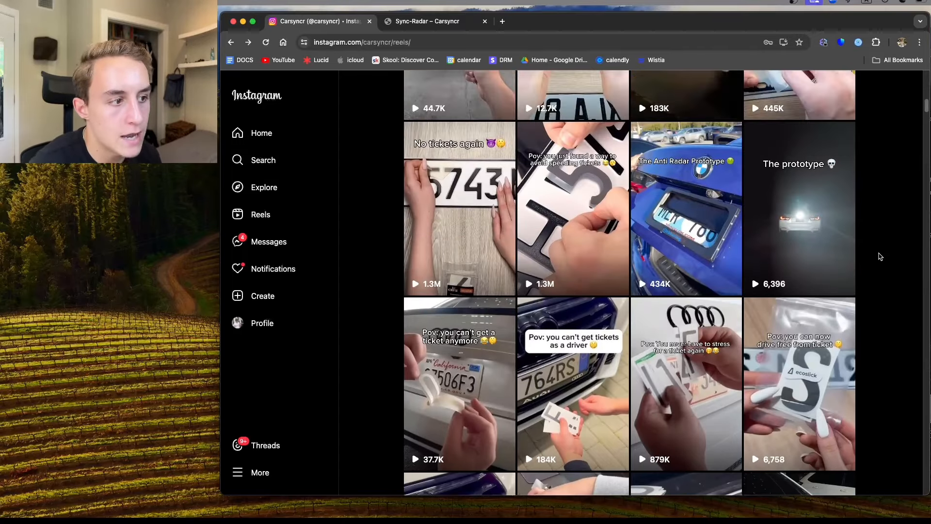
{"action": "scroll", "scroll_direction": "down", "scroll_amount": 3}
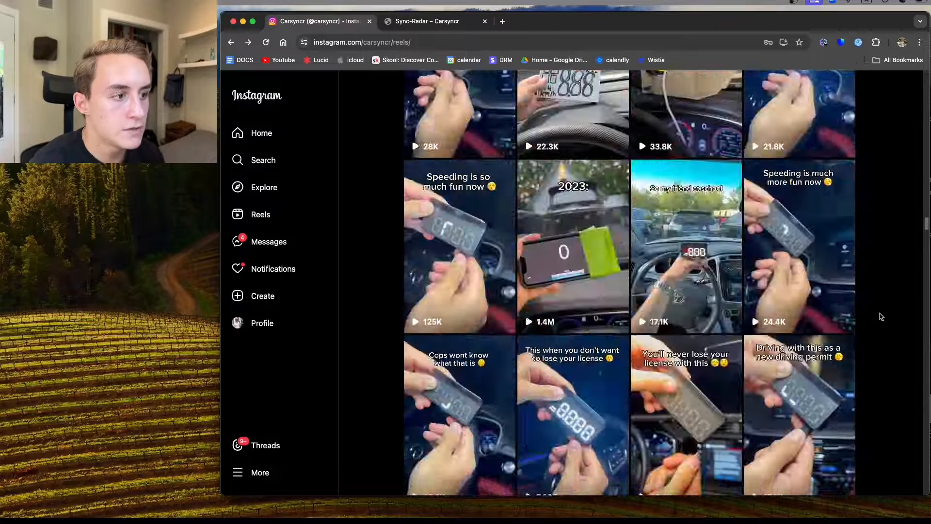
{"action": "scroll", "scroll_direction": "down", "scroll_amount": 3}
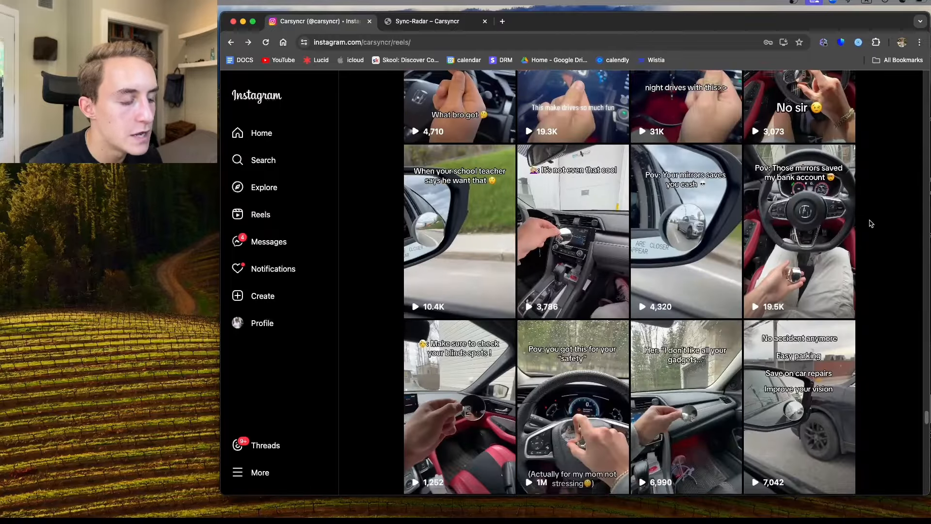
Continue down to the license-plate sticker reels (2.3M, 838K views) and open 'Pov: Radar can't catch you'
{"action": "scroll", "scroll_direction": "down", "scroll_amount": 3}
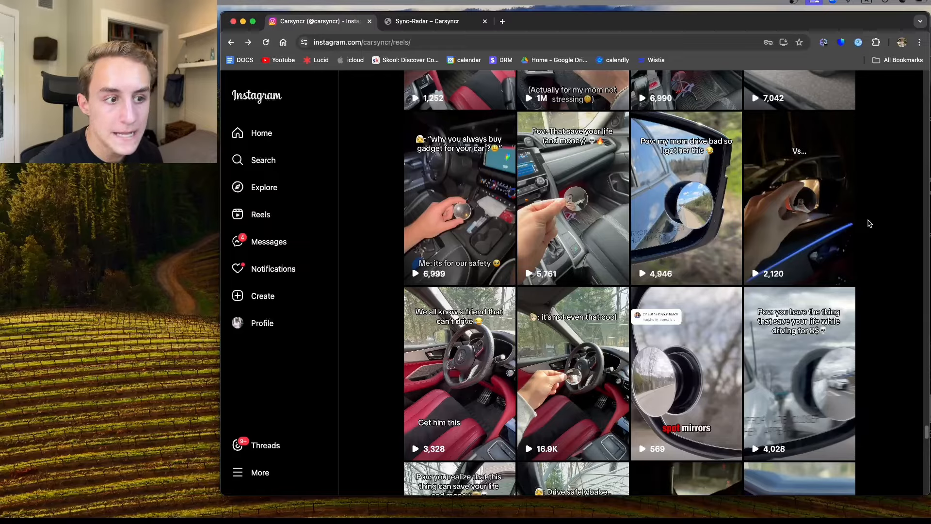
{"action": "scroll", "scroll_direction": "down", "scroll_amount": 3}
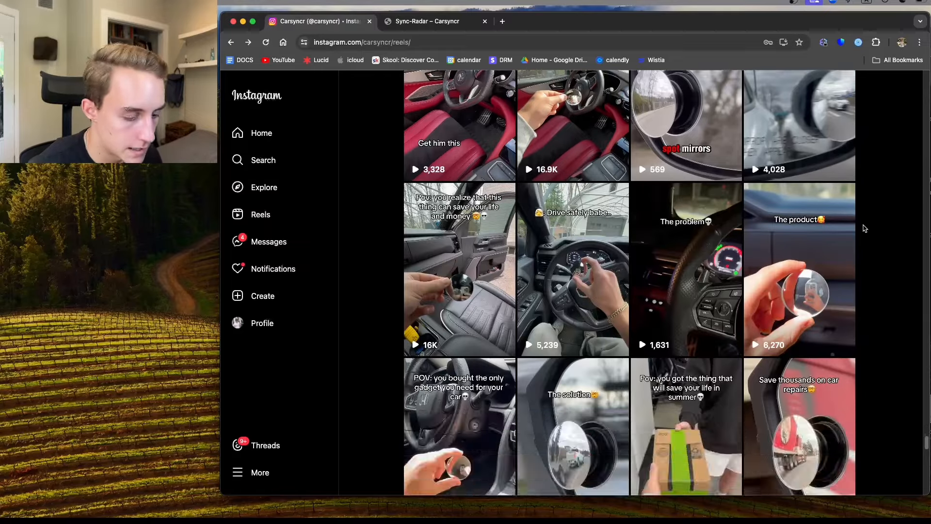
{"action": "scroll", "scroll_direction": "down", "scroll_amount": 3}
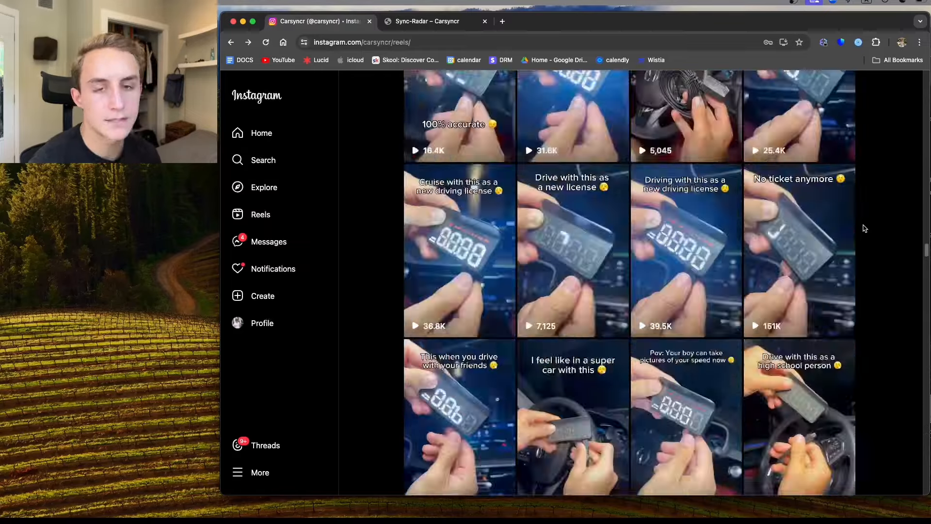
{"action": "scroll", "scroll_direction": "down", "scroll_amount": 3}
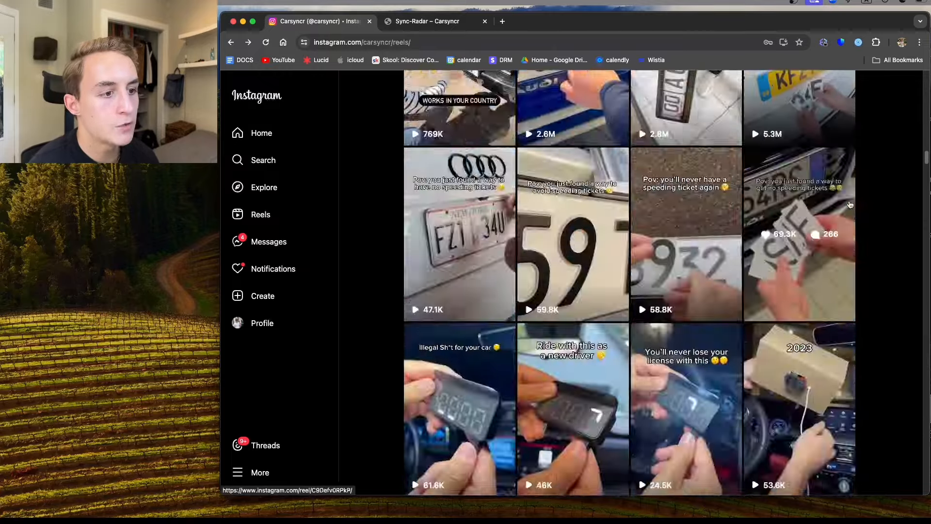
{"action": "scroll", "scroll_direction": "down", "scroll_amount": 3}
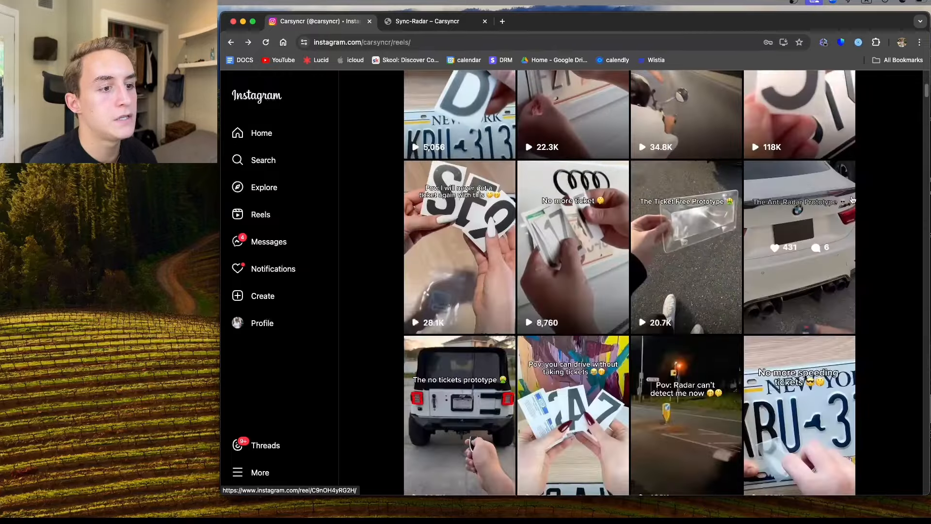
{"action": "scroll", "scroll_direction": "down", "scroll_amount": 3}
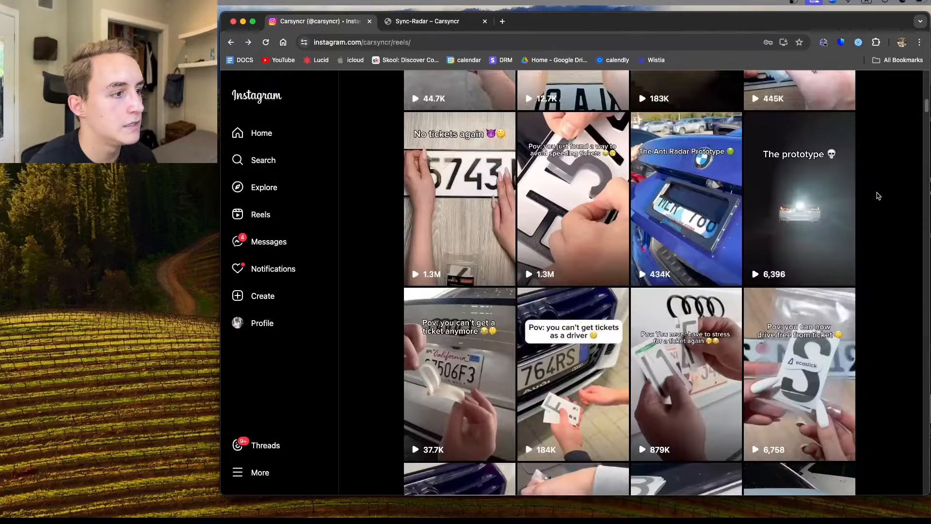
{"action": "scroll", "scroll_direction": "down", "scroll_amount": 3}
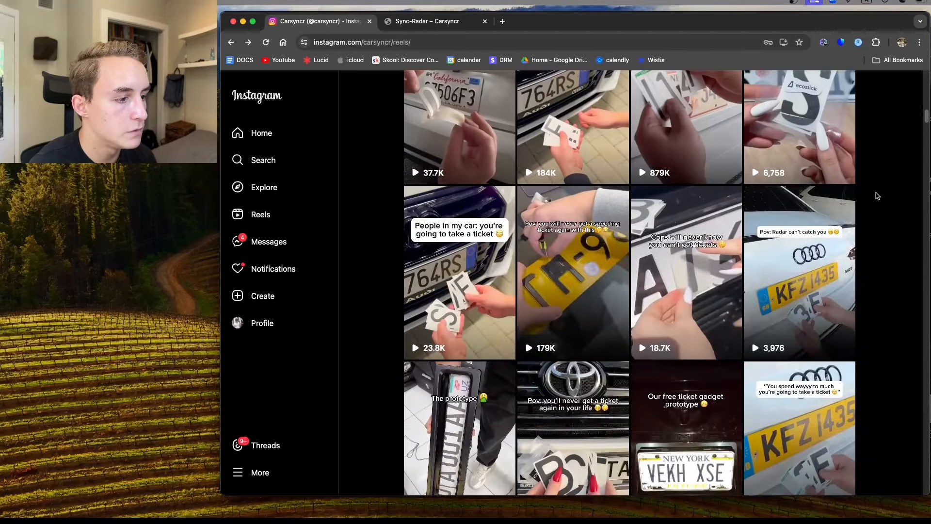
{"action": "scroll", "scroll_direction": "down", "scroll_amount": 3}
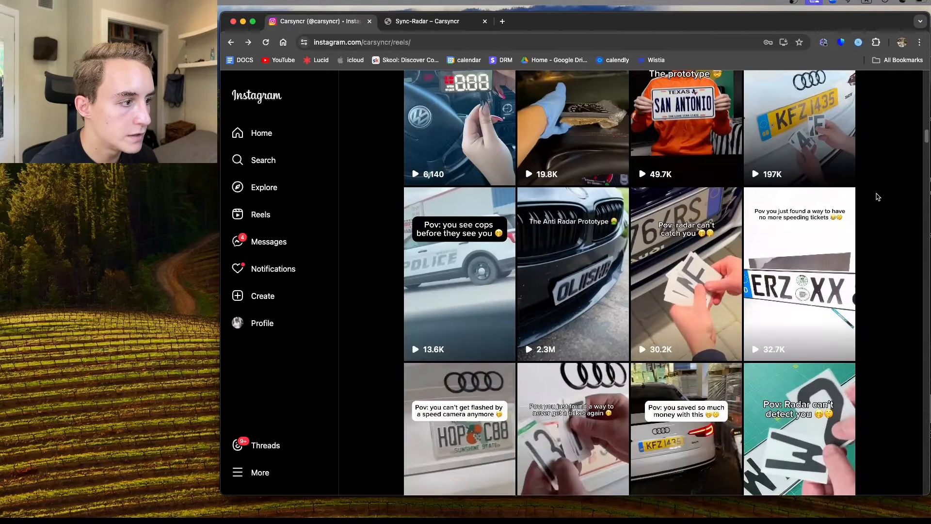
{"action": "scroll", "scroll_direction": "down", "scroll_amount": 3}
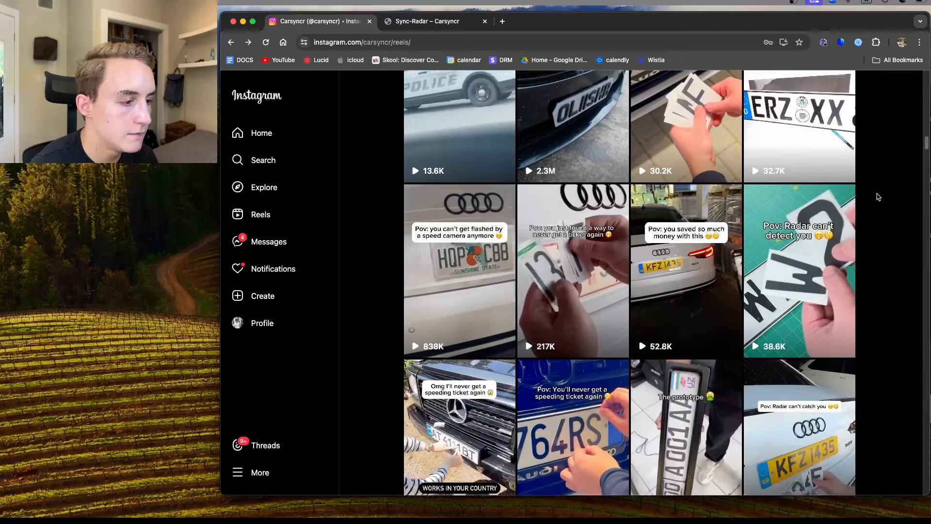
{"action": "left_click", "coordinate": [572, 270]}
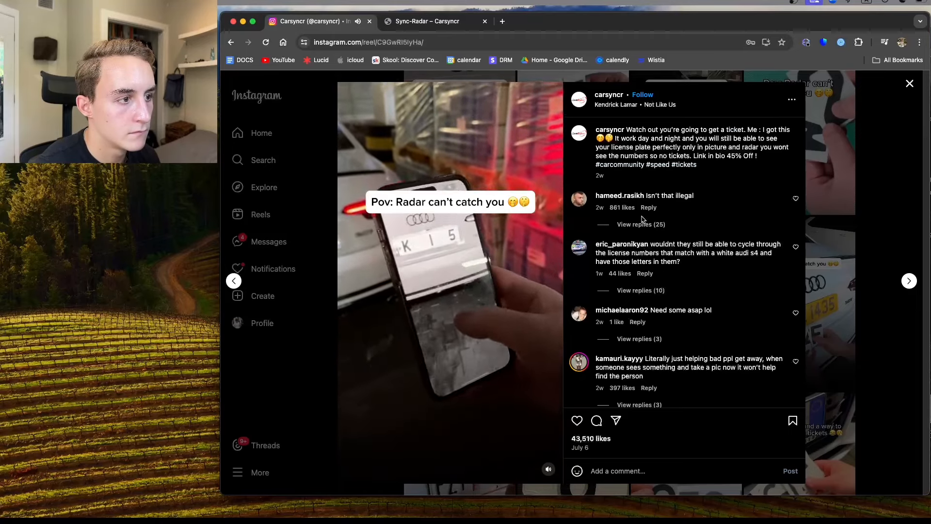
Read through the comments on the 'Pov: Radar can't catch you' reel with 43,510 likes
{"action": "left_click", "coordinate": [641, 224]}
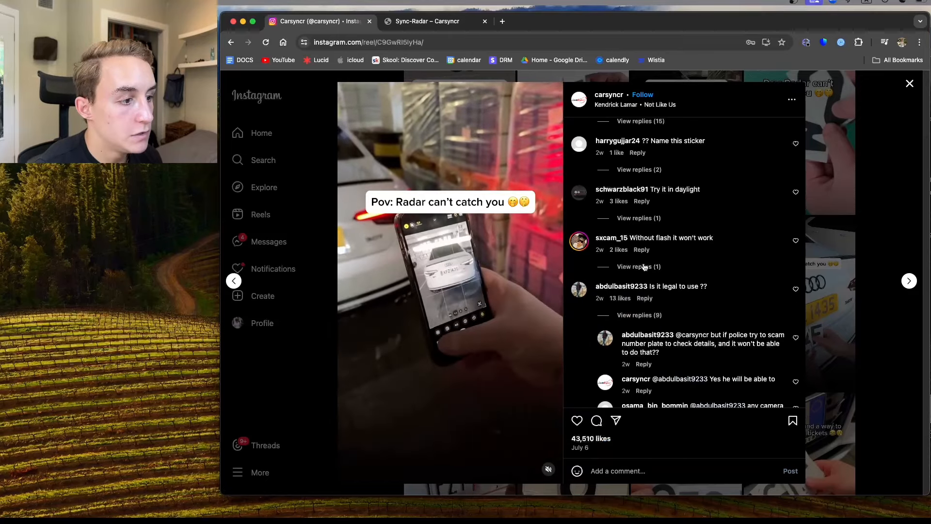
{"action": "scroll", "scroll_direction": "down", "scroll_amount": 3}
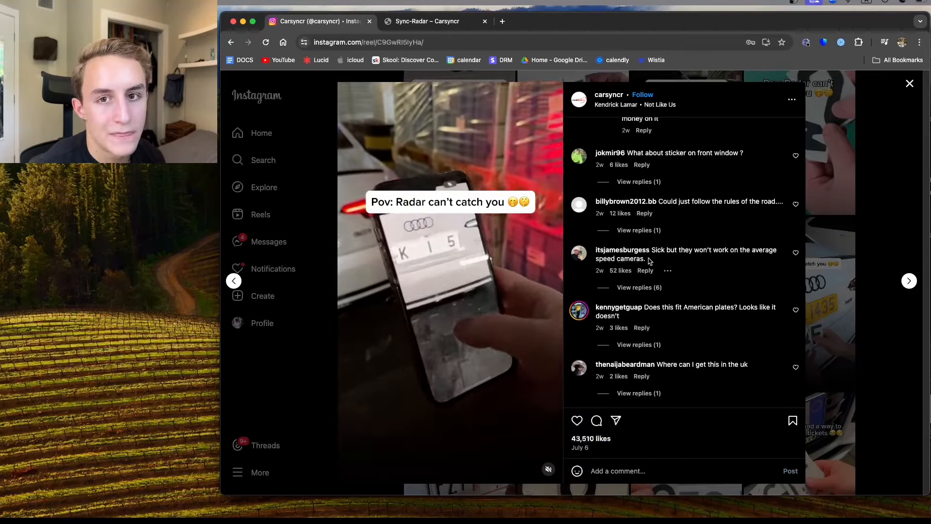
{"action": "scroll", "scroll_direction": "down", "scroll_amount": 3}
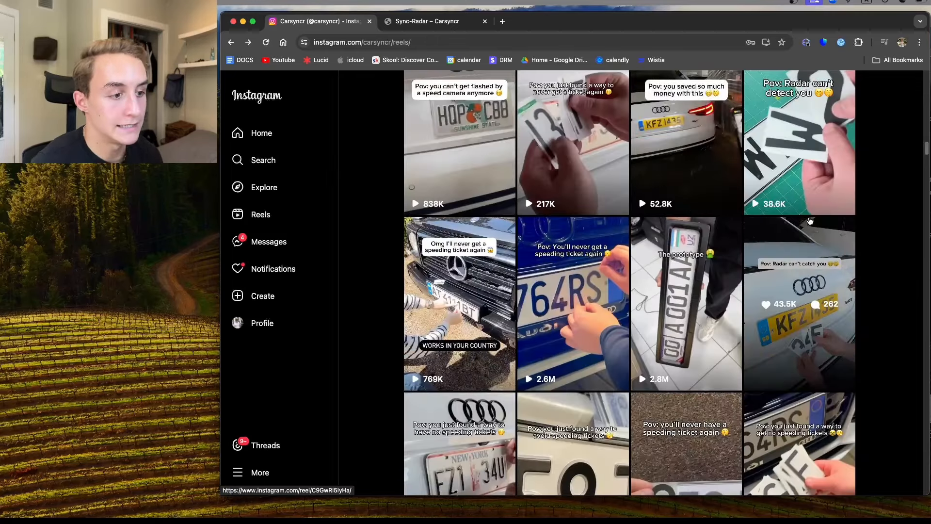
Browse the reels grid to the speed-display HUD gadget videos, then return to the Sync-Radar store page
{"action": "scroll", "scroll_direction": "down", "scroll_amount": 3}
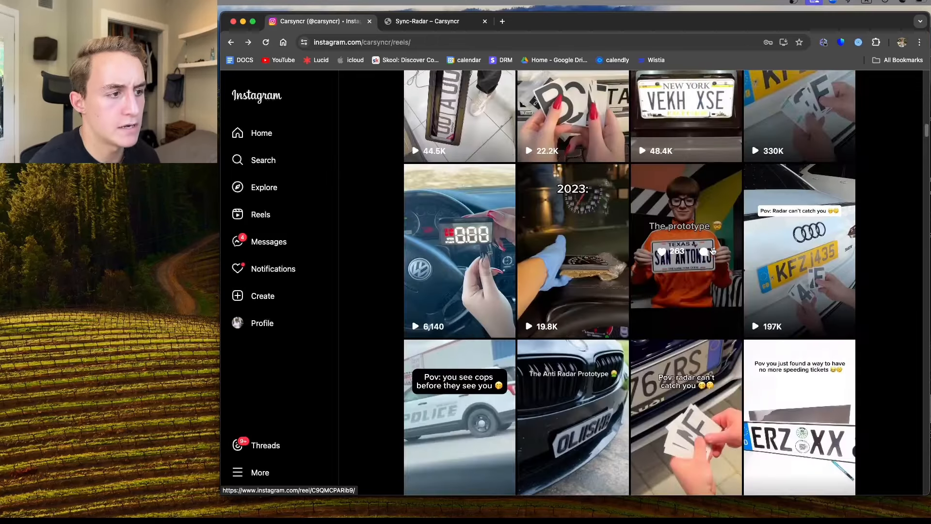
{"action": "scroll", "scroll_direction": "down", "scroll_amount": 3}
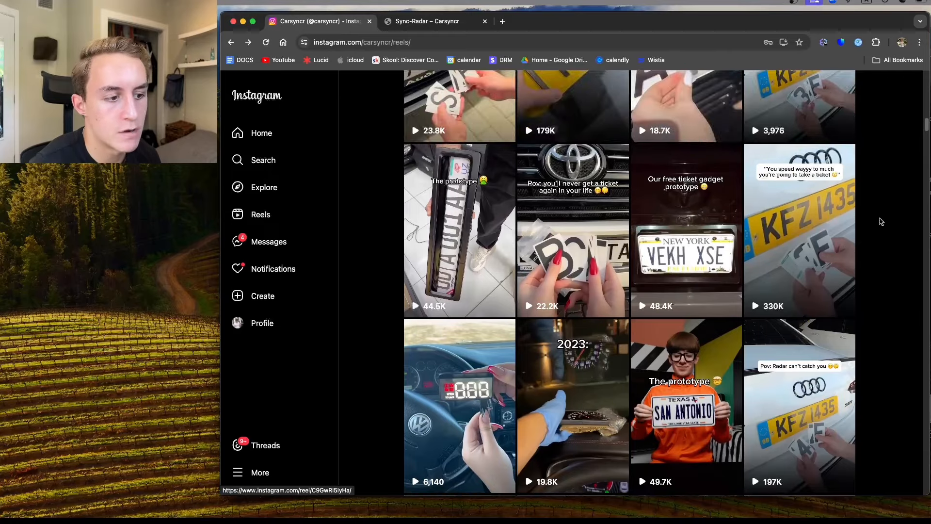
{"action": "scroll", "scroll_direction": "down", "scroll_amount": 3}
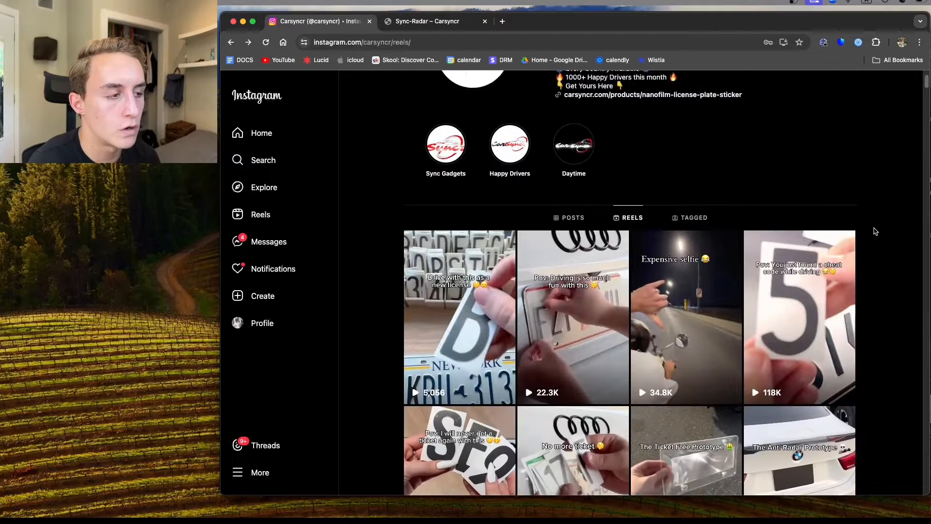
{"action": "scroll", "scroll_direction": "down", "scroll_amount": 3}
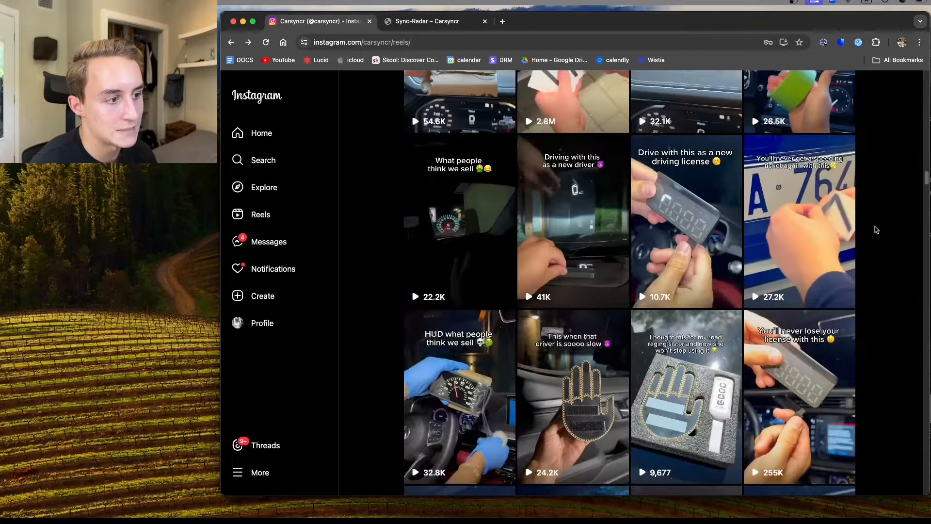
{"action": "scroll", "scroll_direction": "down", "scroll_amount": 3}
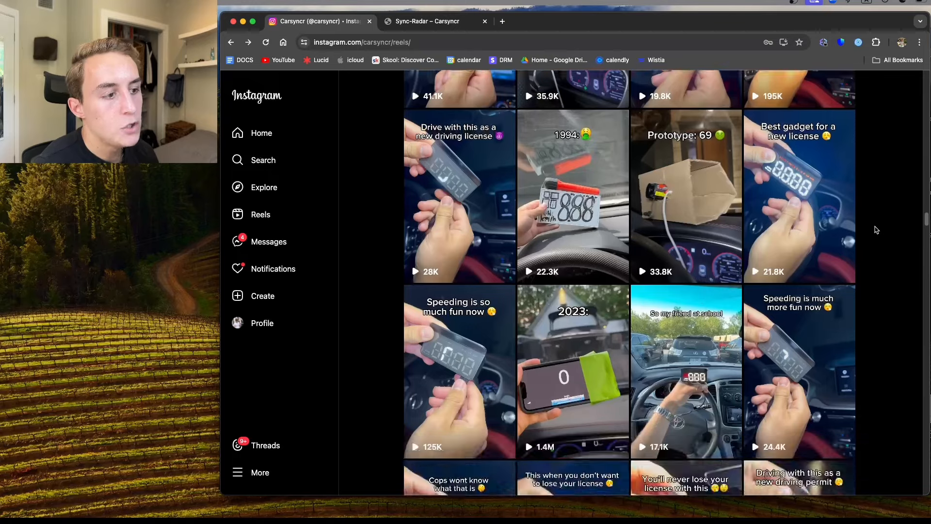
{"action": "scroll", "scroll_direction": "down", "scroll_amount": 3}
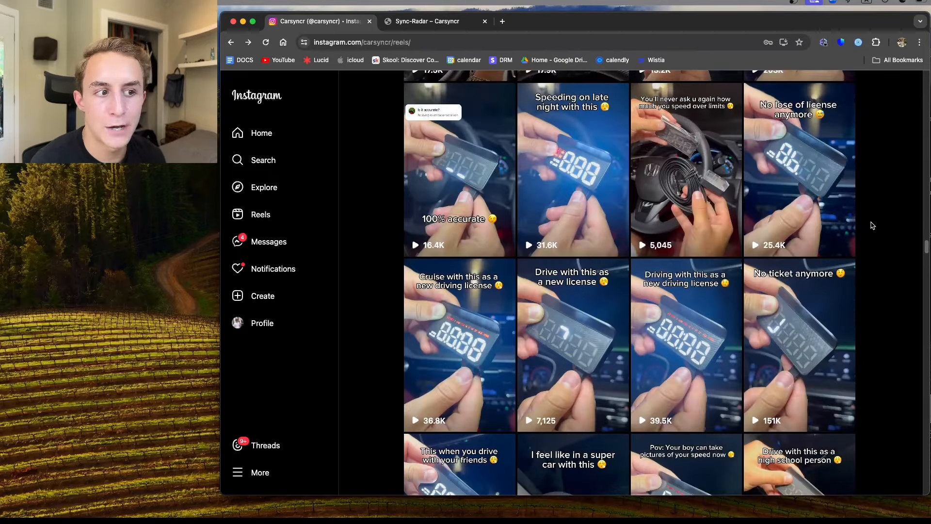
{"action": "left_click", "coordinate": [427, 21]}
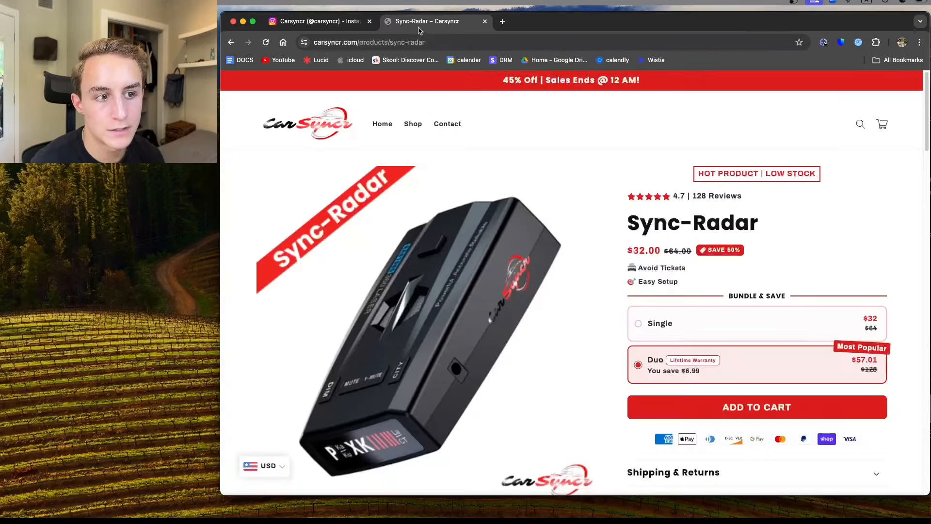
Check the Shopify admin dashboard (56,849 sessions, $17,569.34 sales), then return to the Carsyncr store tab
{"action": "left_click", "coordinate": [382, 123]}
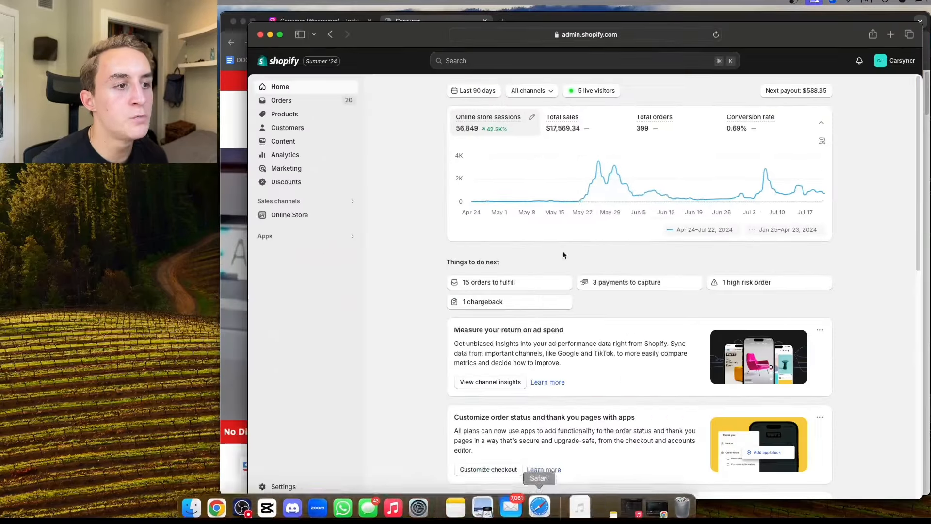
{"action": "mouse_move", "coordinate": [613, 172]}
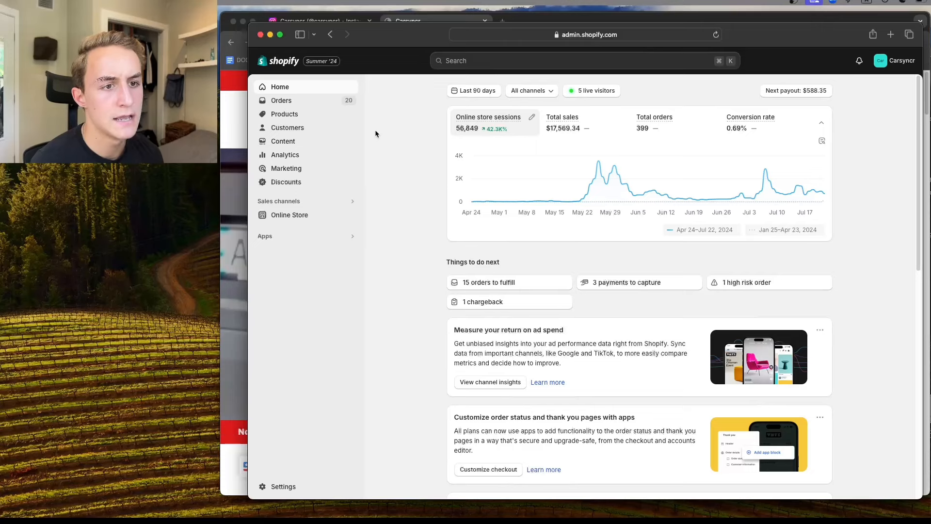
{"action": "left_click", "coordinate": [407, 22]}
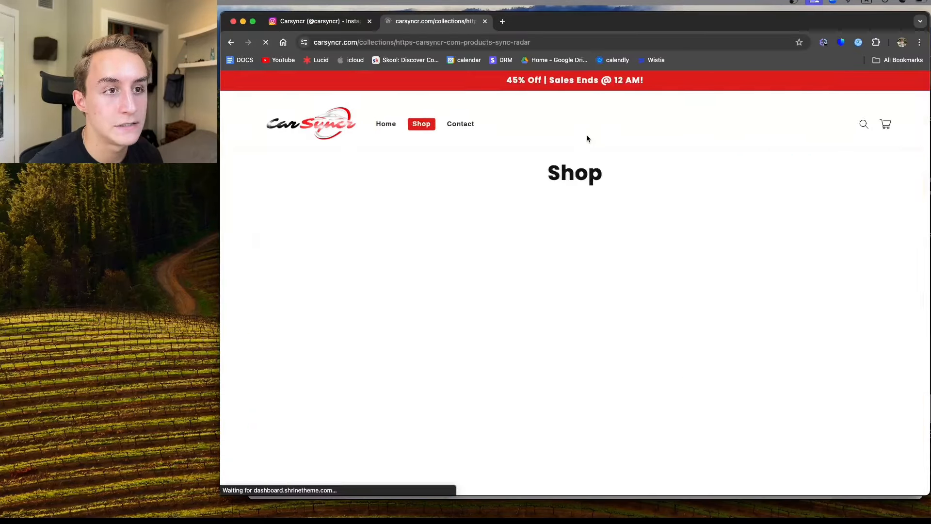
Return to the carsyncr Instagram profile and browse the HUD and round-mirror reels, ending at the profile top
{"action": "left_click", "coordinate": [318, 22]}
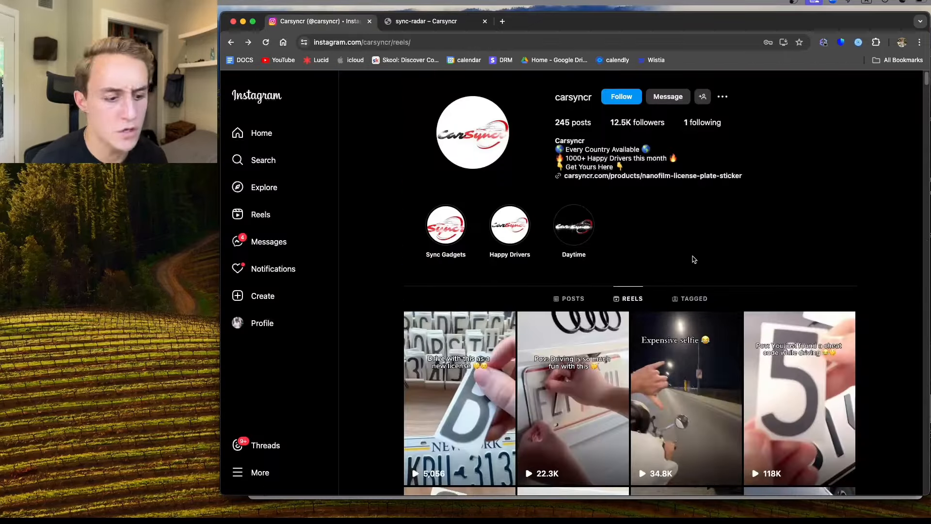
{"action": "left_click", "coordinate": [428, 22]}
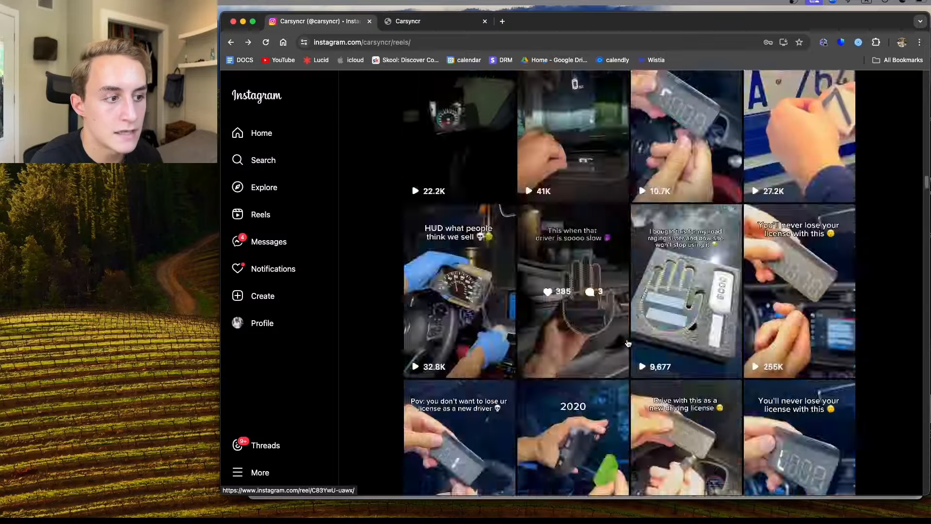
{"action": "scroll", "scroll_direction": "down", "scroll_amount": 3}
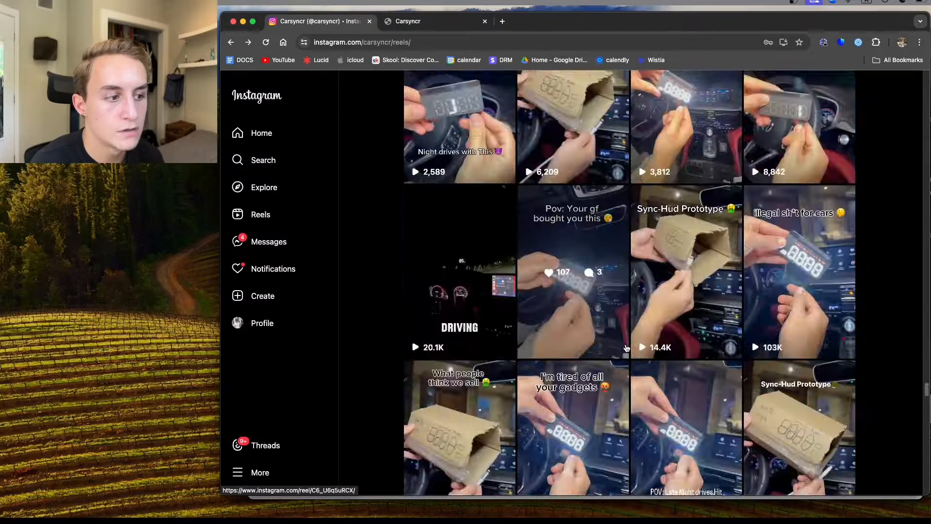
{"action": "scroll", "scroll_direction": "down", "scroll_amount": 3}
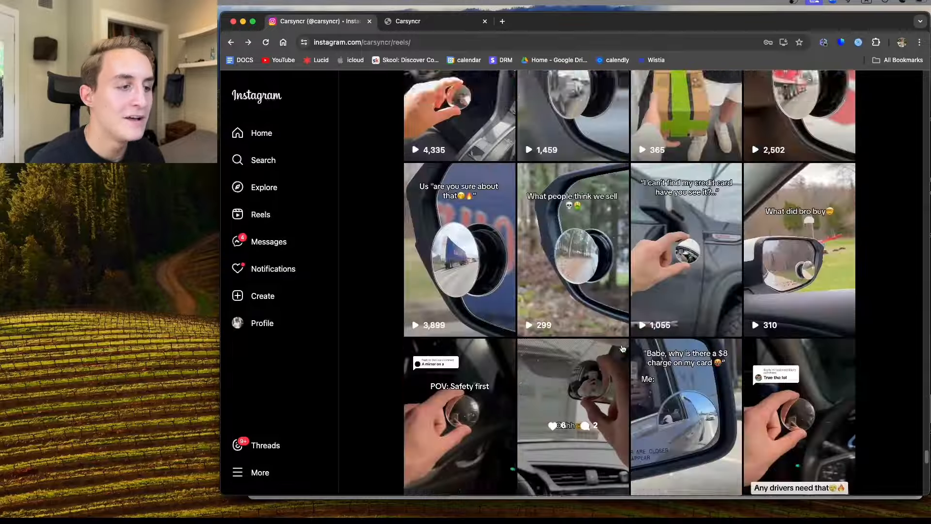
{"action": "scroll", "scroll_direction": "down", "scroll_amount": 3}
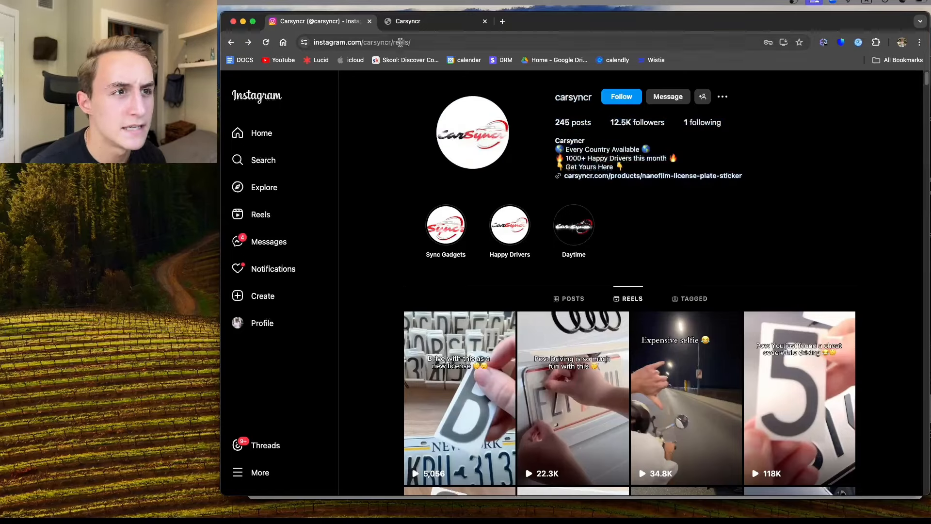
View the Carsyncr store home page with the Luxurious Control banner and 45% off sale notice
{"action": "left_click", "coordinate": [434, 21]}
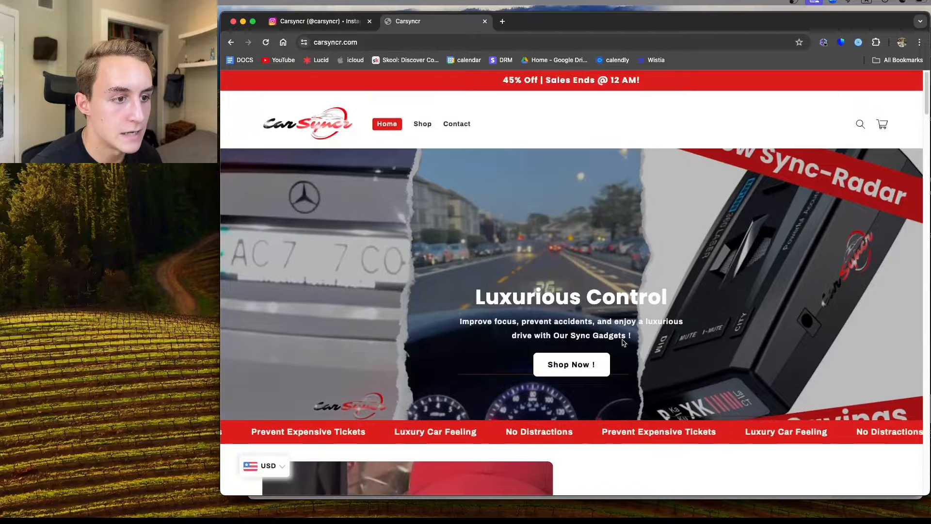
{"action": "scroll", "scroll_direction": "down", "scroll_amount": 3}
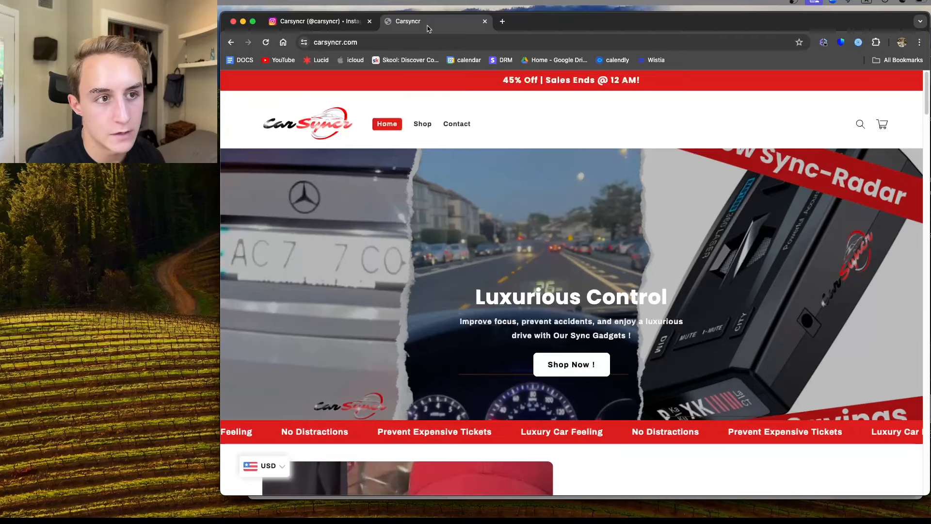
{"action": "left_click", "coordinate": [318, 20]}
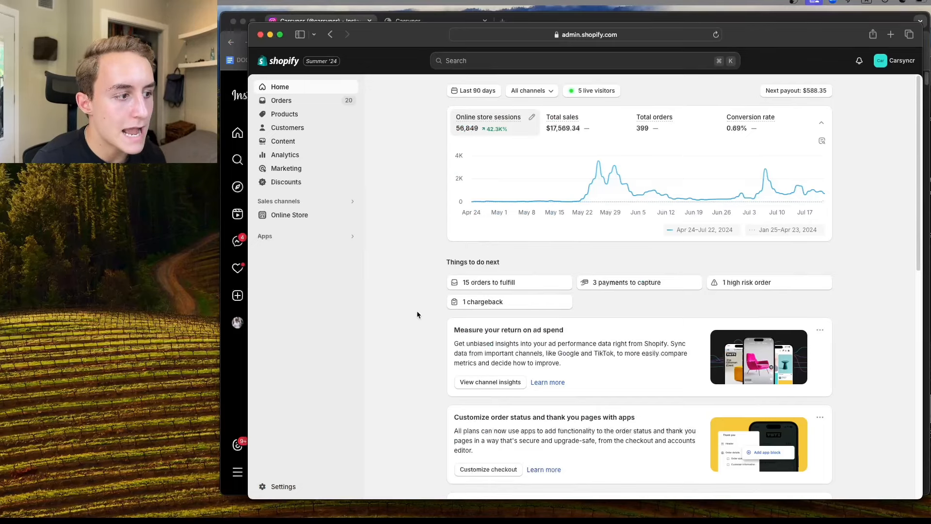
{"action": "mouse_move", "coordinate": [598, 162]}
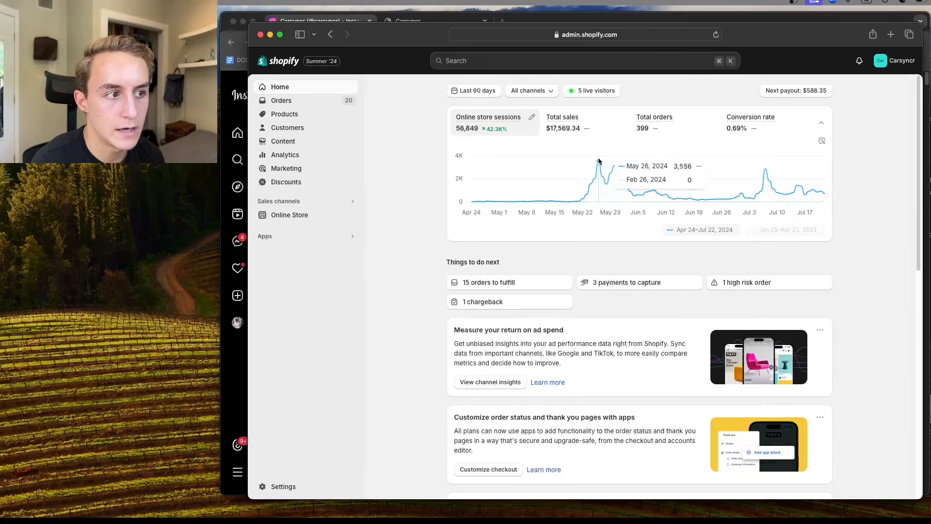
{"action": "mouse_move", "coordinate": [443, 156]}
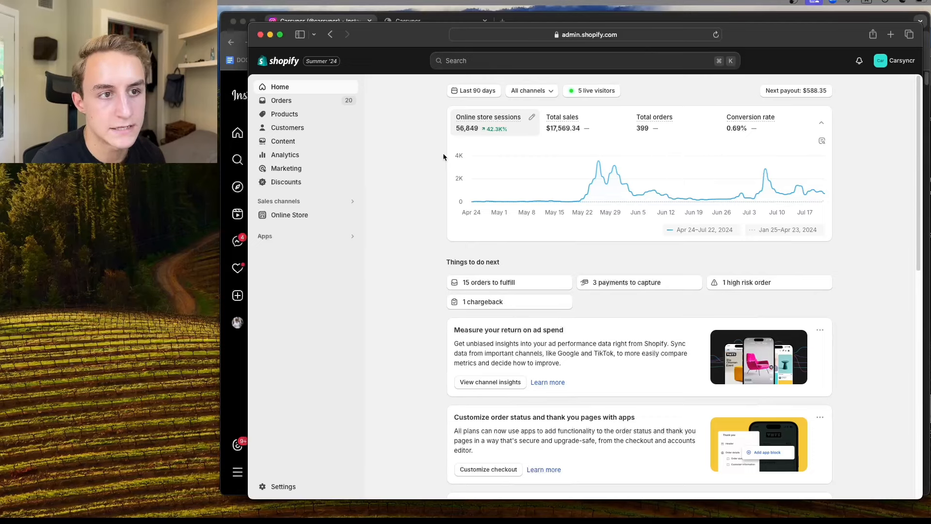
After checking the May 26 peak of 3,556 sessions, return via Instagram to the Carsyncr store home page
{"action": "left_click", "coordinate": [405, 21]}
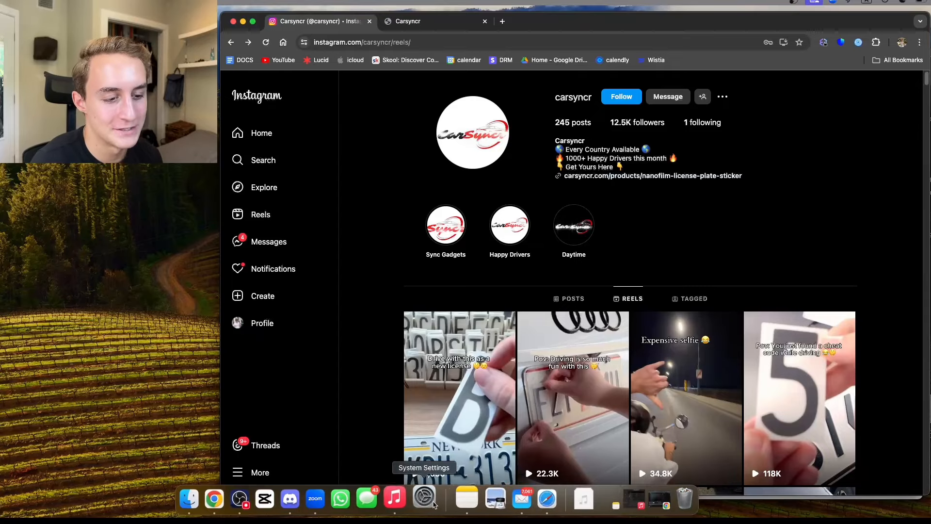
{"action": "left_click", "coordinate": [409, 21]}
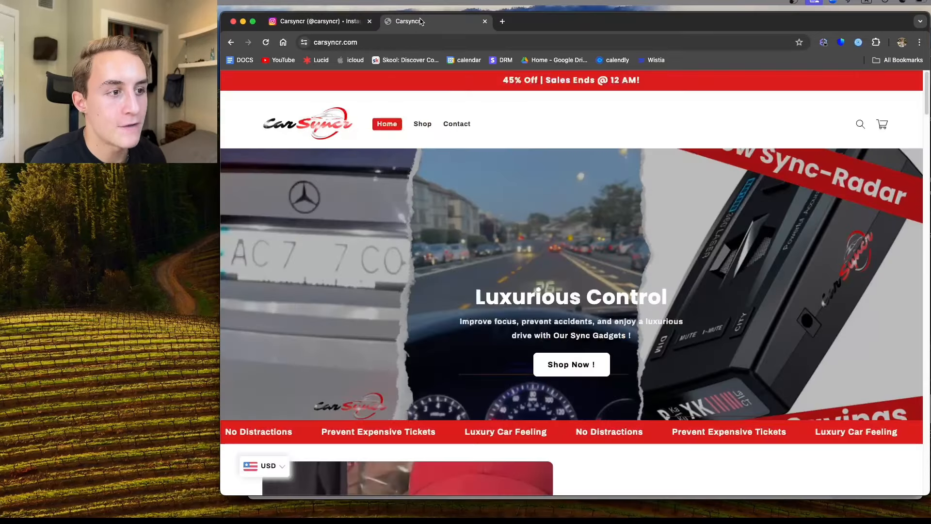